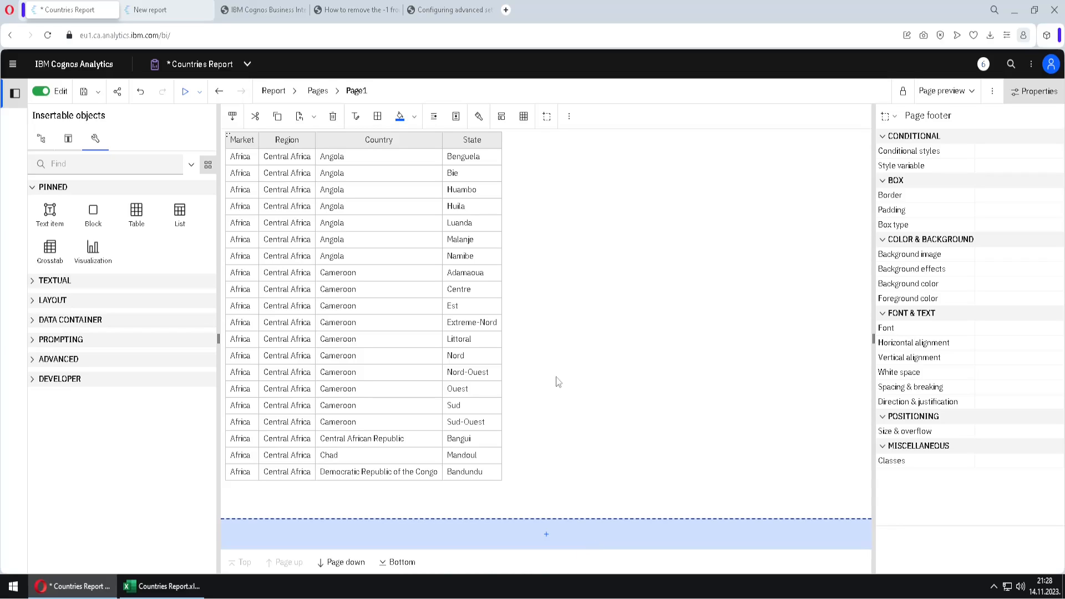
mouse_move(608, 254)
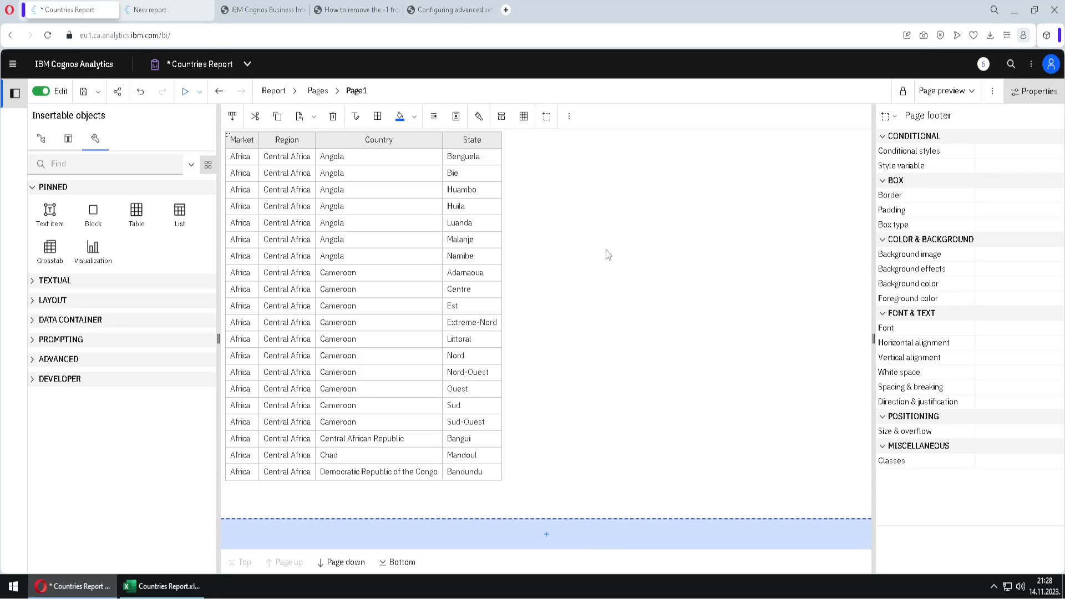
Step: Select the list's Country column and bring up its section and page break options
key("ctrl")
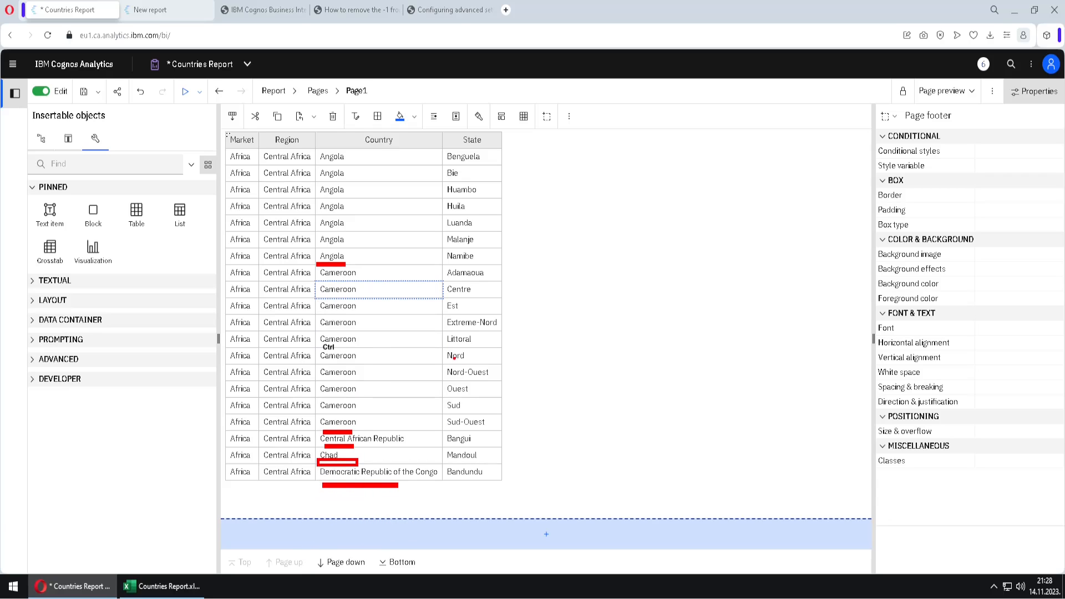
left_click(378, 156)
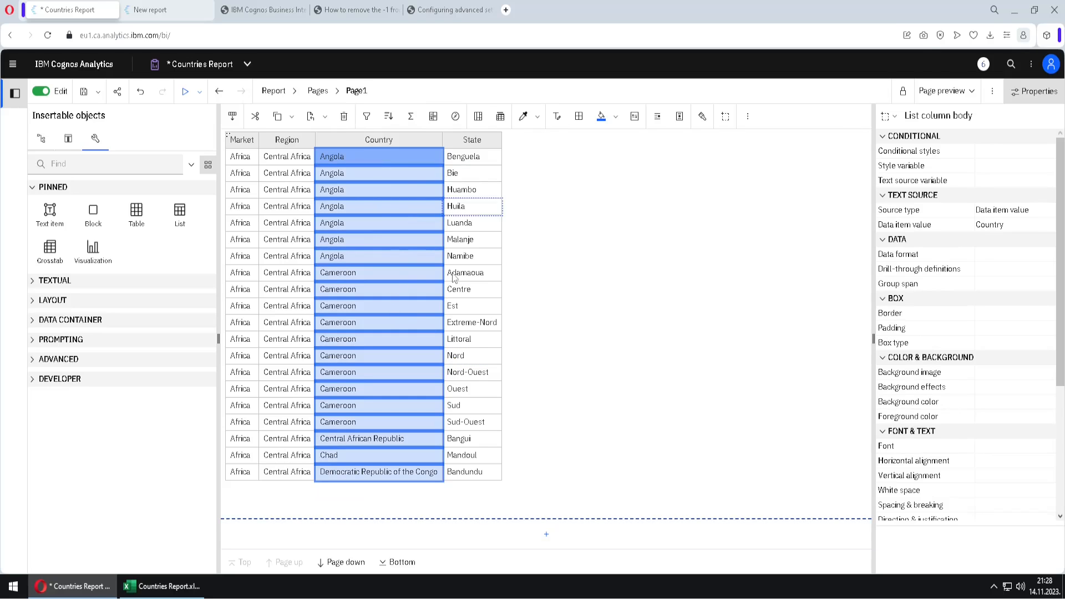
left_click(472, 140)
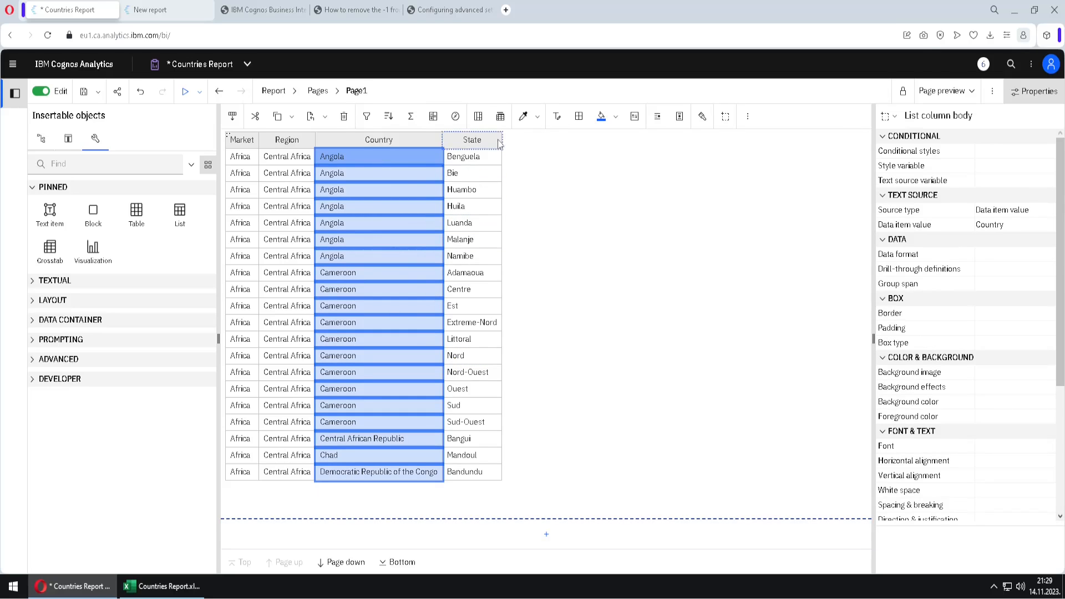
left_click(500, 116)
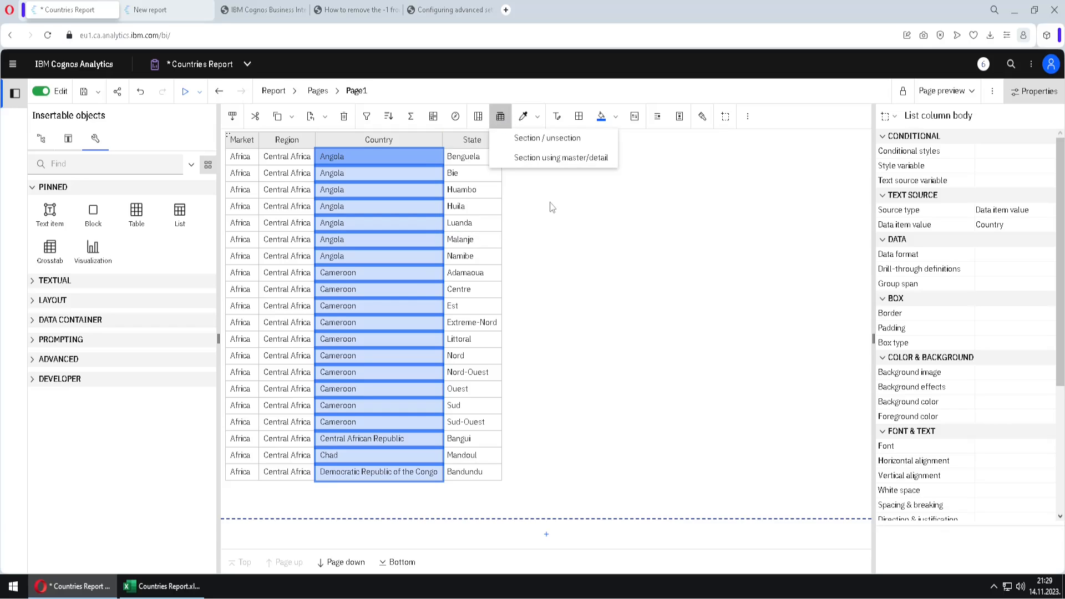
mouse_move(533, 196)
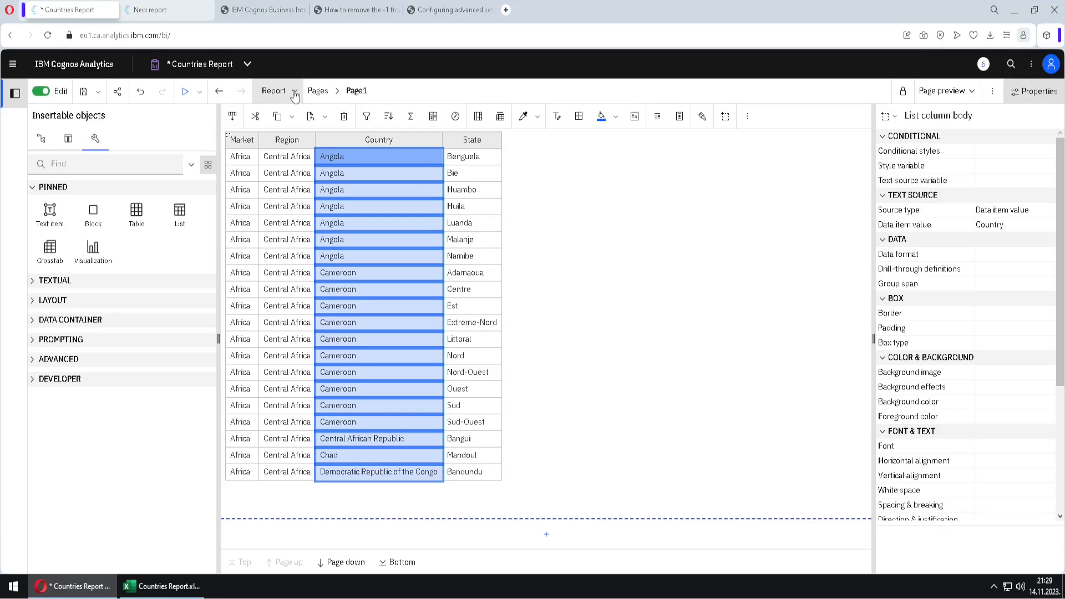
Step: Show the Countries Report properties, with pages viewed as tabs at top left
left_click(273, 90)
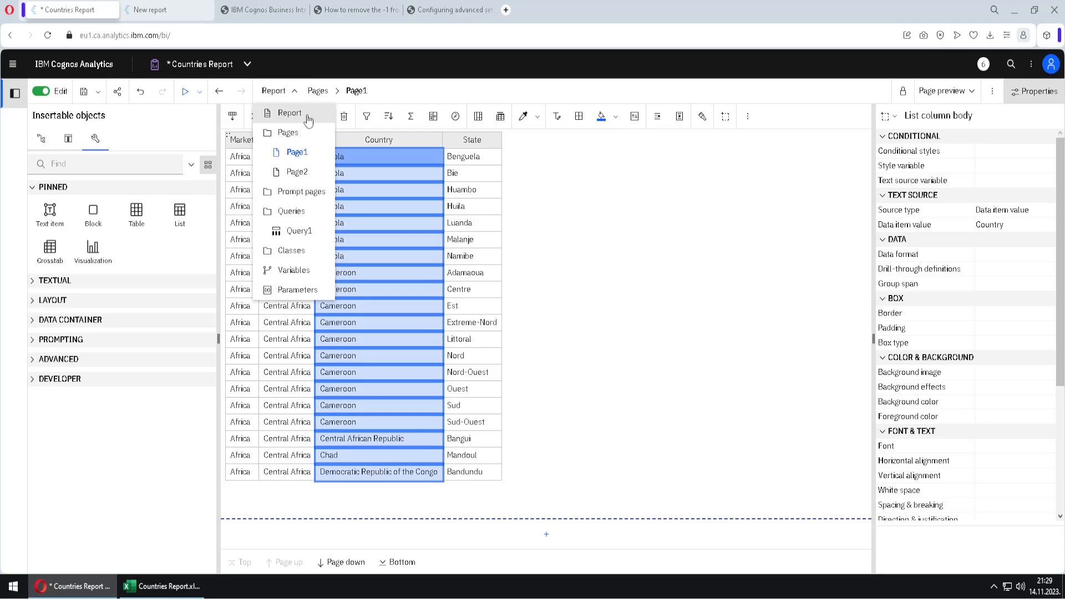
left_click(290, 113)
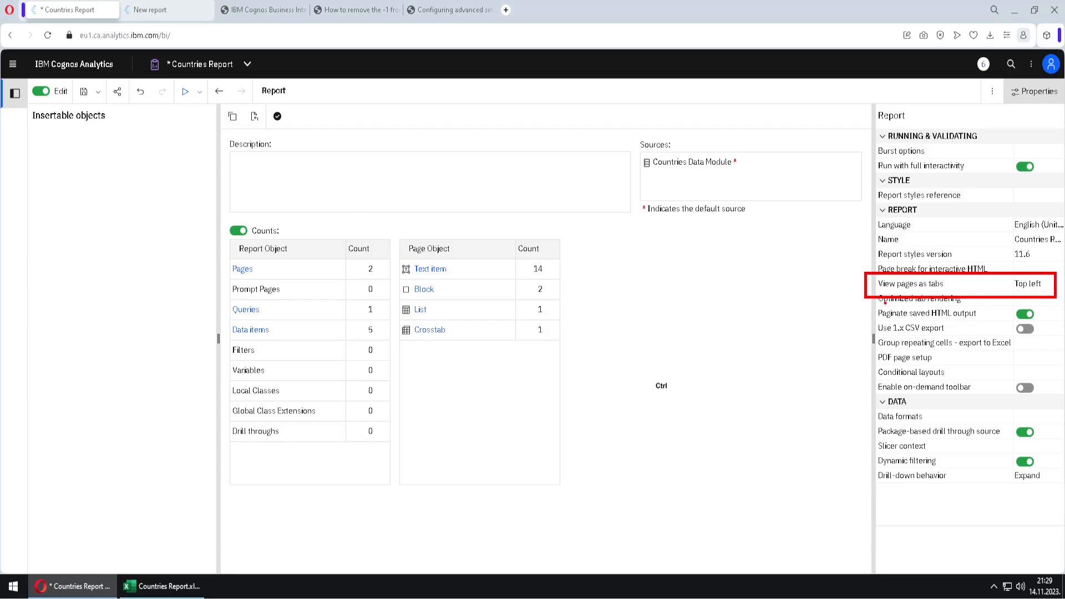
mouse_move(358, 175)
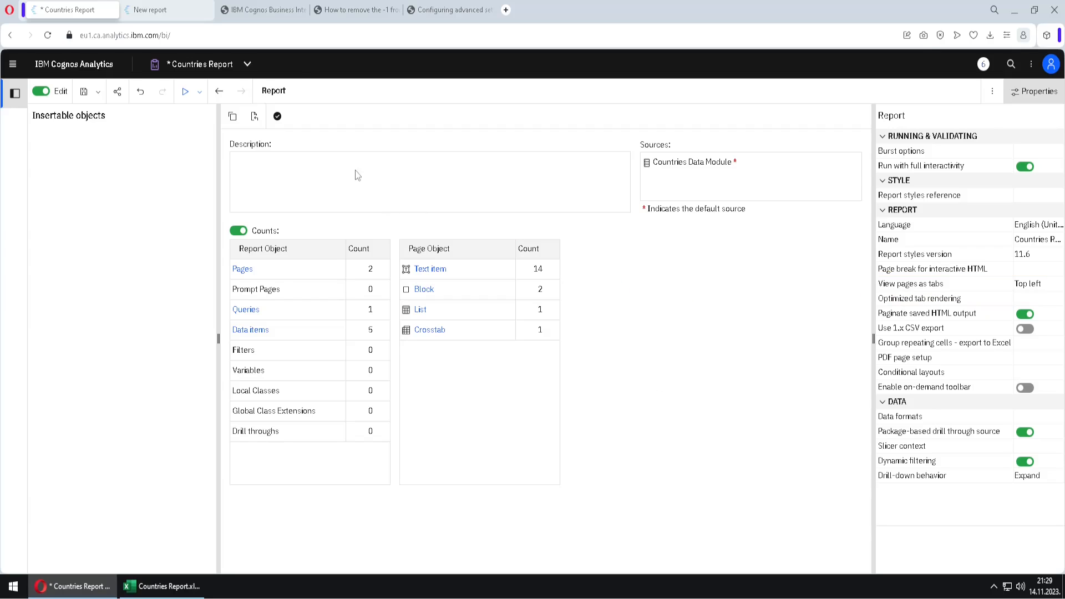
left_click(273, 91)
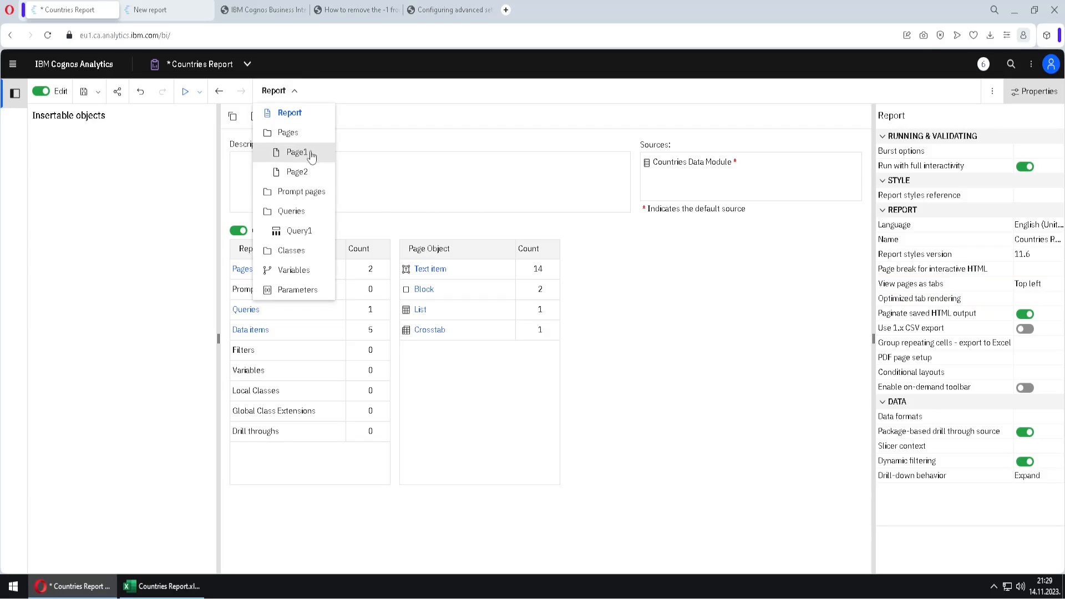
mouse_move(204, 109)
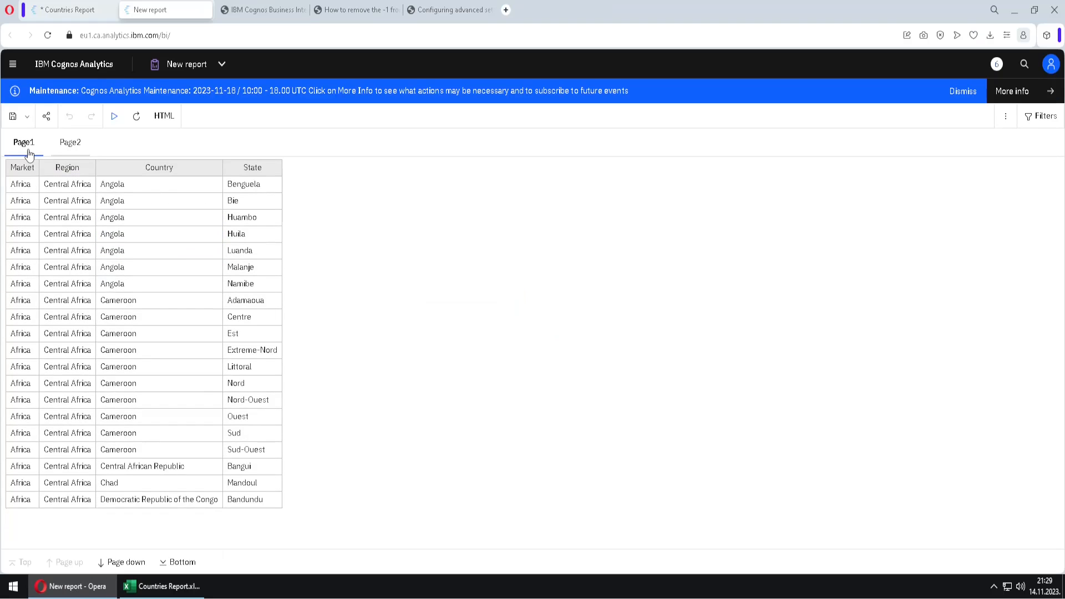
mouse_move(25, 151)
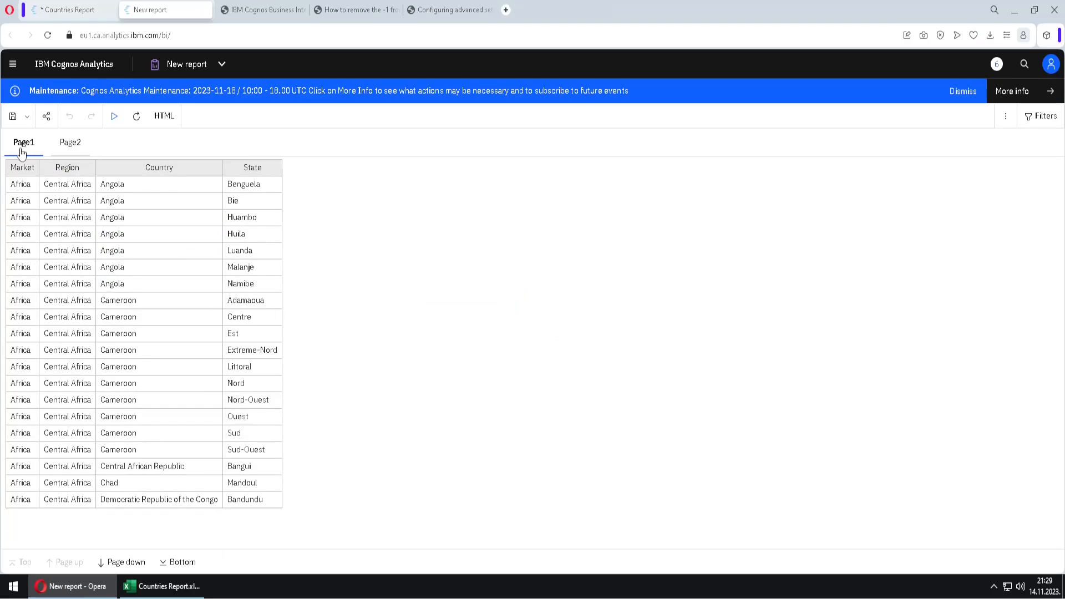
Step: View the Page2 crosstab tab in the HTML output and dismiss the maintenance banner
left_click(70, 142)
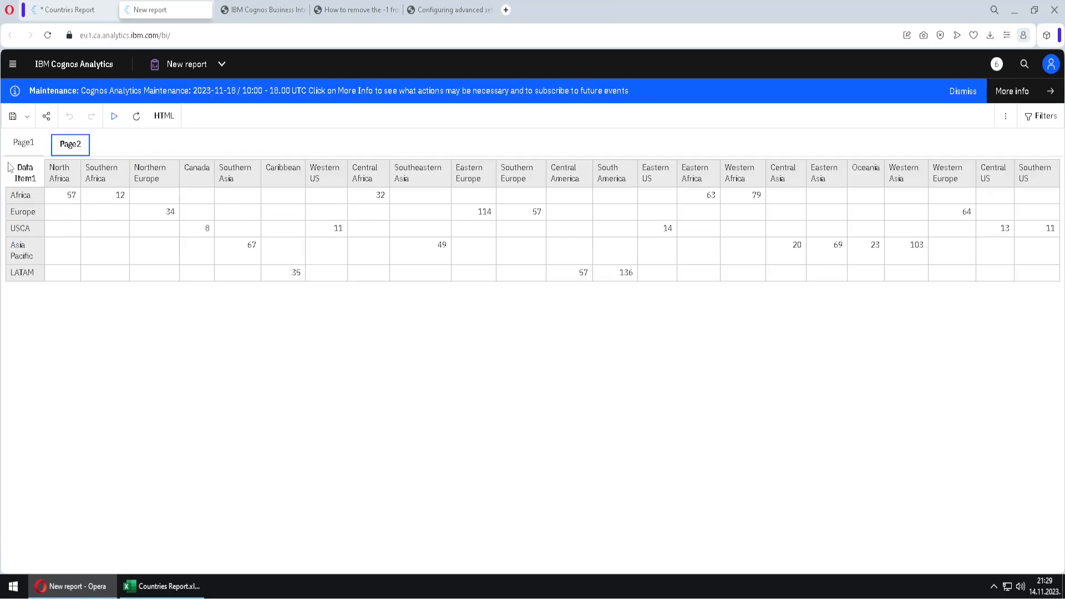
left_click(23, 143)
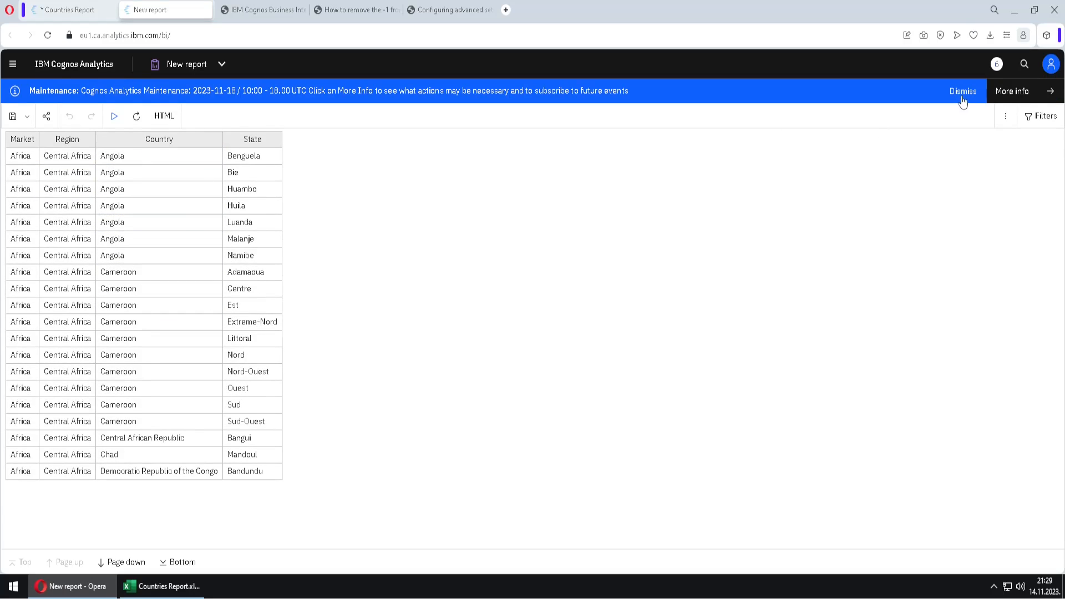
left_click(962, 90)
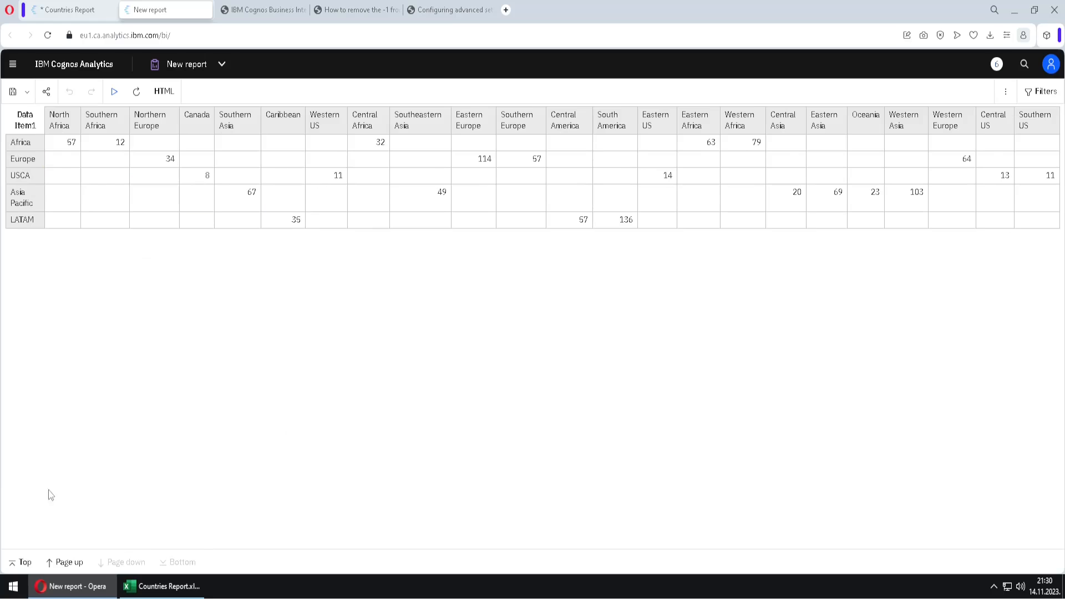
mouse_move(94, 450)
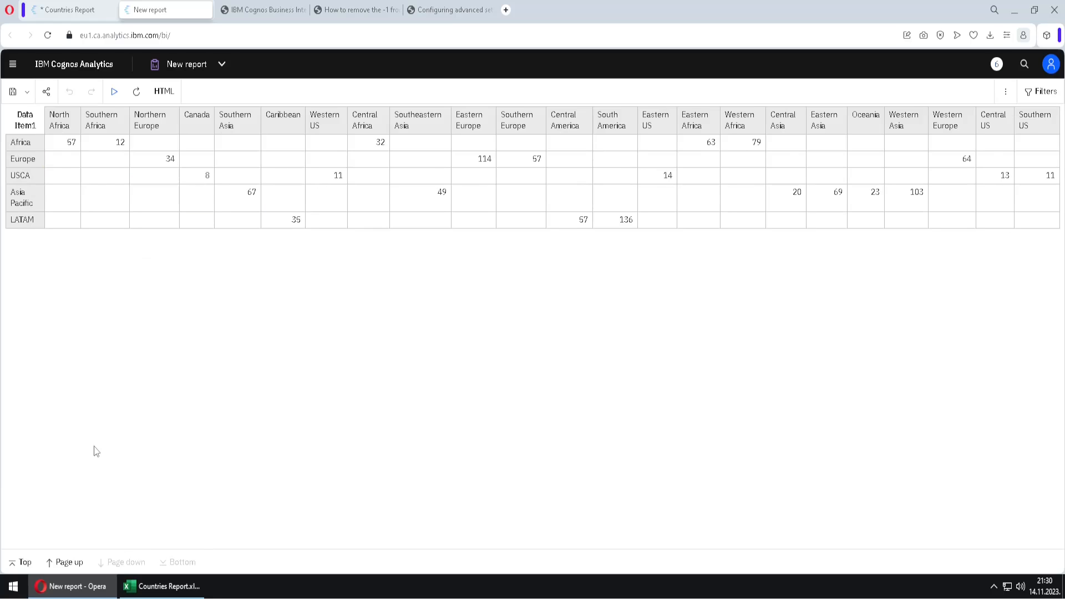
left_click(67, 10)
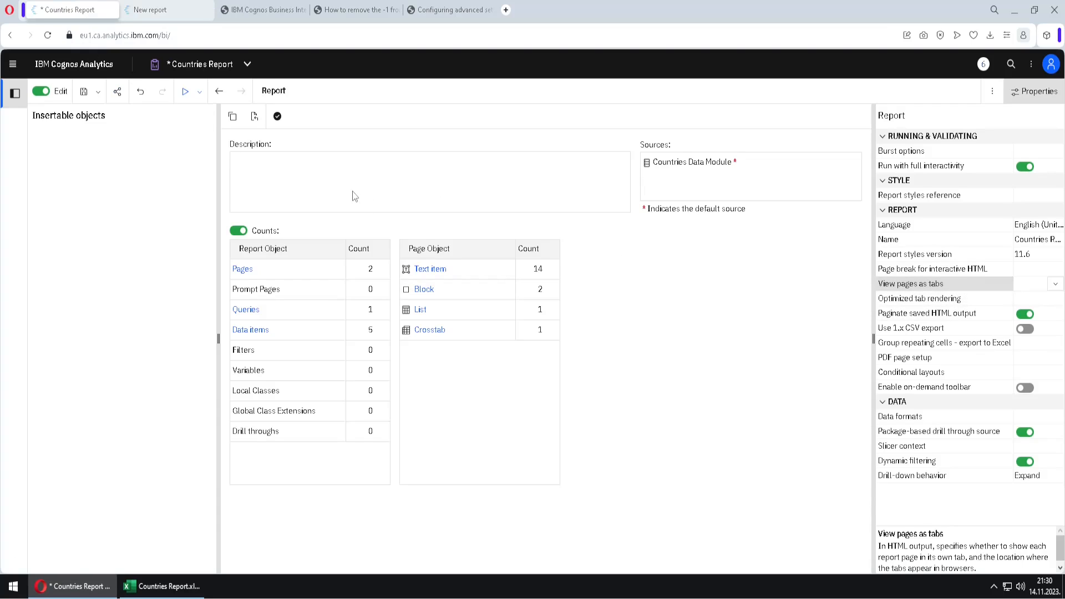
mouse_move(303, 112)
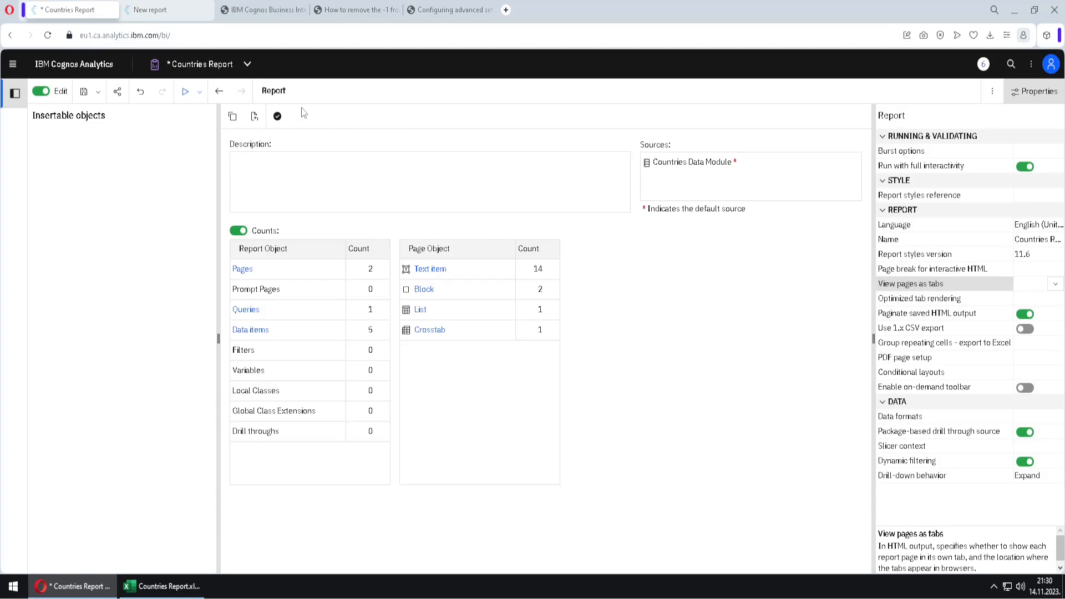
Step: Set a page break on Country in Page1, then page through Afghanistan, Algeria and Albania
left_click(273, 90)
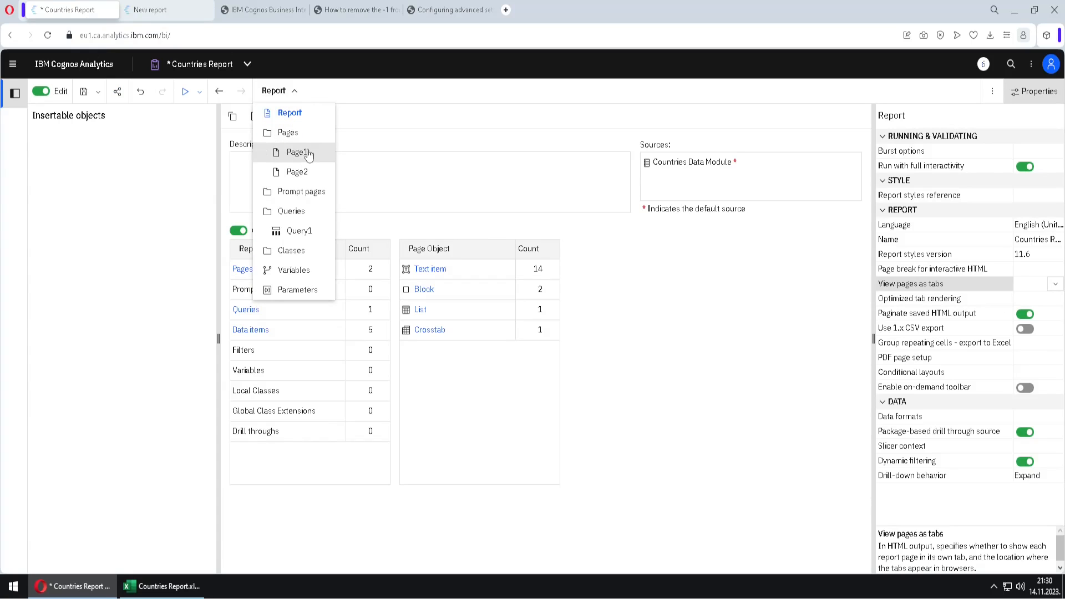
left_click(298, 152)
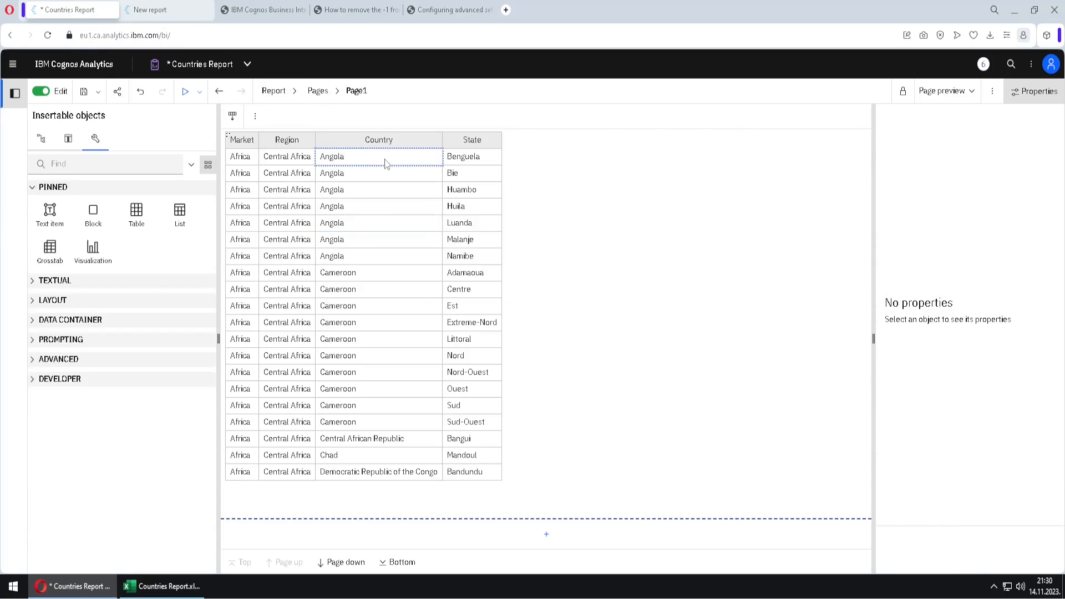
left_click(379, 156)
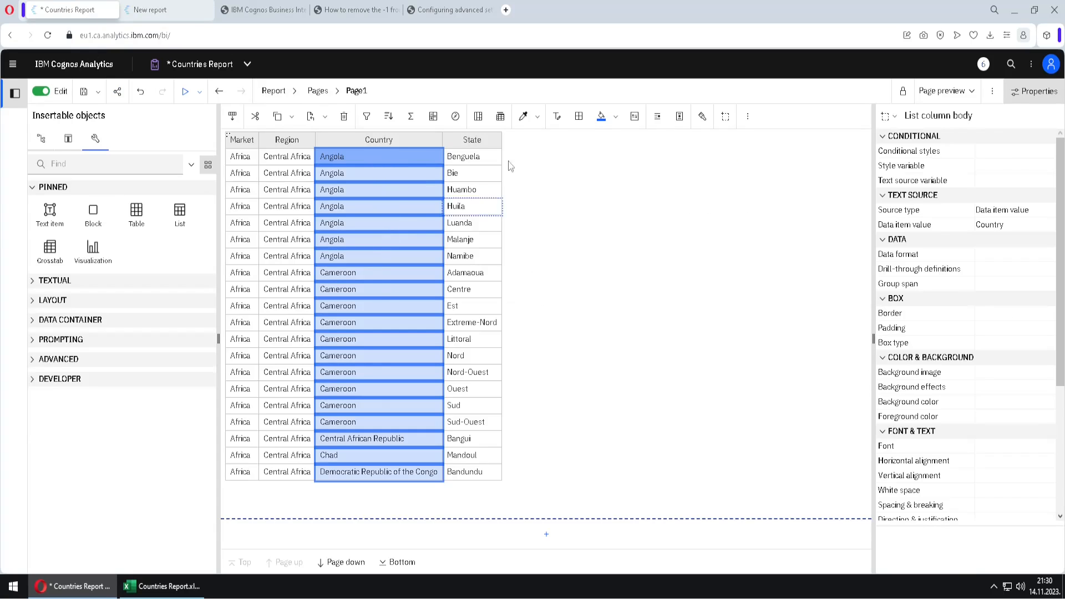
left_click(499, 116)
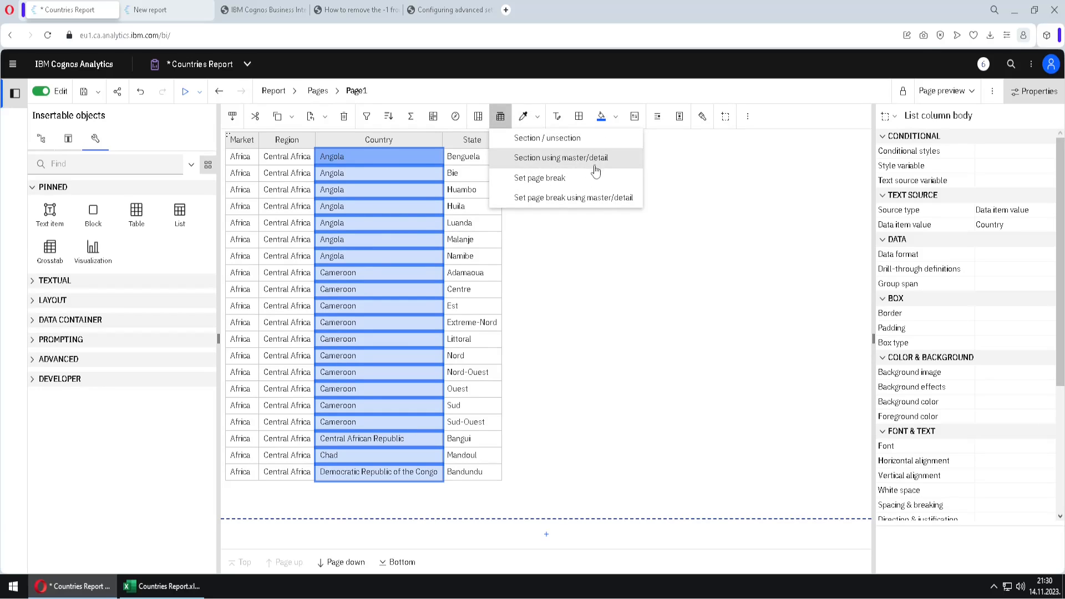
mouse_move(587, 181)
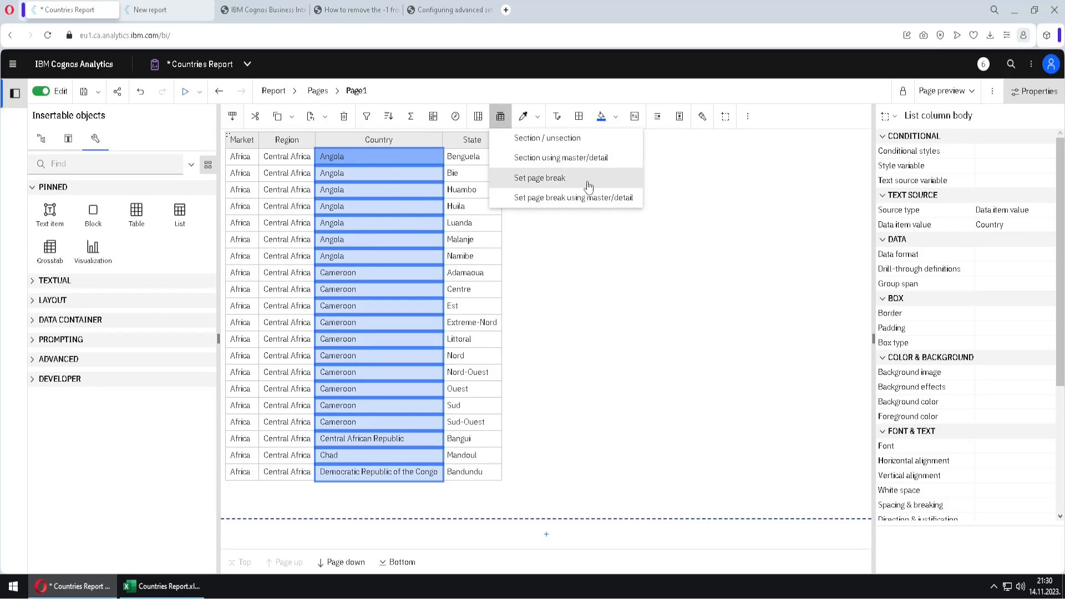
mouse_move(520, 188)
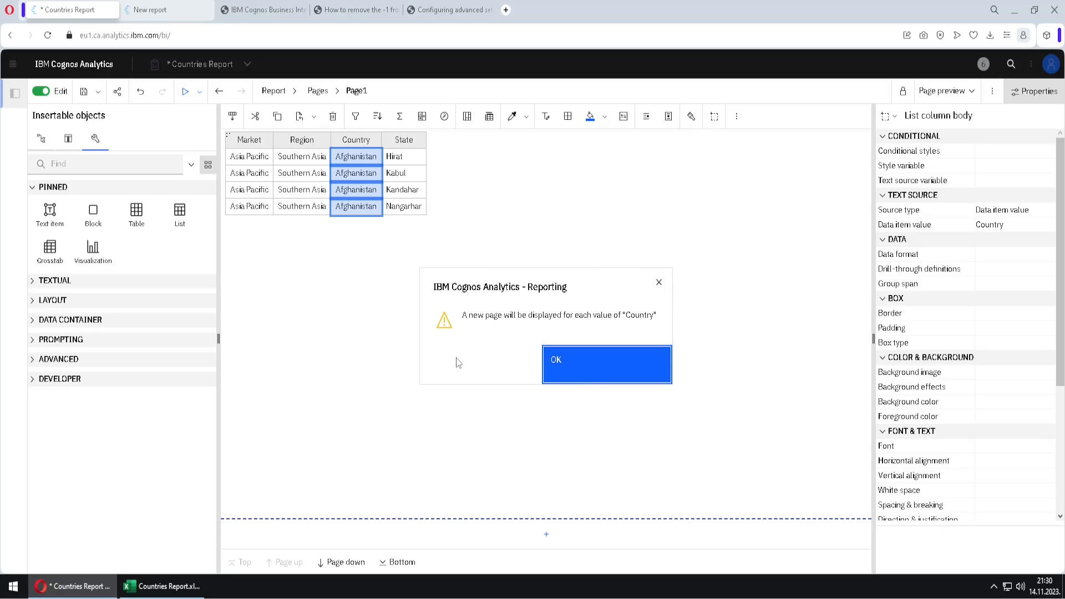
left_click(606, 363)
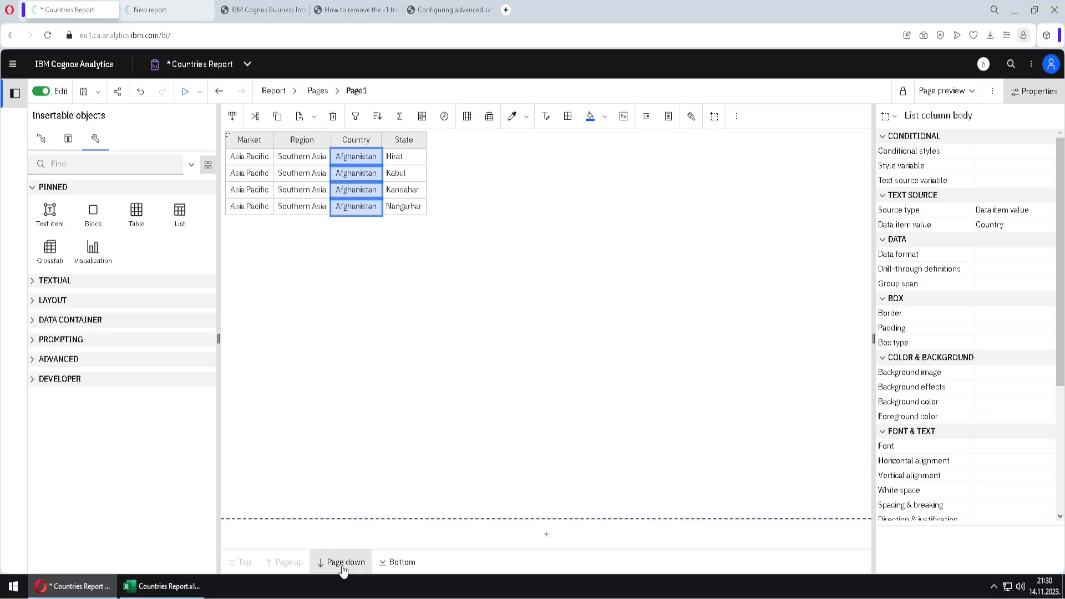
left_click(342, 562)
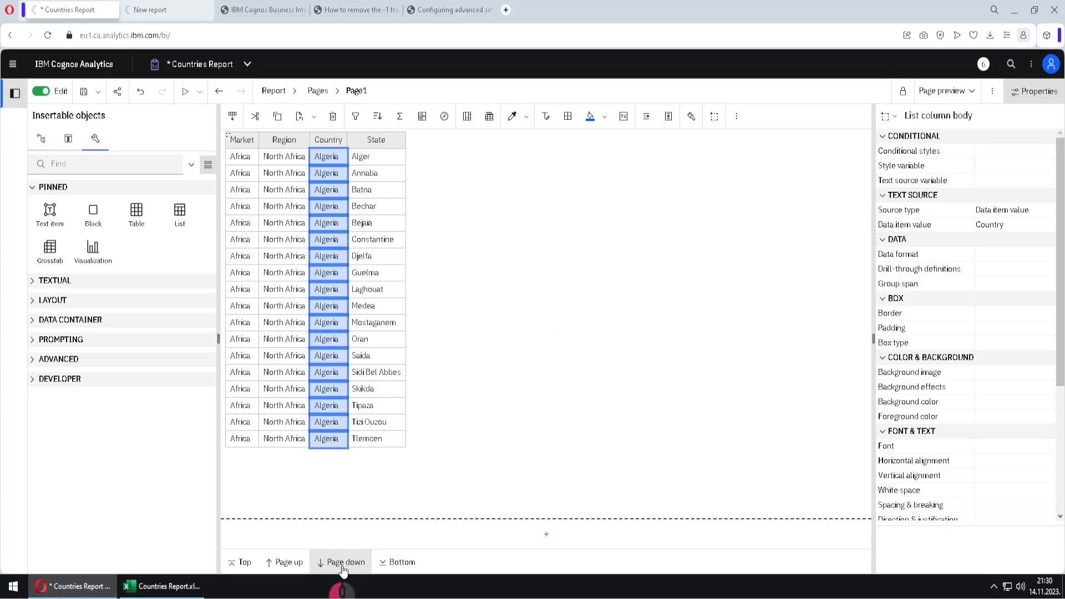
left_click(340, 562)
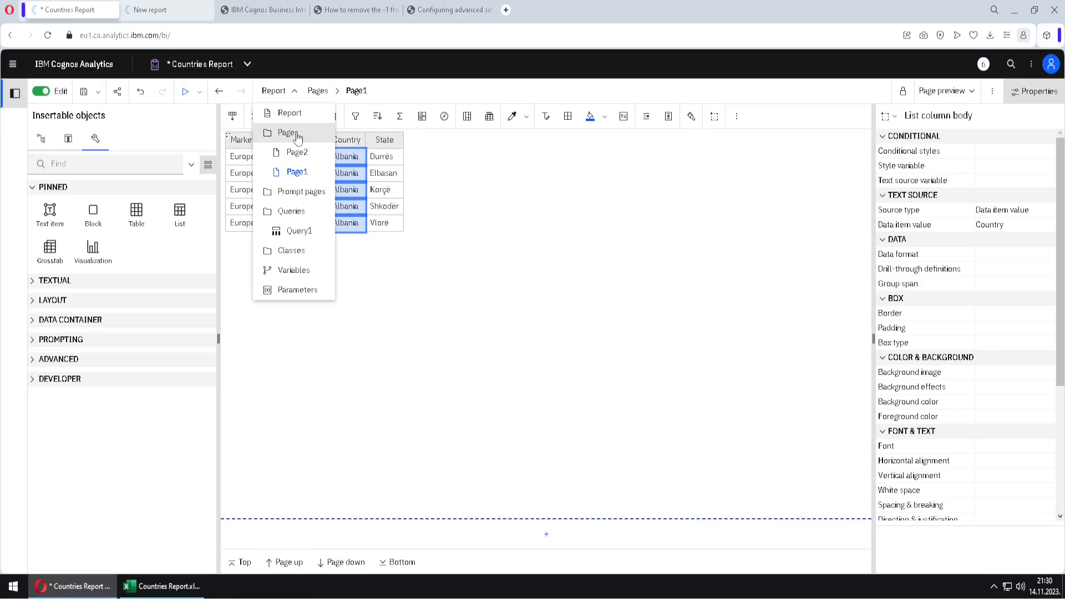
Step: Arrange the Country page set with Page1 as its detail page and Page2 after it
left_click(288, 133)
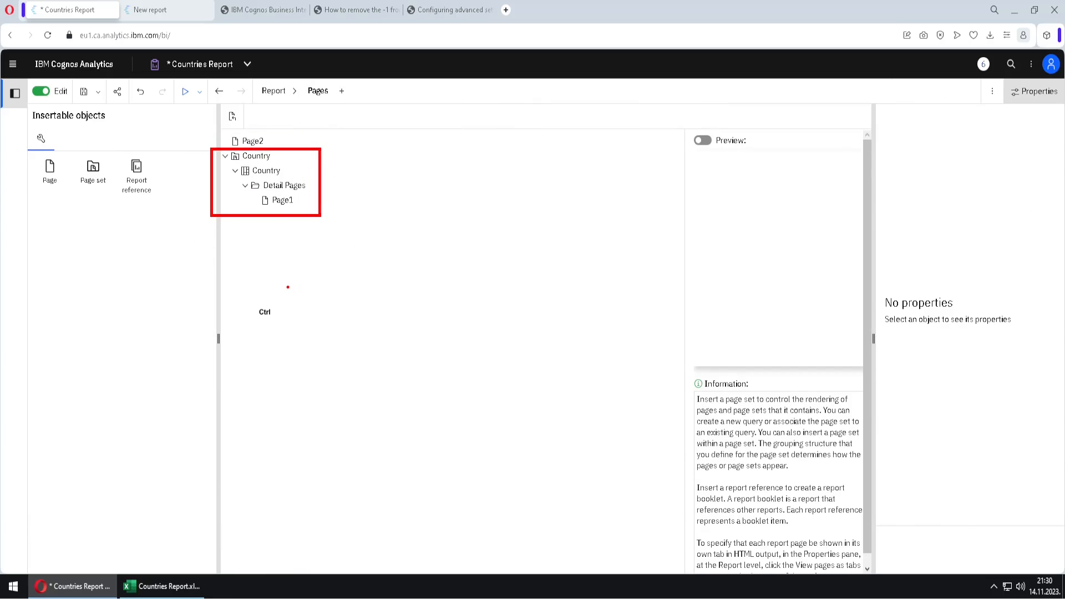
mouse_move(283, 221)
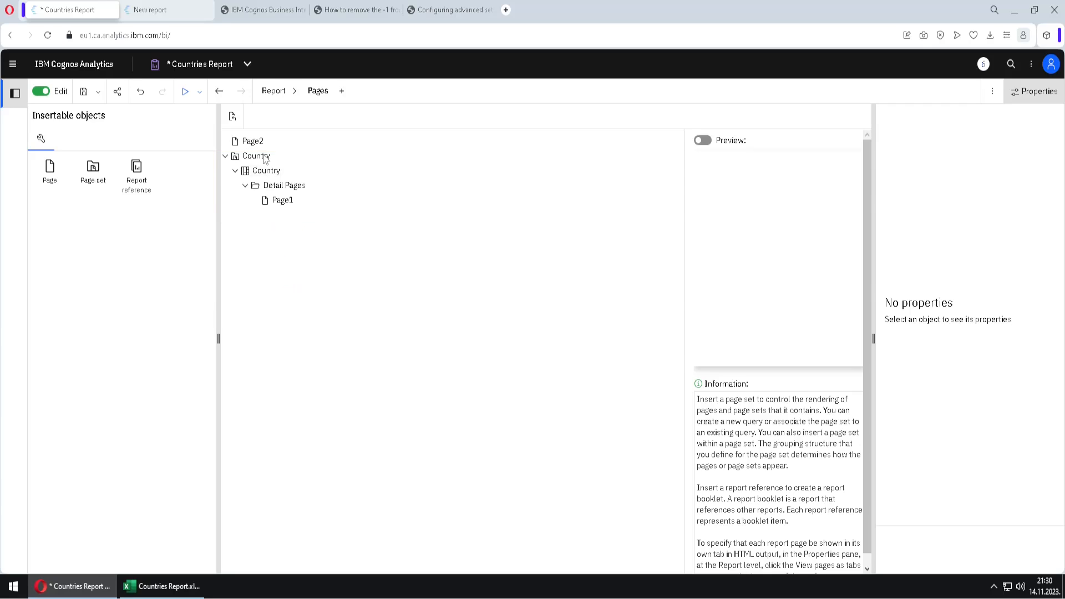
left_click(282, 185)
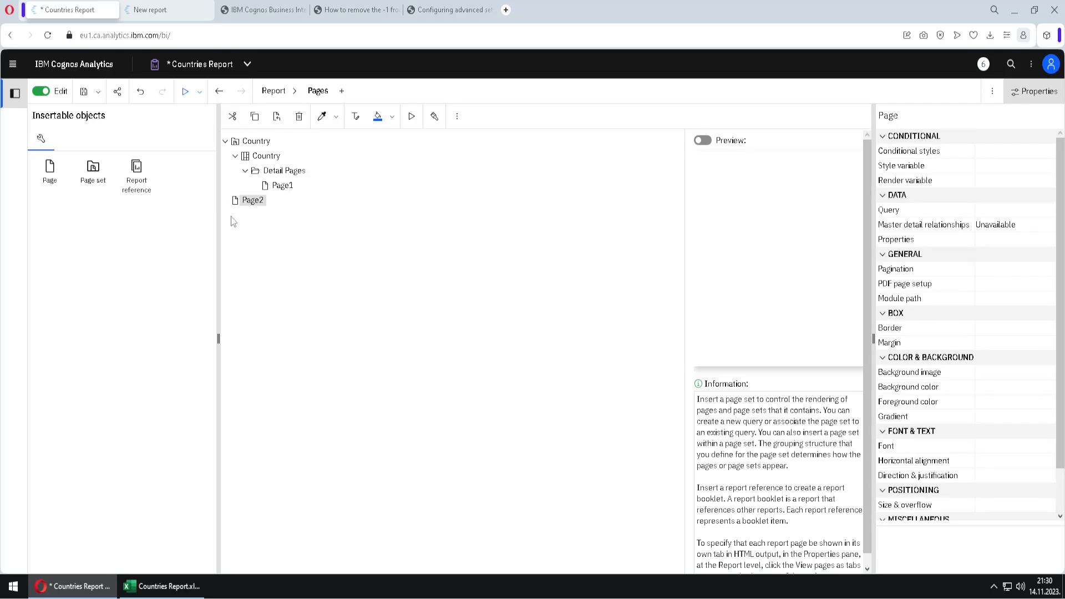
left_click(281, 185)
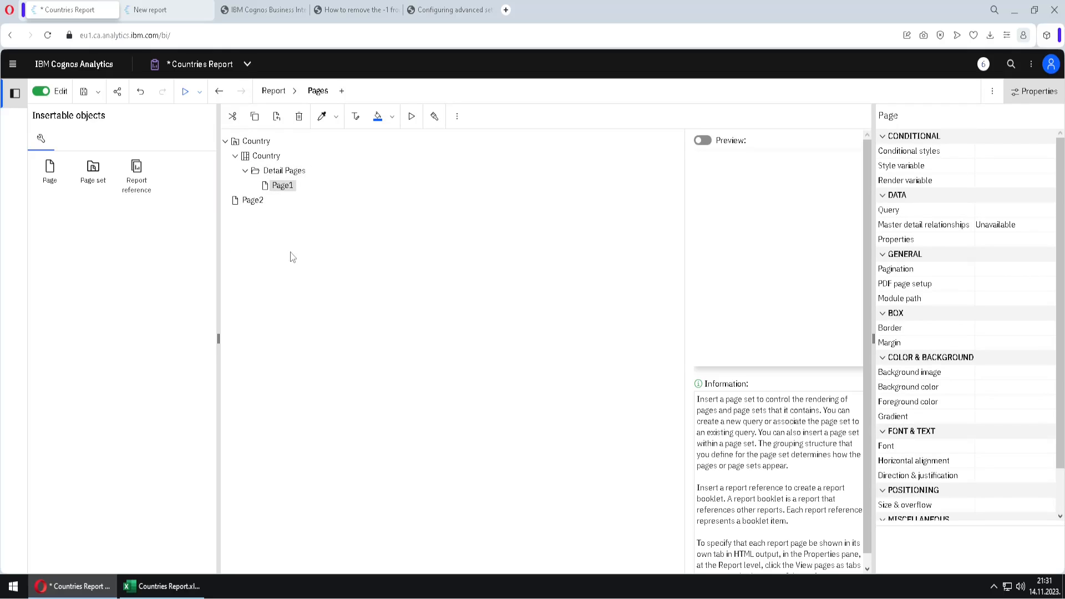
mouse_move(291, 264)
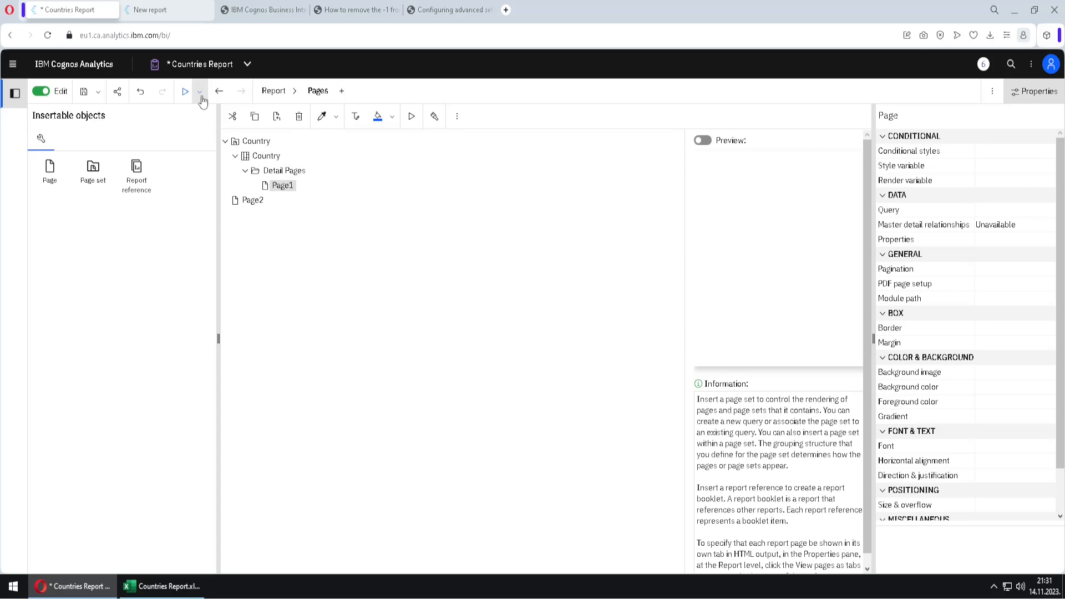
Step: Run the report as PDF, page through Albania, Algeria and Angola, then reopen Page1
left_click(200, 92)
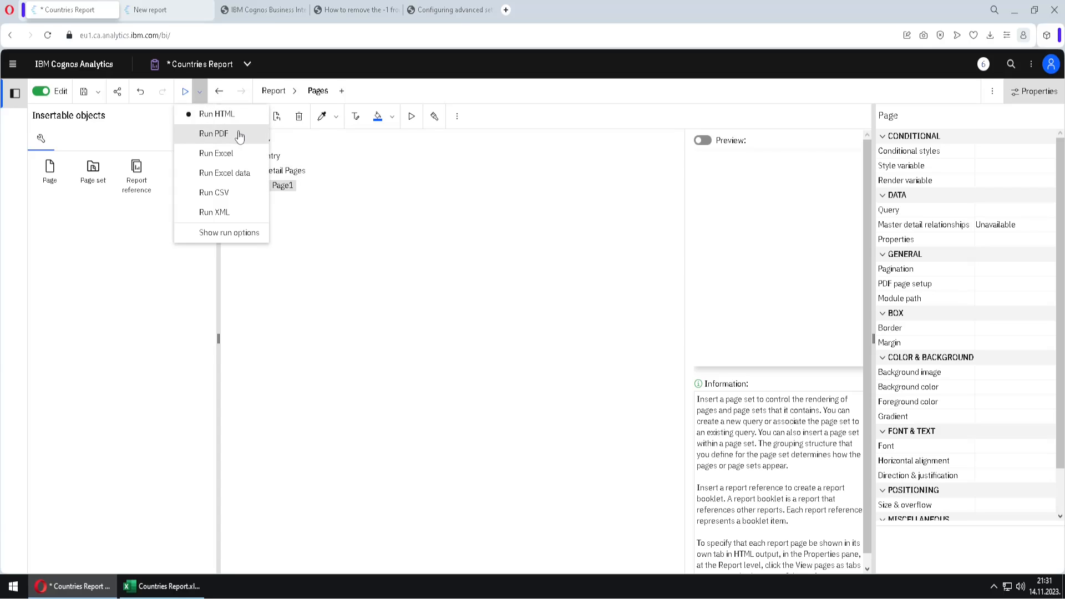
left_click(216, 133)
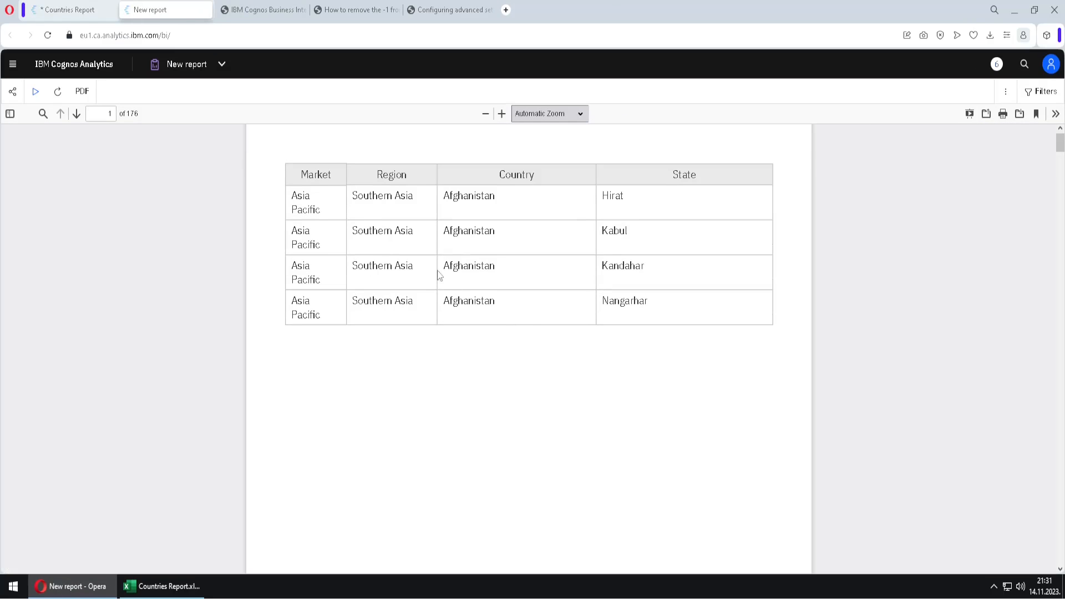
left_click(76, 113)
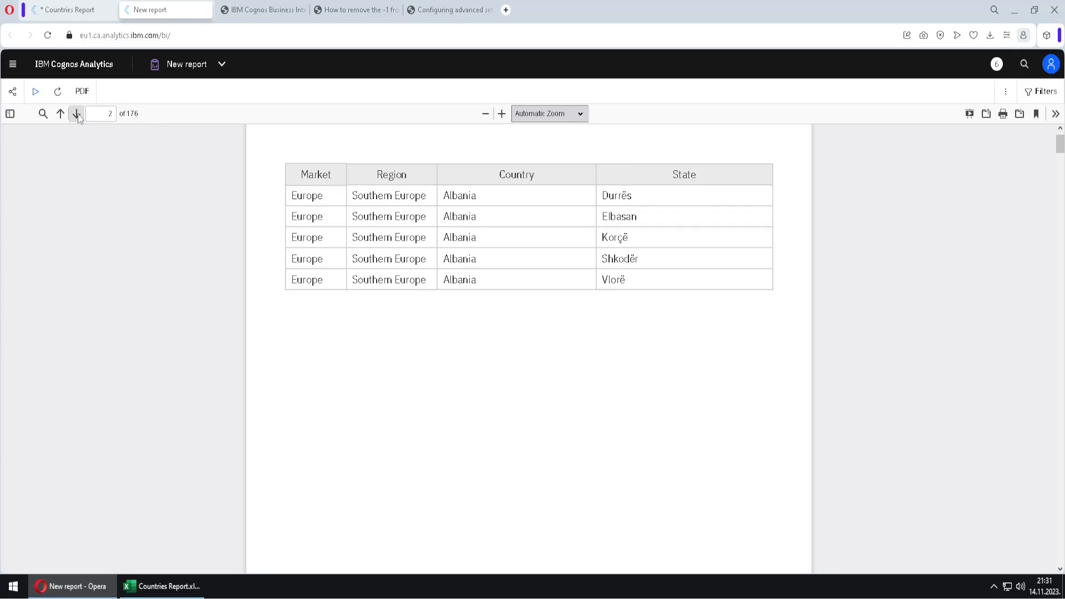
left_click(77, 113)
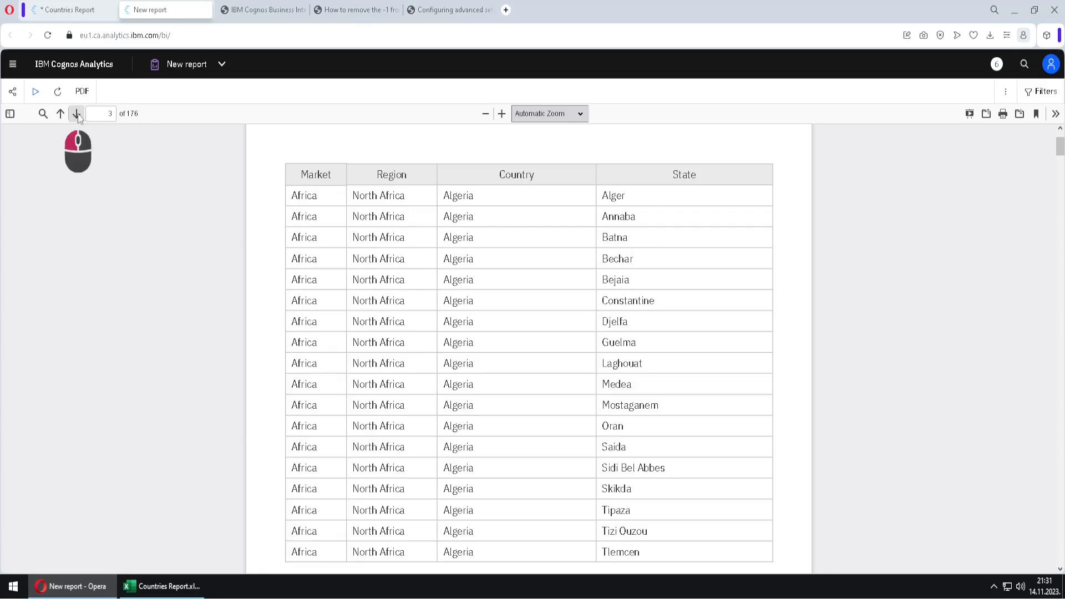
left_click(76, 114)
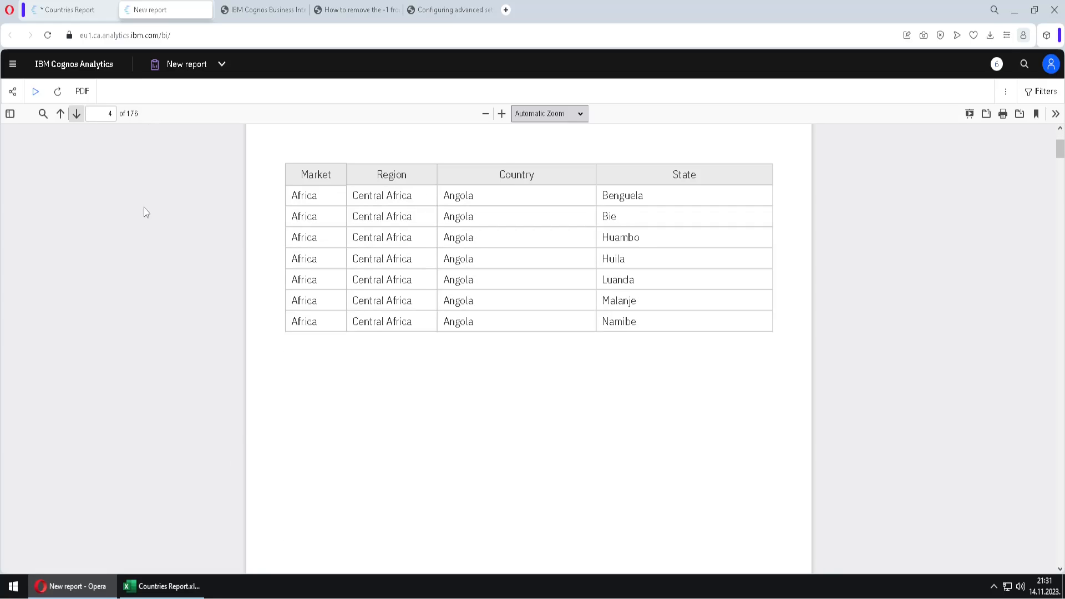
left_click(64, 9)
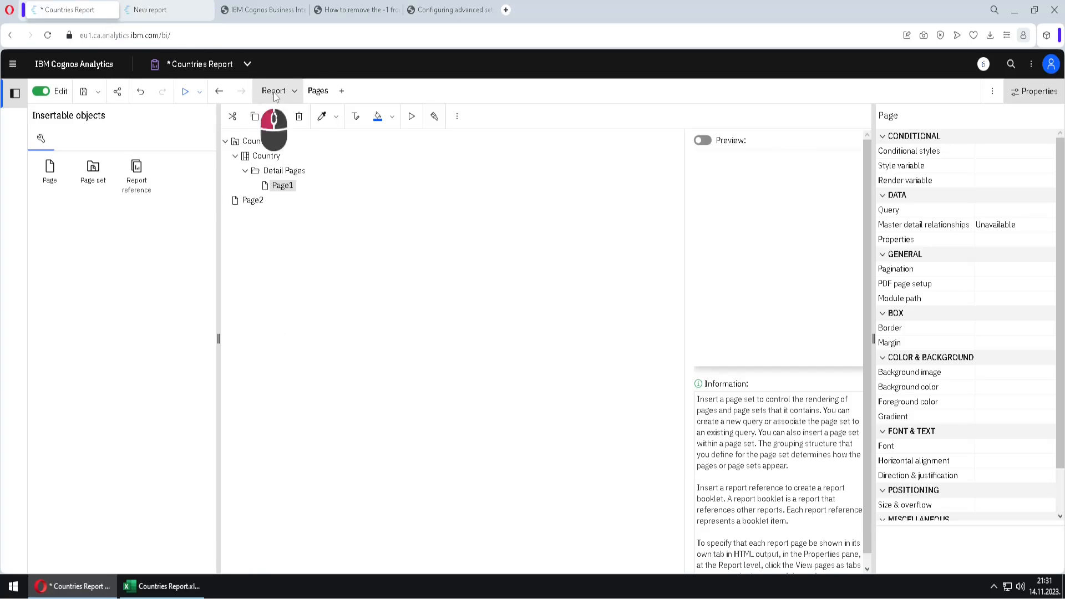
double_click(282, 185)
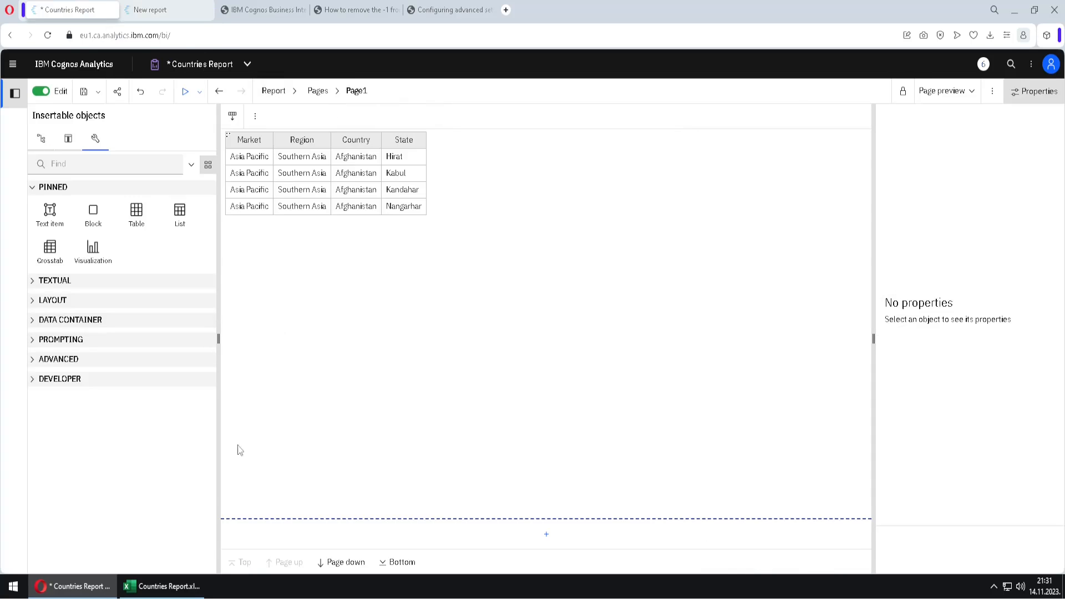
Step: Browse the workbook's first country sheets: Afghanistan, Albania (Page1_2) and Algeria (Page1_3)
left_click(160, 586)
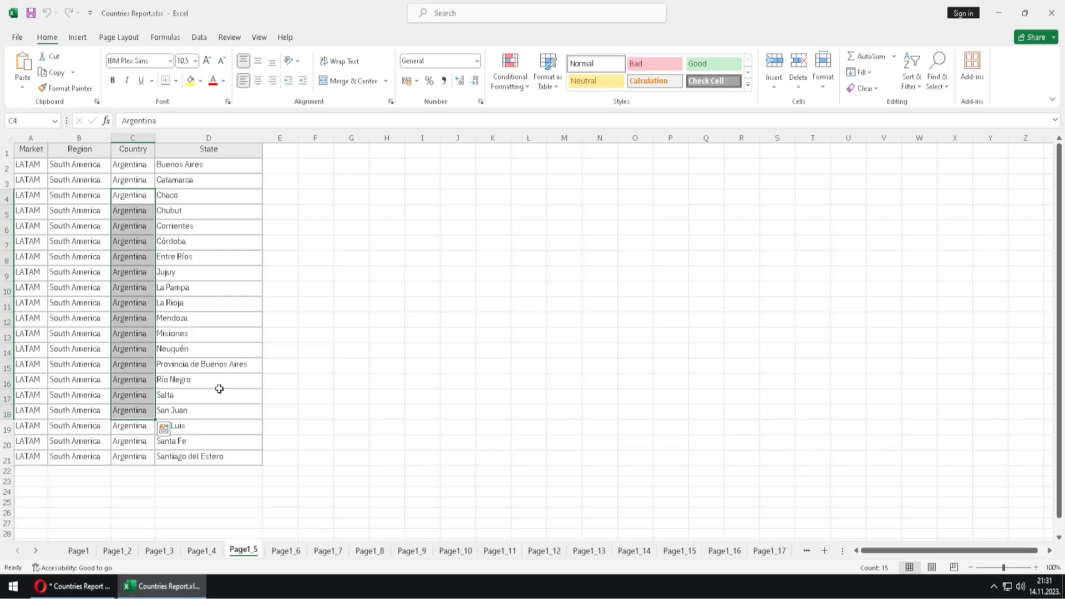
left_click(78, 550)
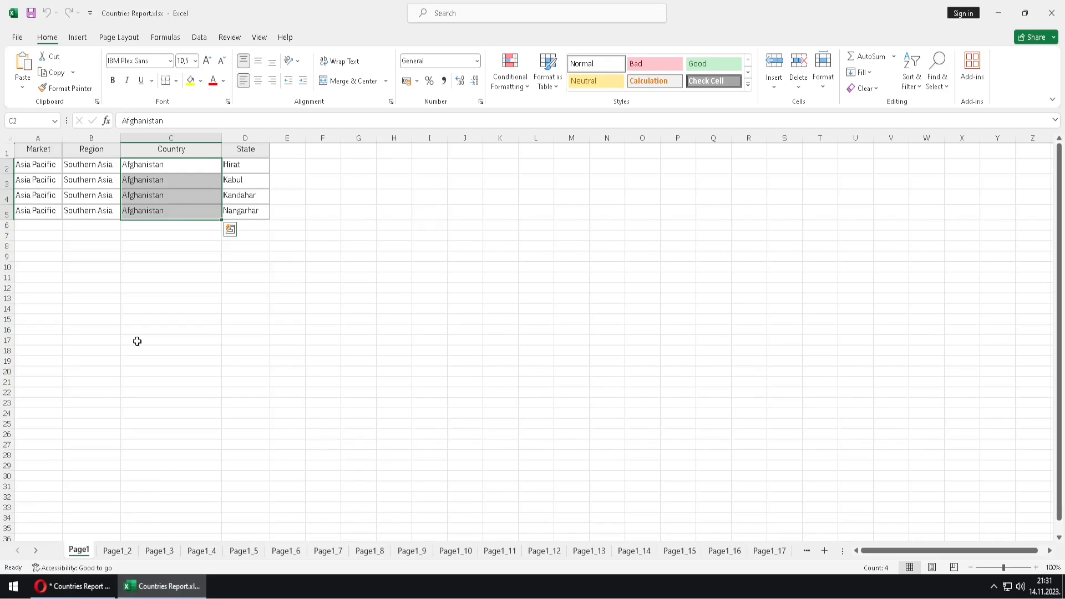
left_click(116, 550)
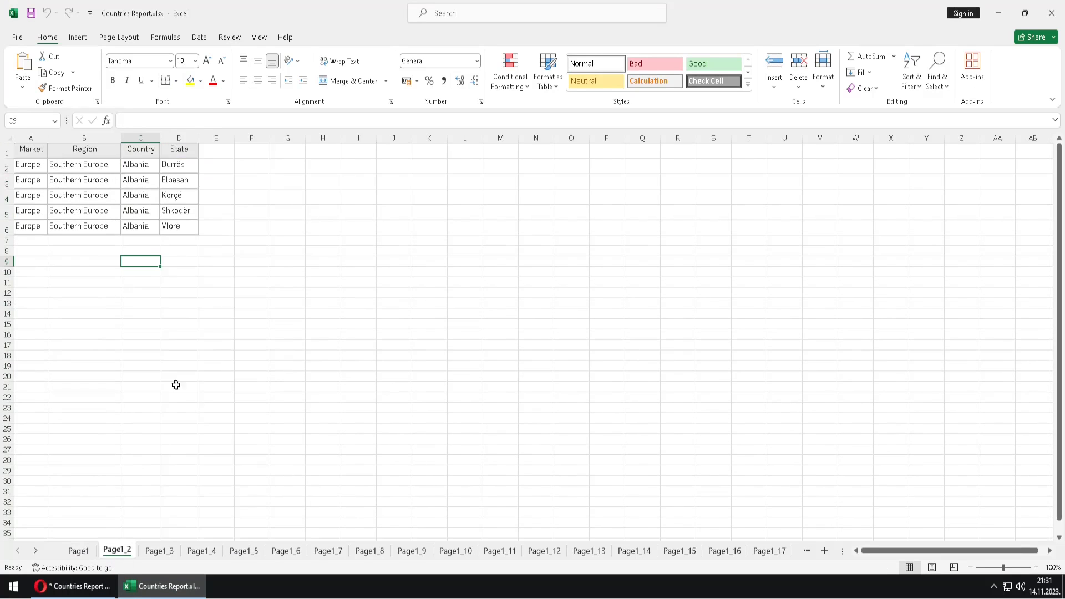
left_click(159, 550)
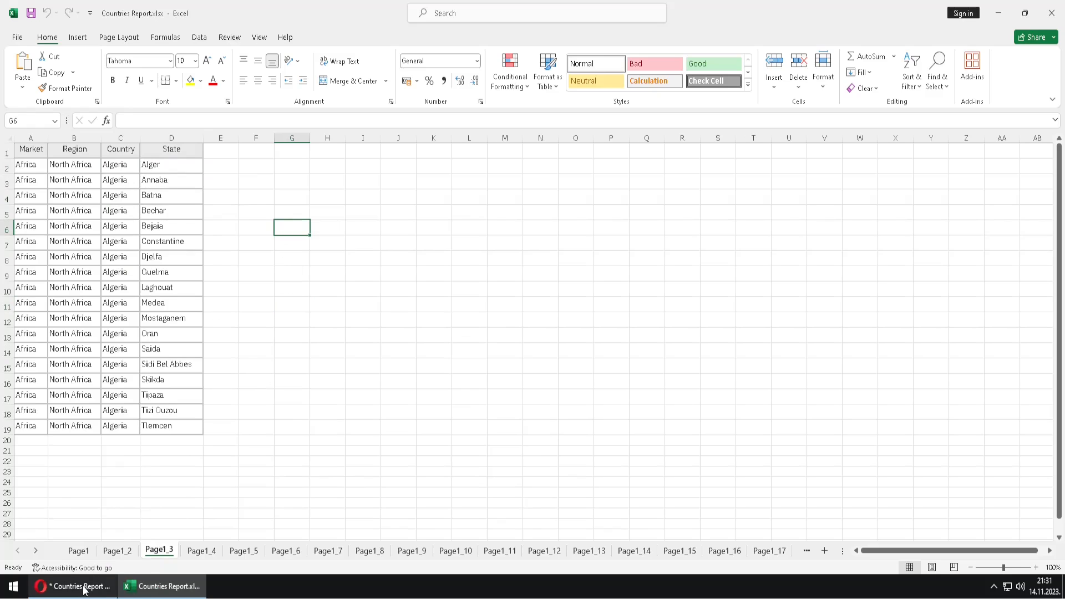
left_click(73, 586)
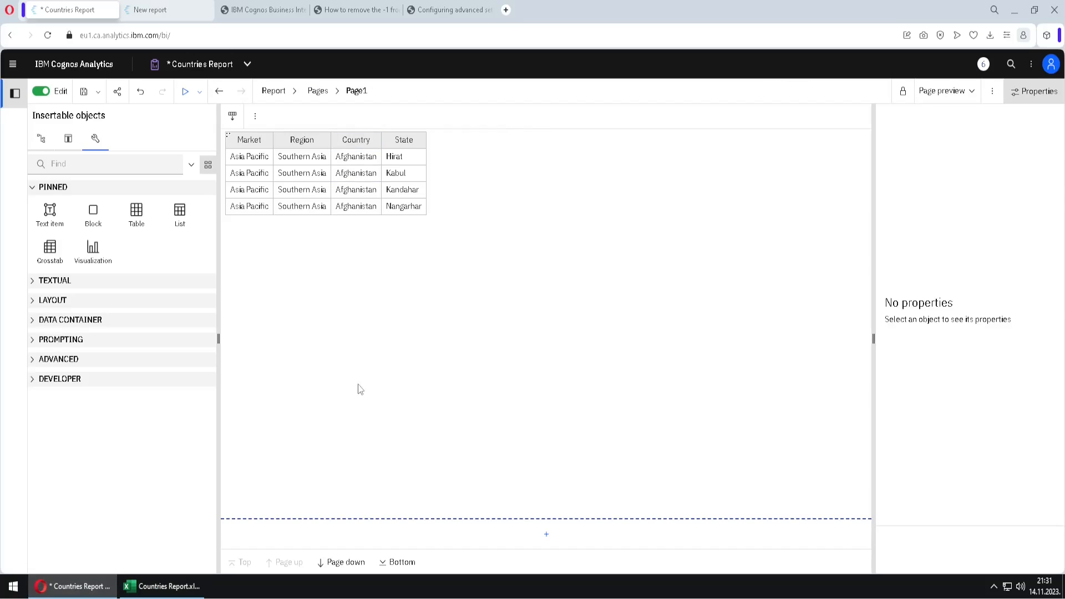
left_click(355, 156)
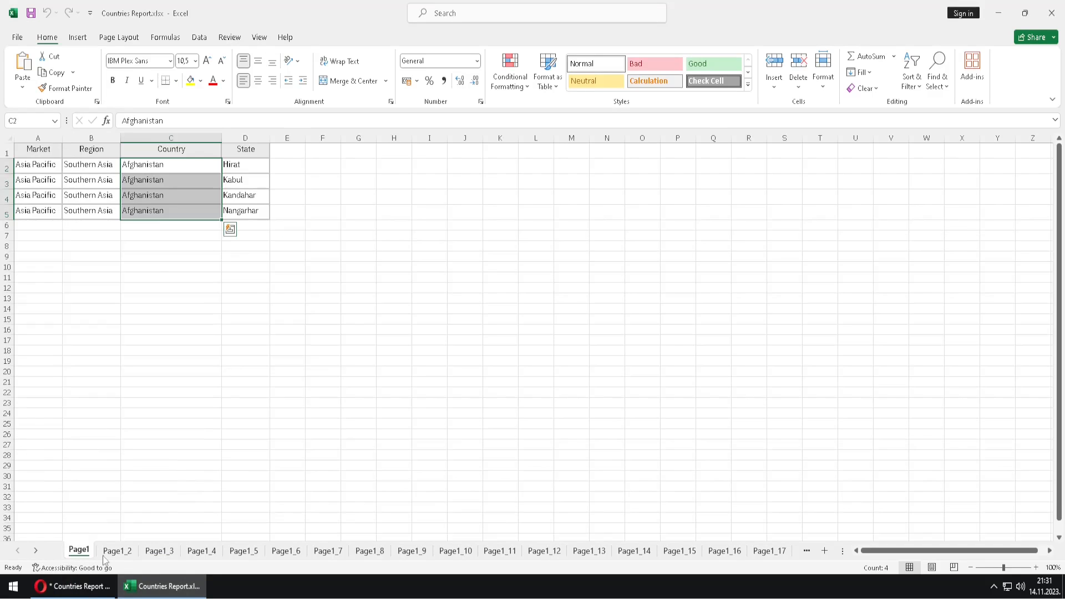
Step: Check the Angola, Austria and Azerbaijan sheets, then view the markets-by-region summary sheet
left_click(200, 550)
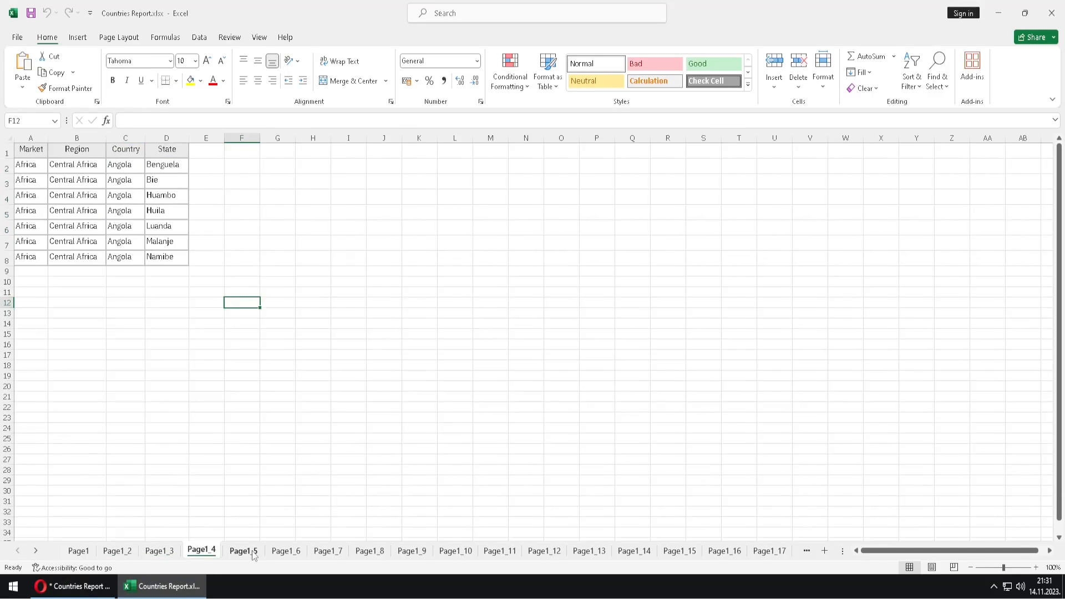
left_click(369, 551)
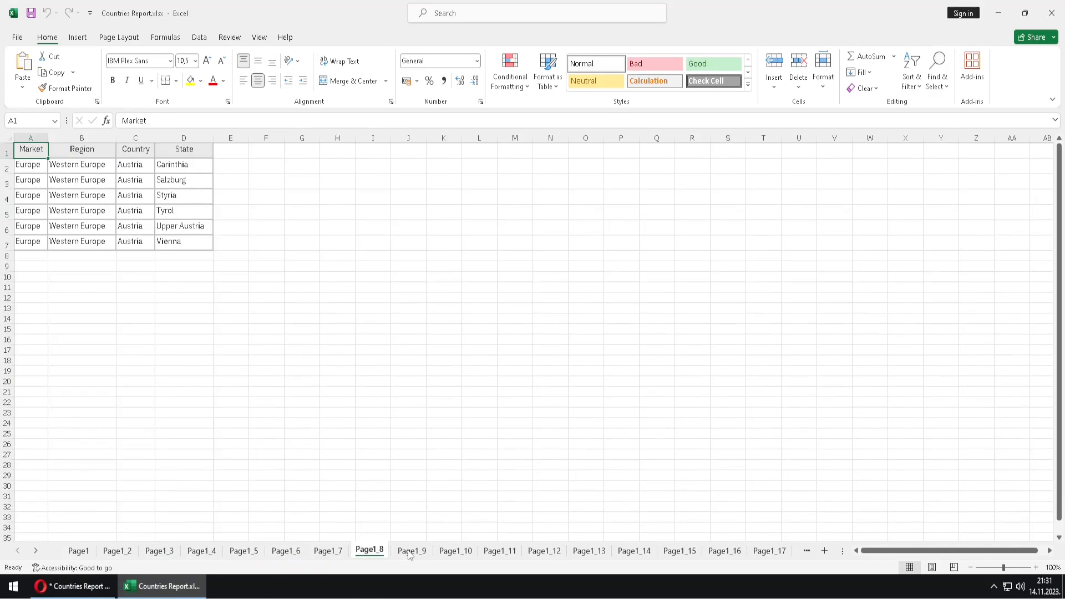
left_click(411, 550)
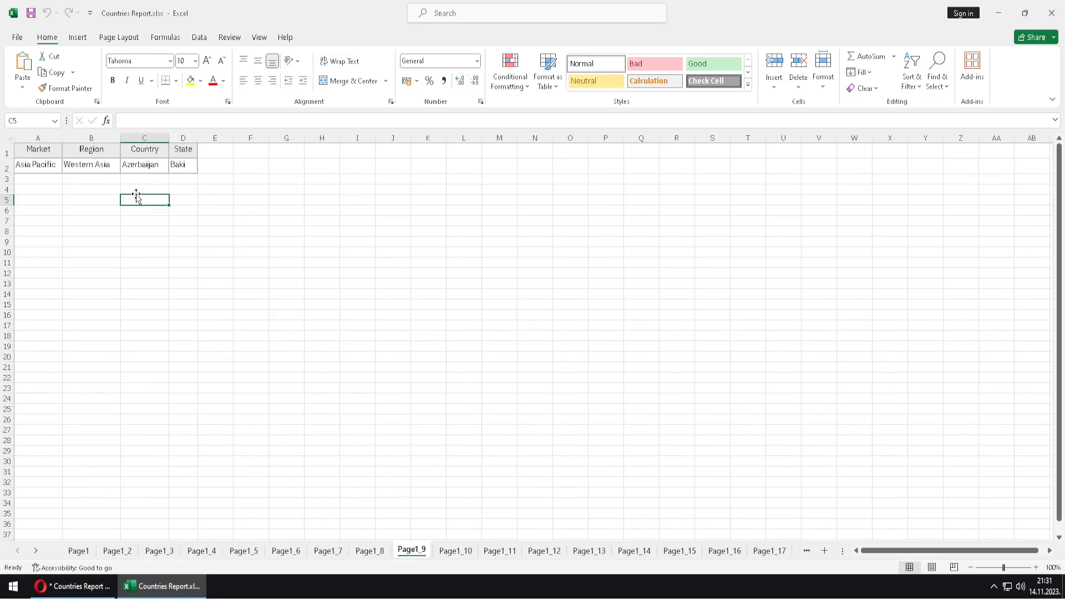
left_click(143, 165)
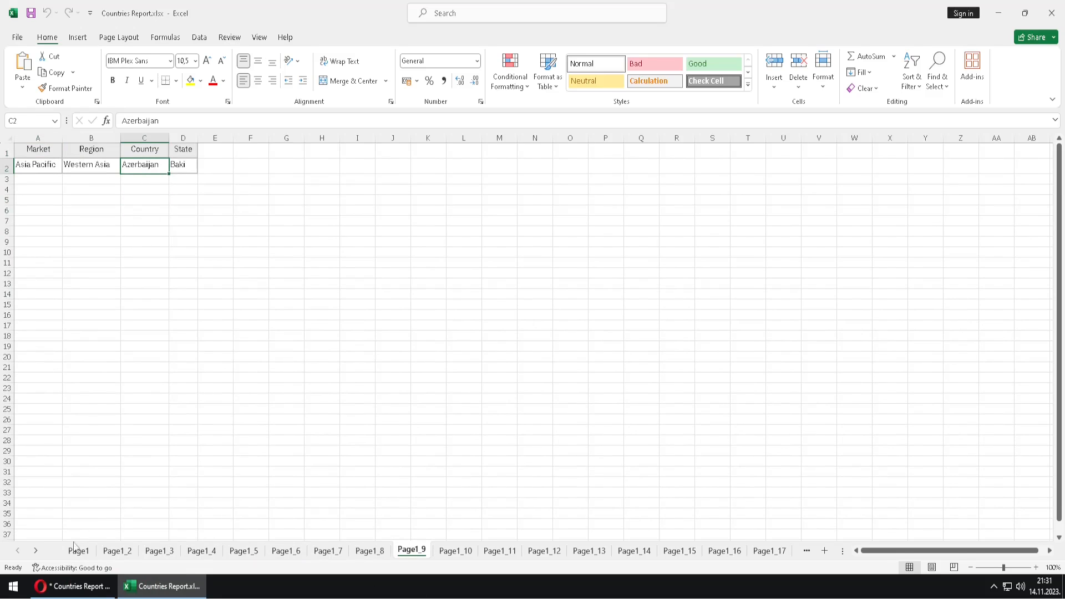
left_click(79, 550)
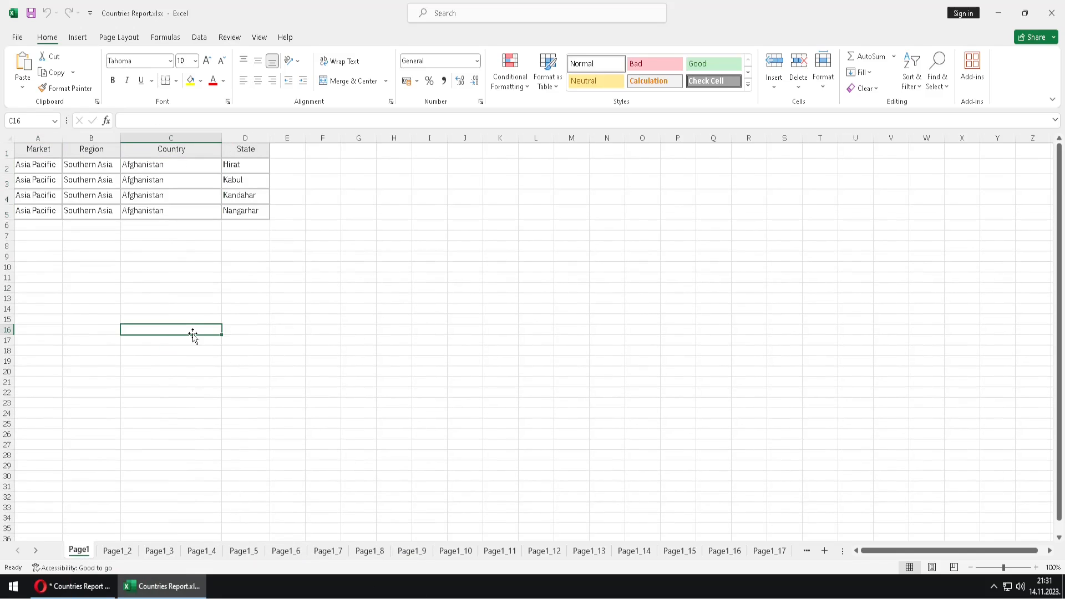
left_click(36, 551)
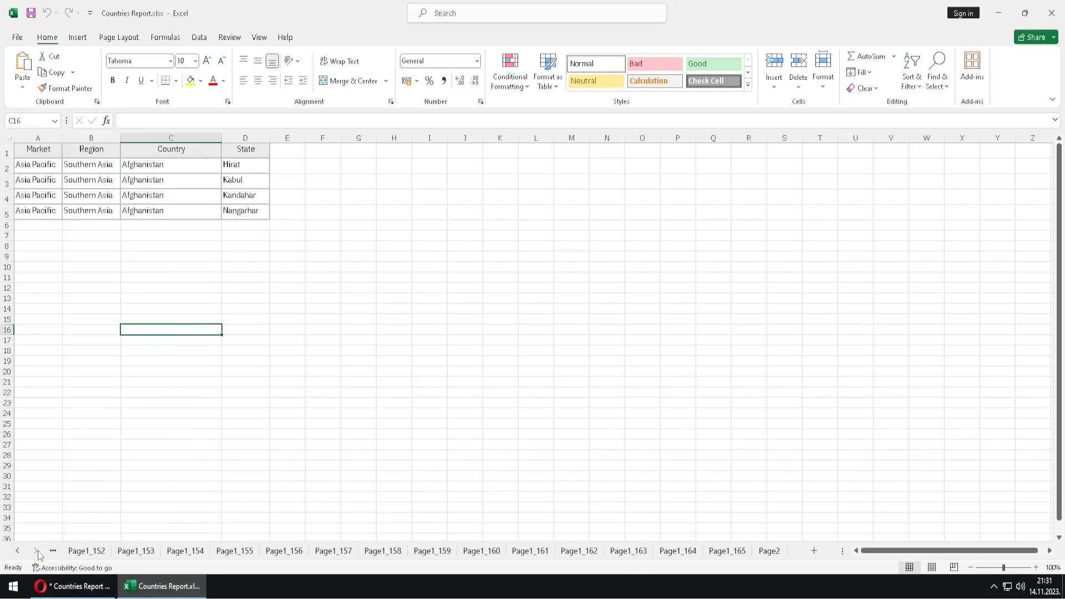
left_click(768, 551)
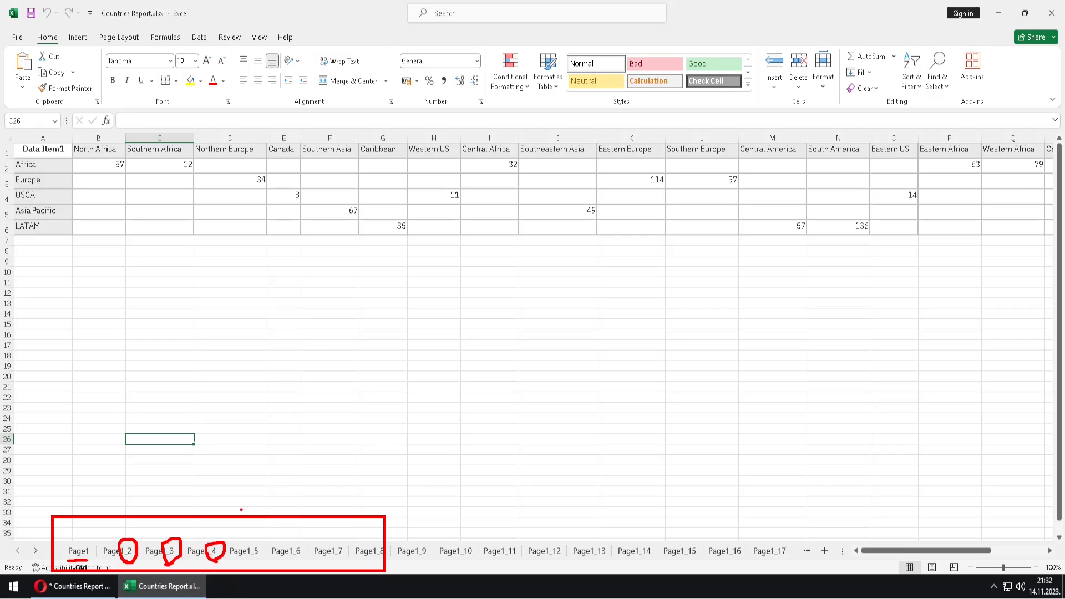
Step: Revisit the Afghanistan and Albania sheets, ending on Algeria's Page1_3 sheet
left_click(78, 551)
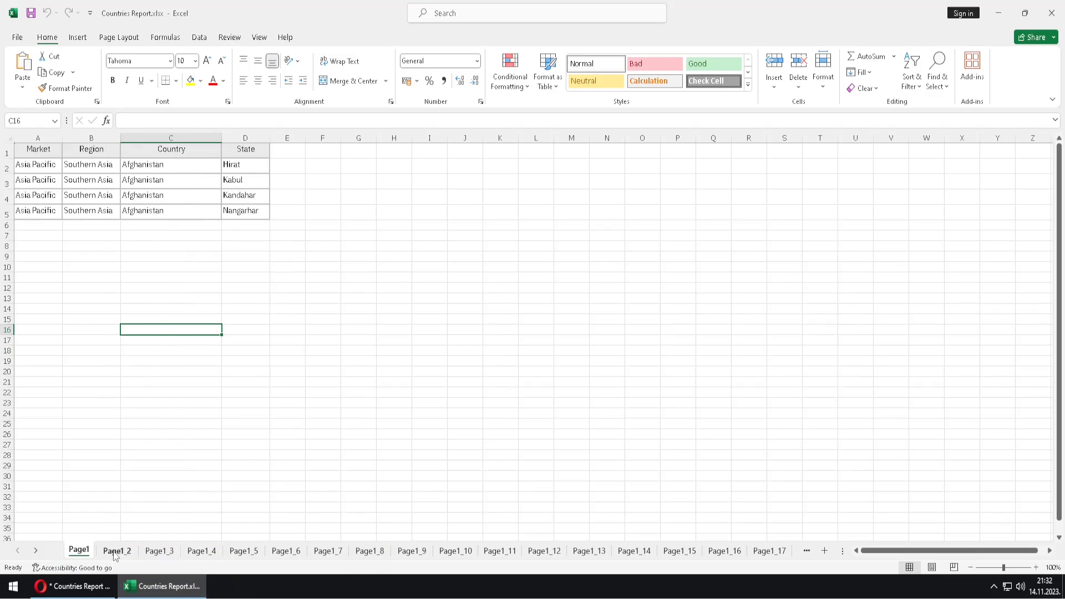
left_click(116, 550)
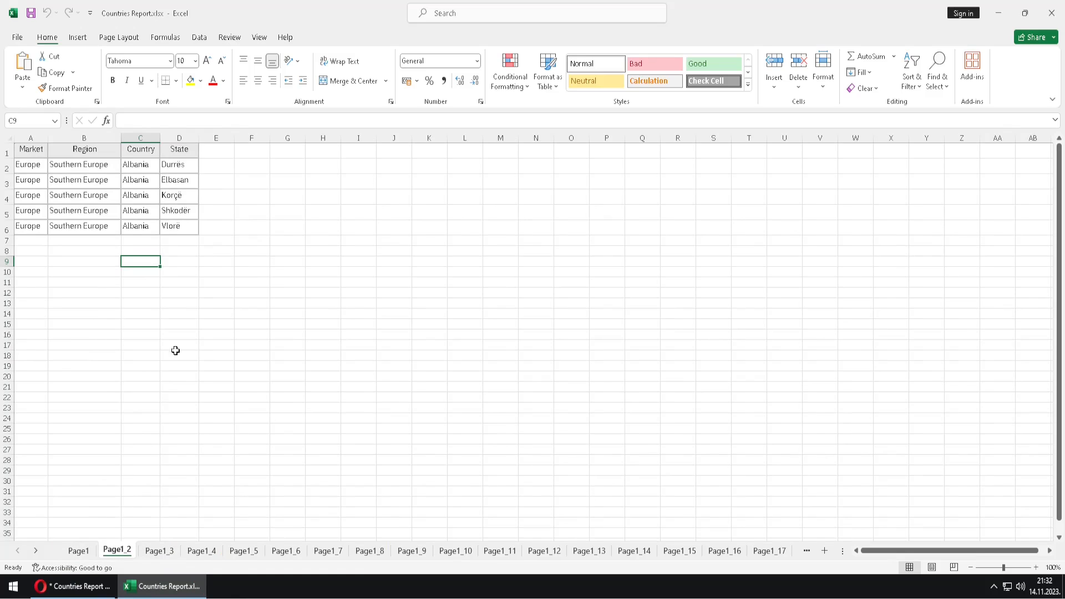
left_click(159, 549)
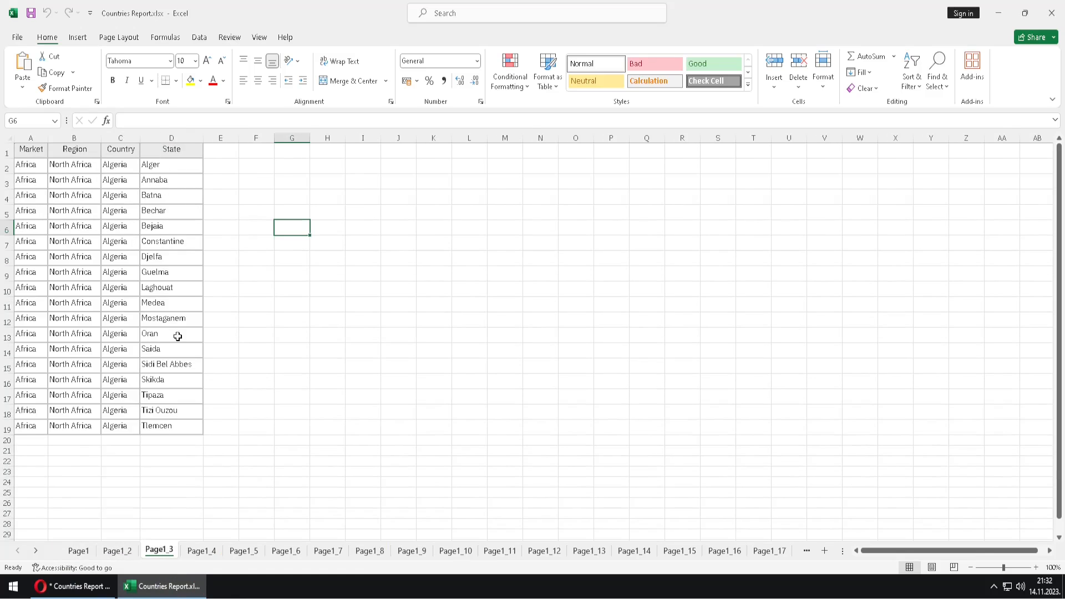
mouse_move(170, 317)
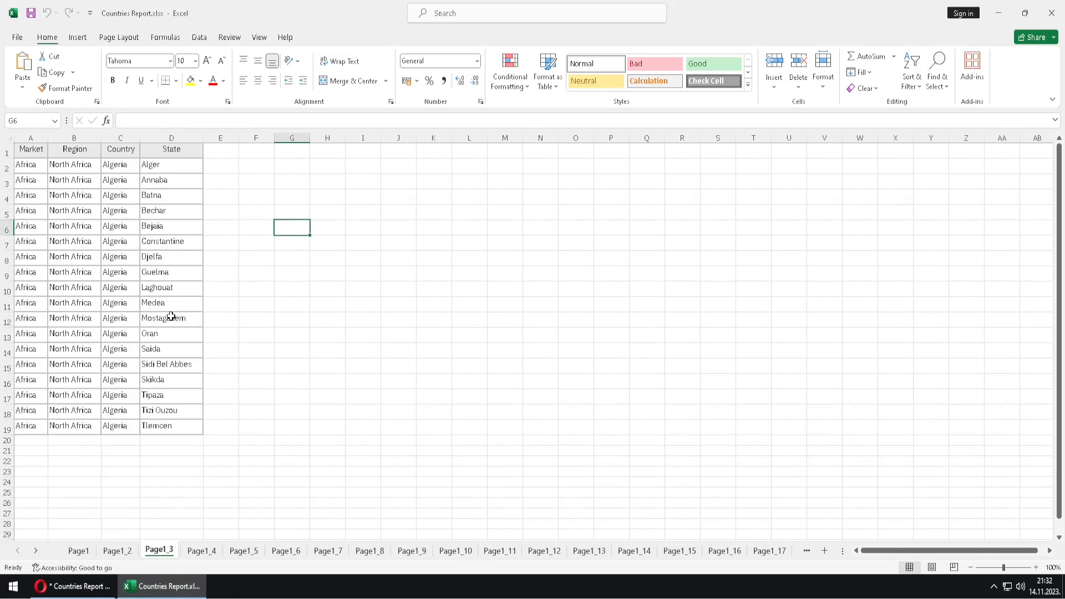
left_click(256, 319)
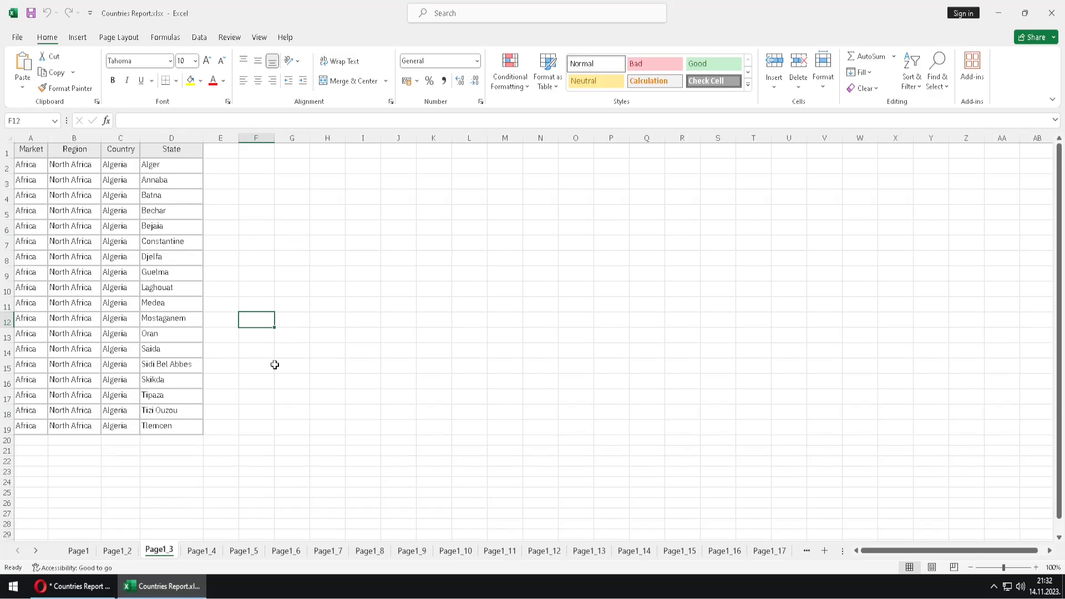
mouse_move(153, 449)
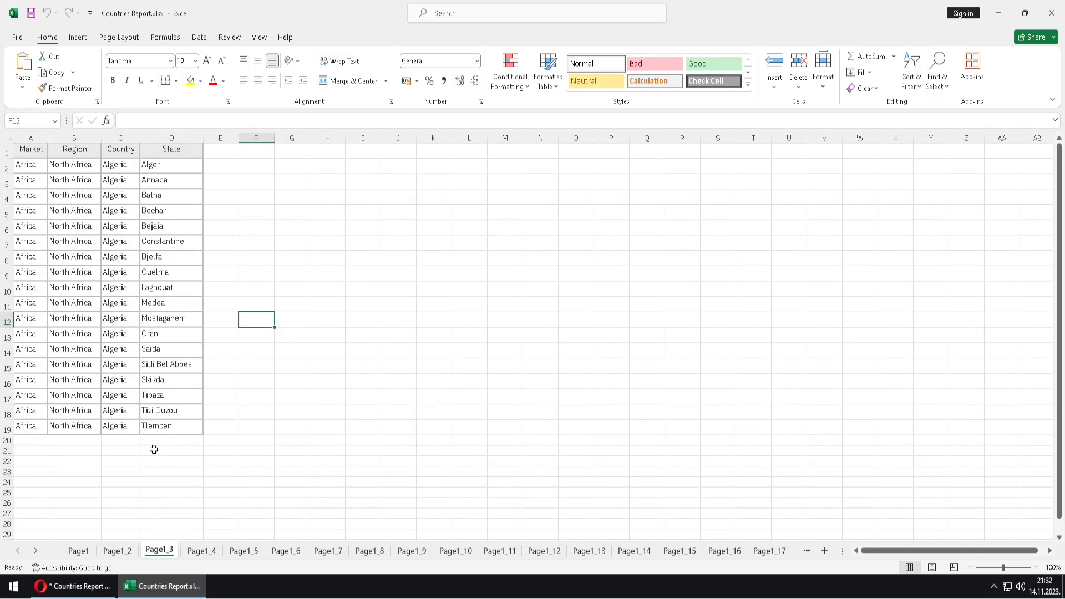
mouse_move(117, 465)
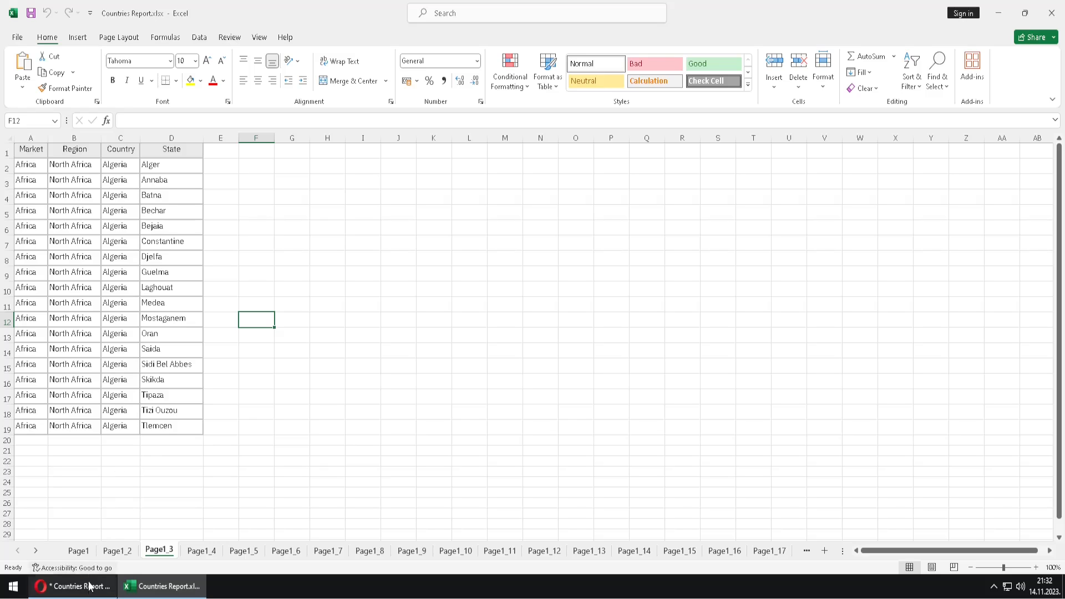
Step: Return to Cognos Analytics showing Page1's Afghanistan list
left_click(71, 585)
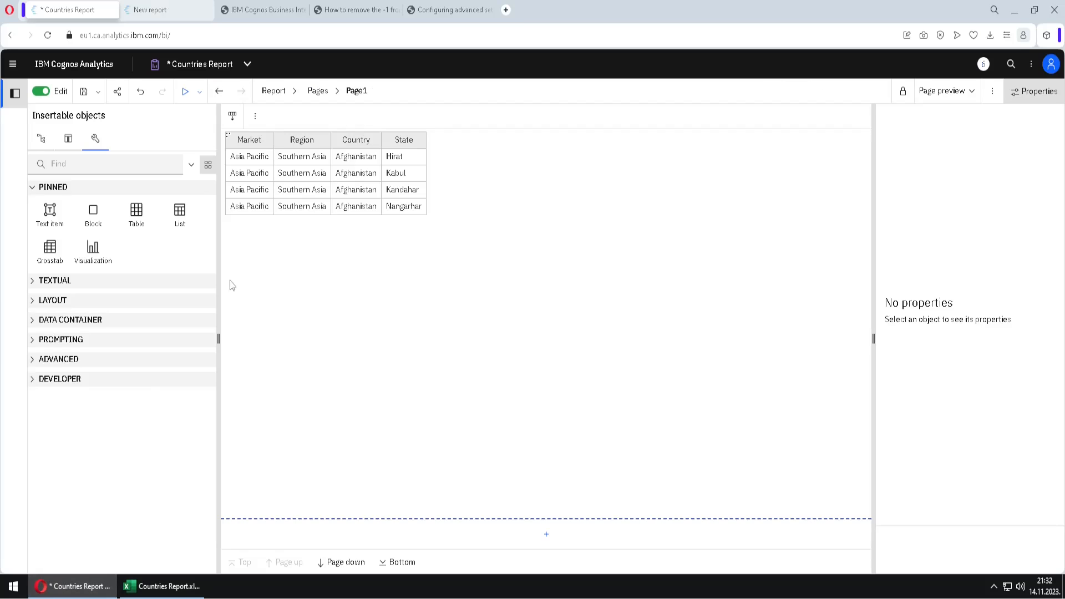
mouse_move(250, 276)
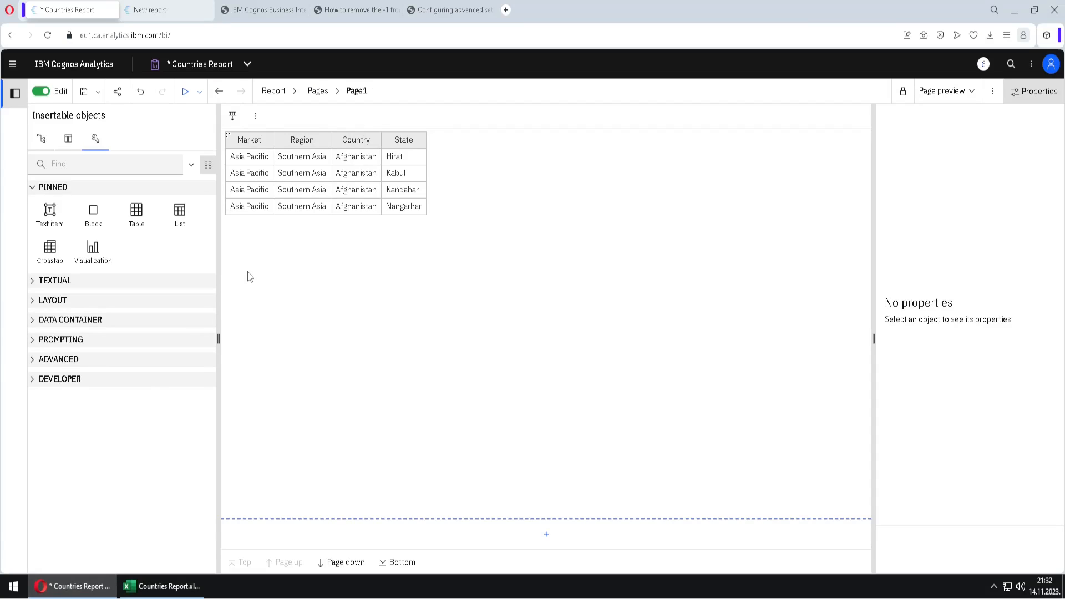
mouse_move(309, 286)
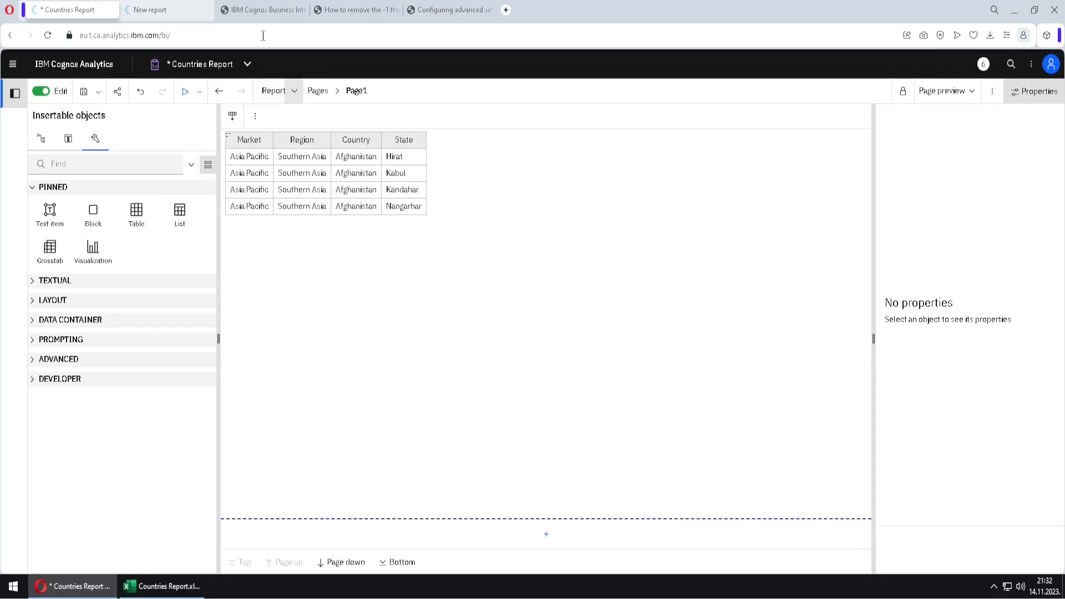
mouse_move(264, 25)
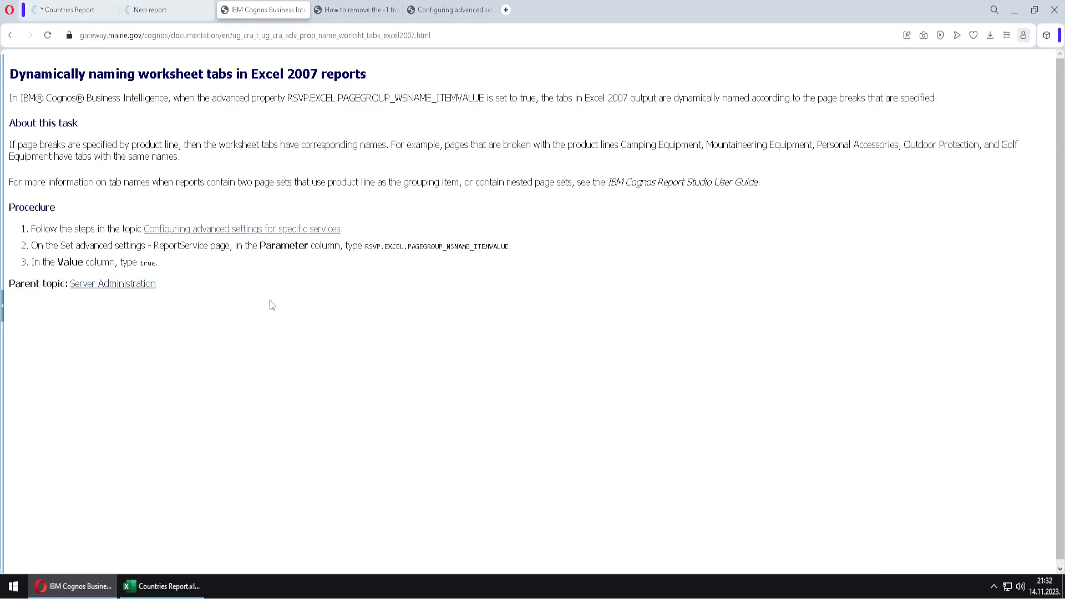
key("ctrl")
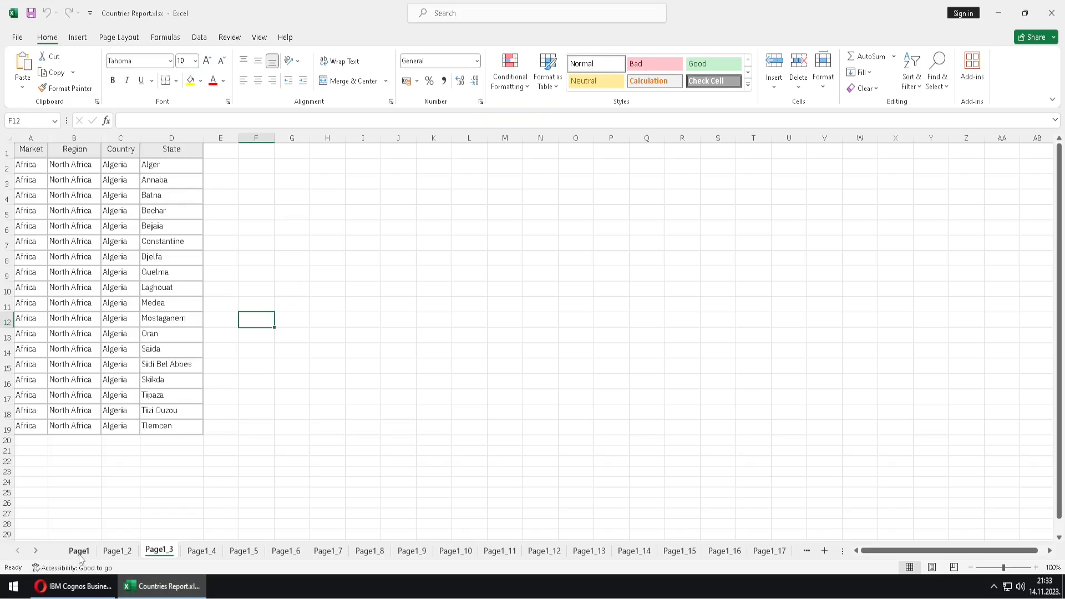
left_click(79, 550)
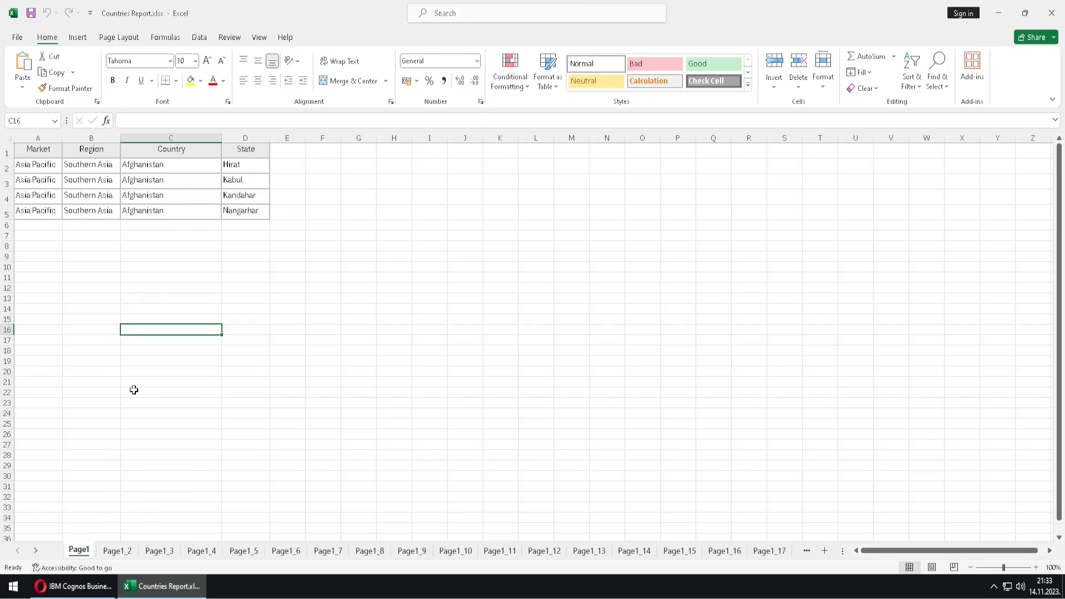
left_click(116, 550)
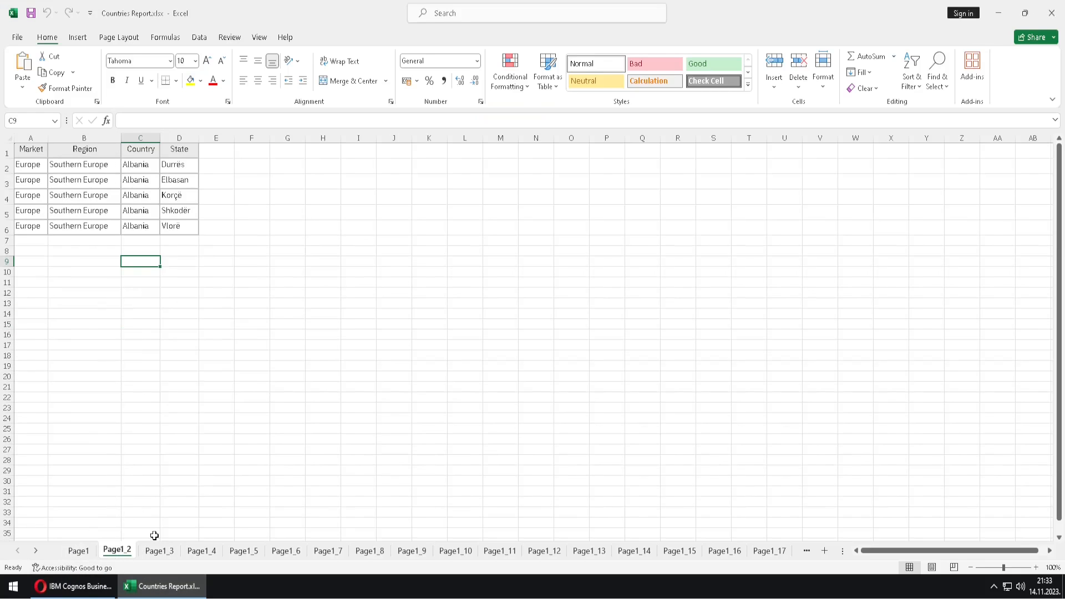
left_click(159, 550)
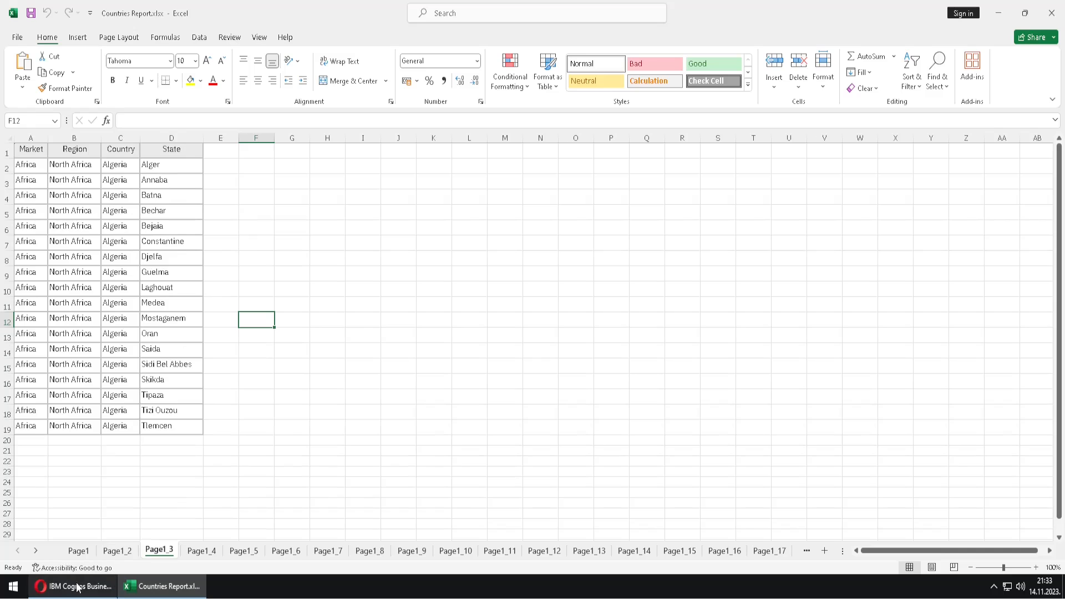
left_click(75, 585)
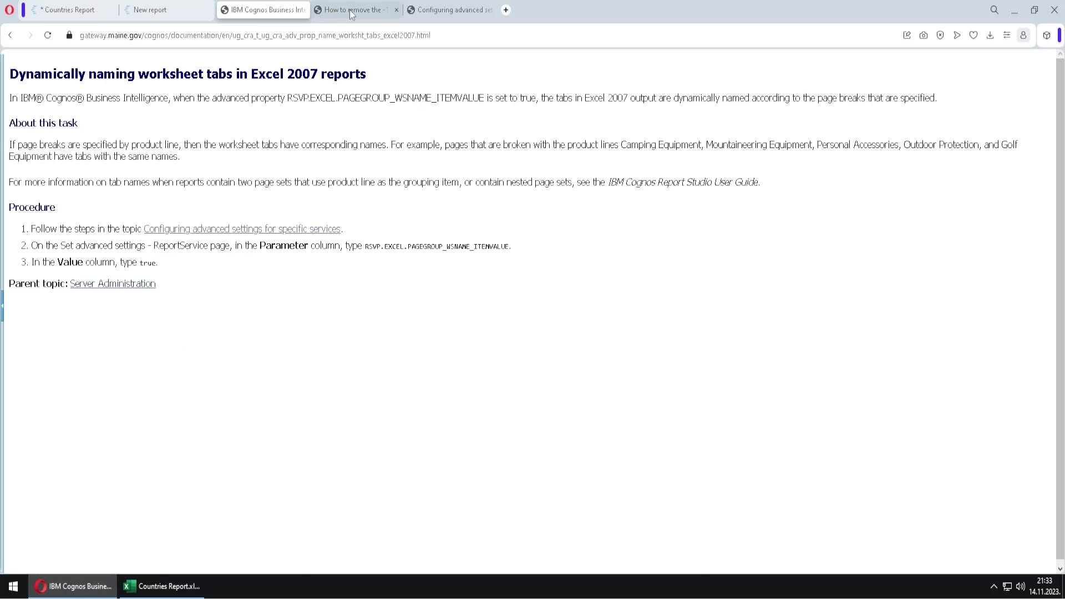
Step: Read the IBM Support article on removing the -1 suffix from Excel multisheet tabs
left_click(355, 9)
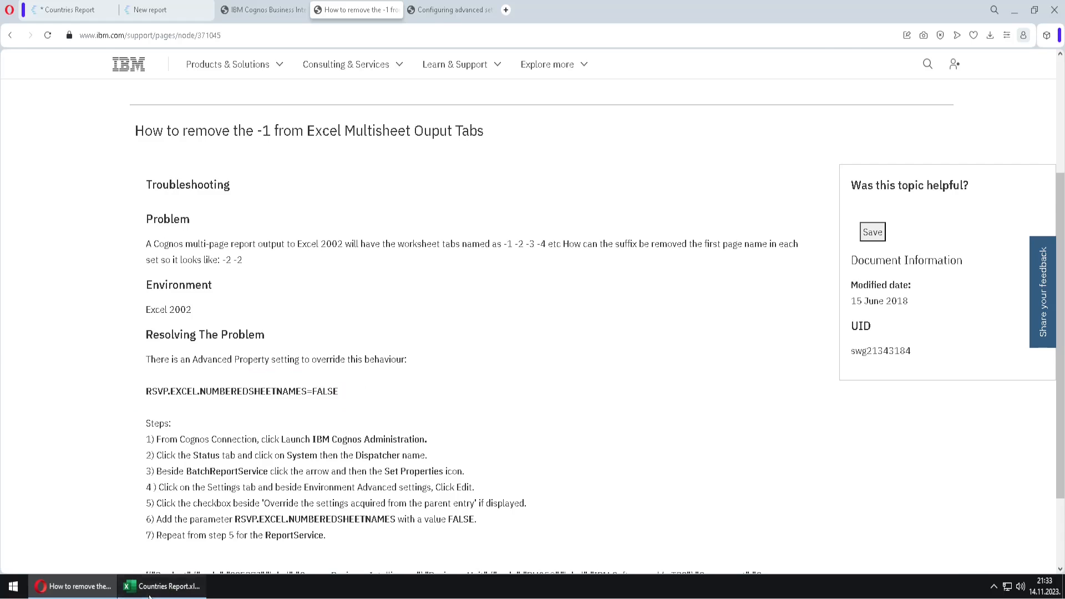
left_click(161, 586)
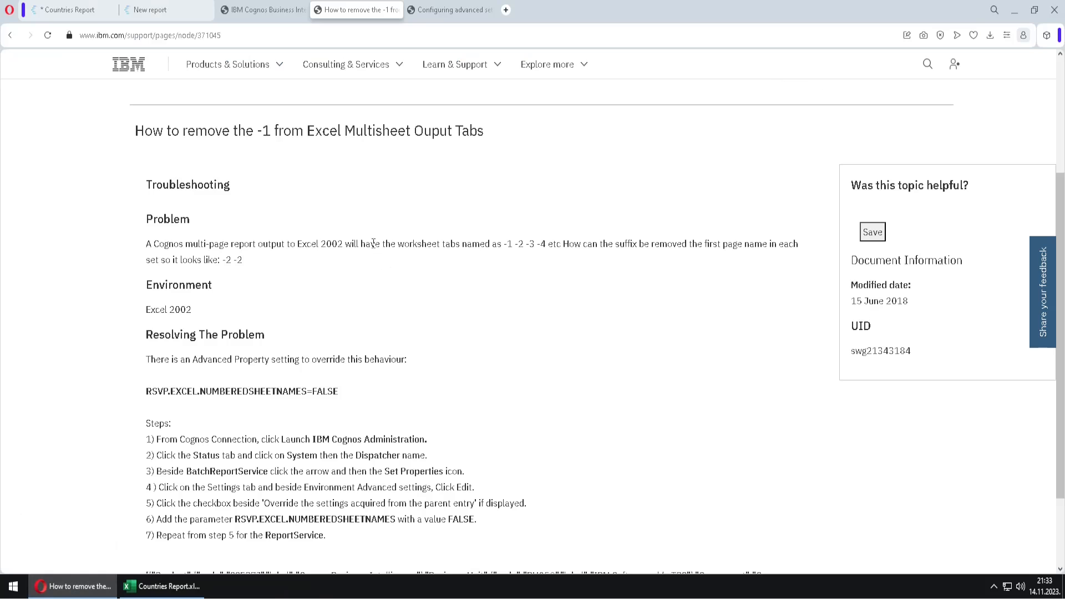
left_click(448, 9)
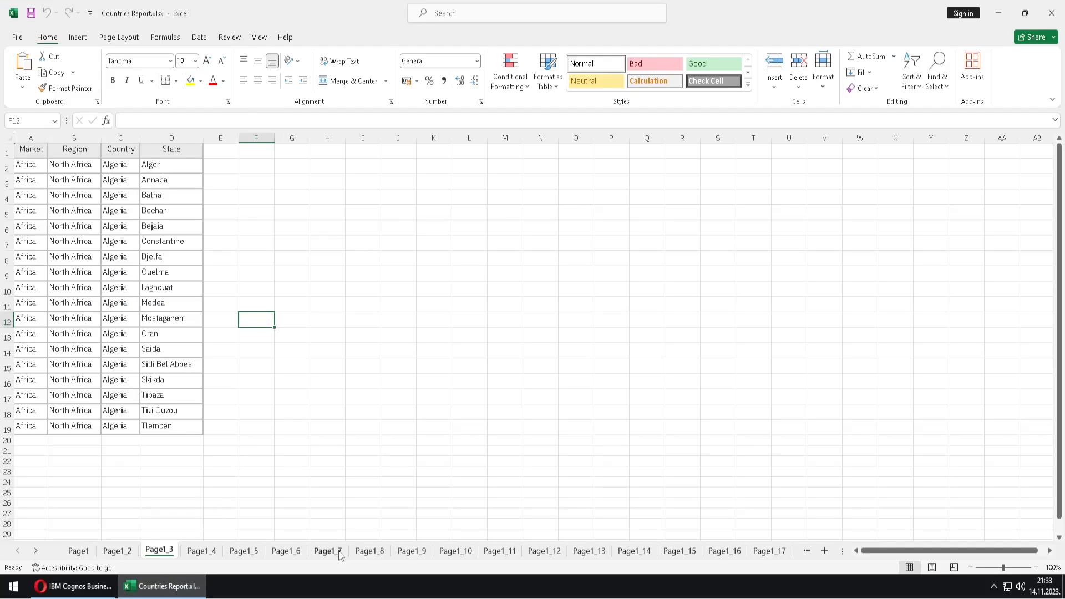
mouse_move(289, 426)
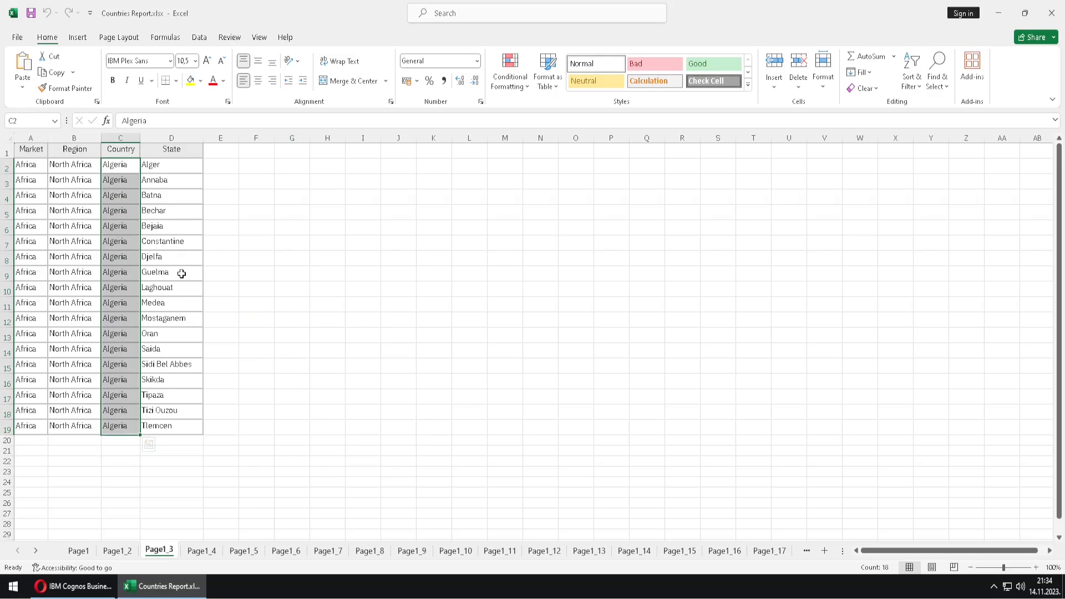
mouse_move(345, 453)
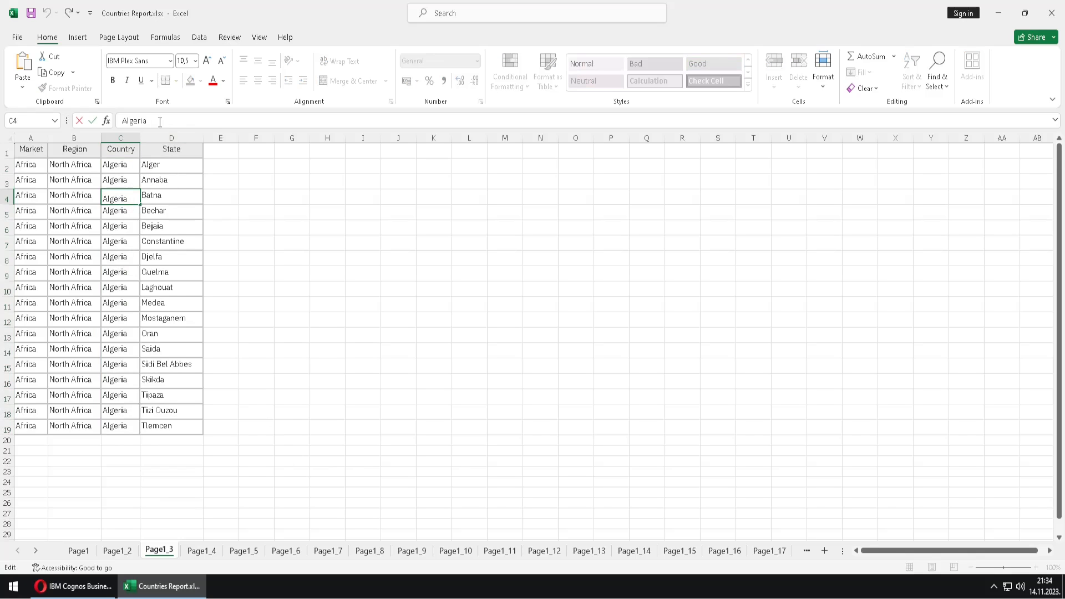
Step: Return to the Excel workbook to view sheet Page1_5 listing Argentina's states
type("?")
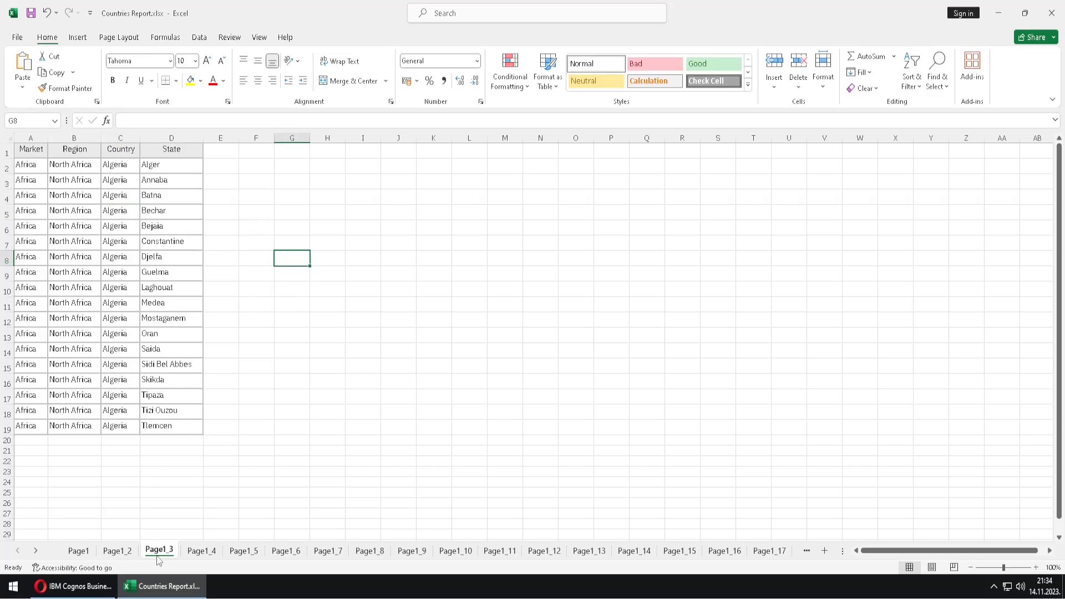
mouse_move(295, 548)
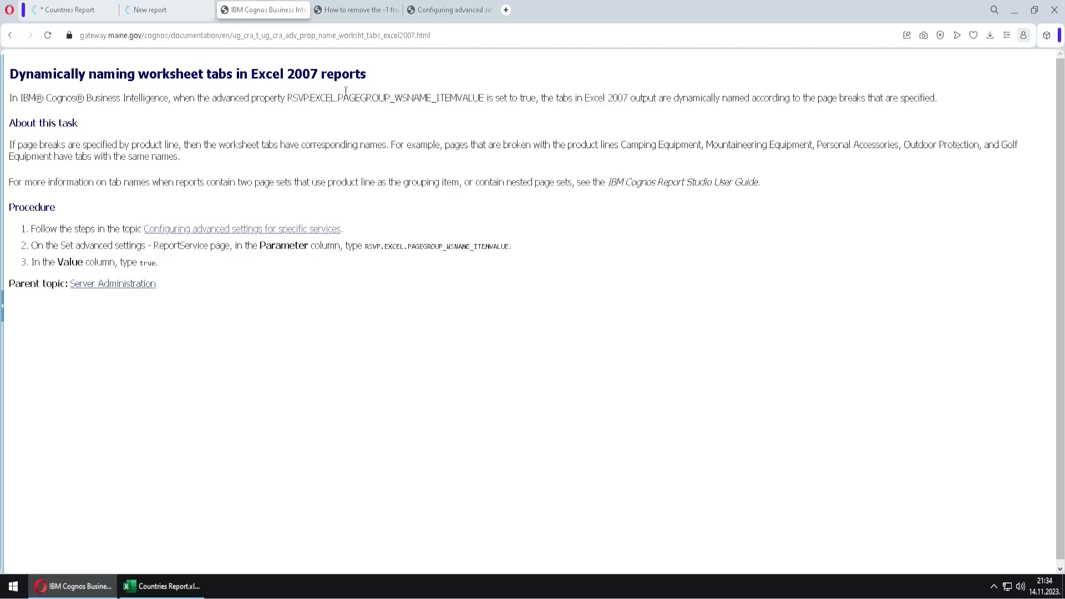
mouse_move(191, 556)
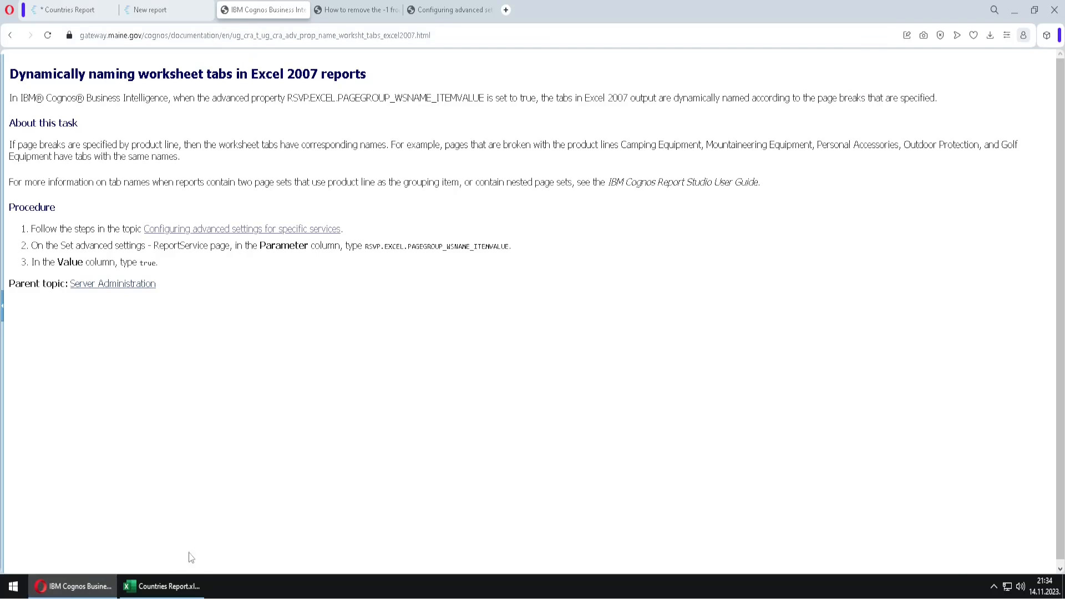
left_click(162, 585)
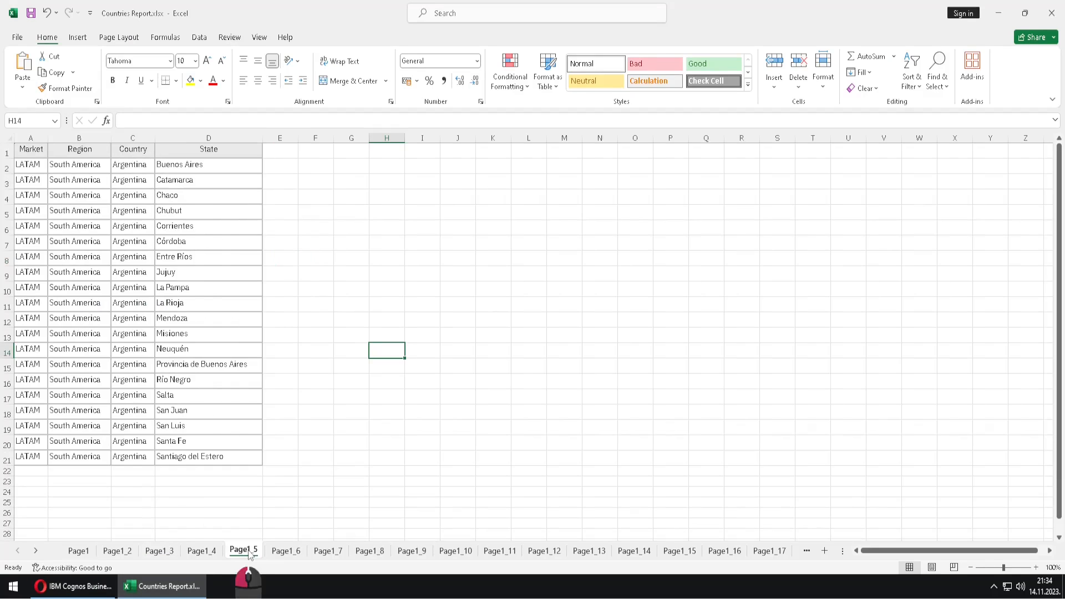
mouse_move(272, 438)
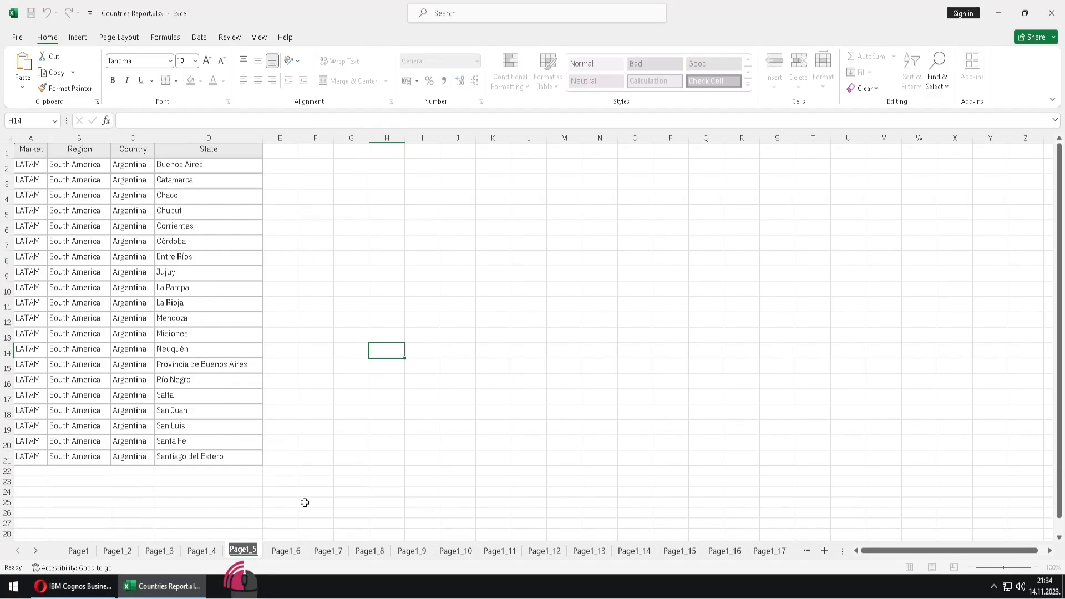
Step: Try renaming sheet Page2 to 'Argentina' and dismiss the name-already-taken warning
double_click(242, 551)
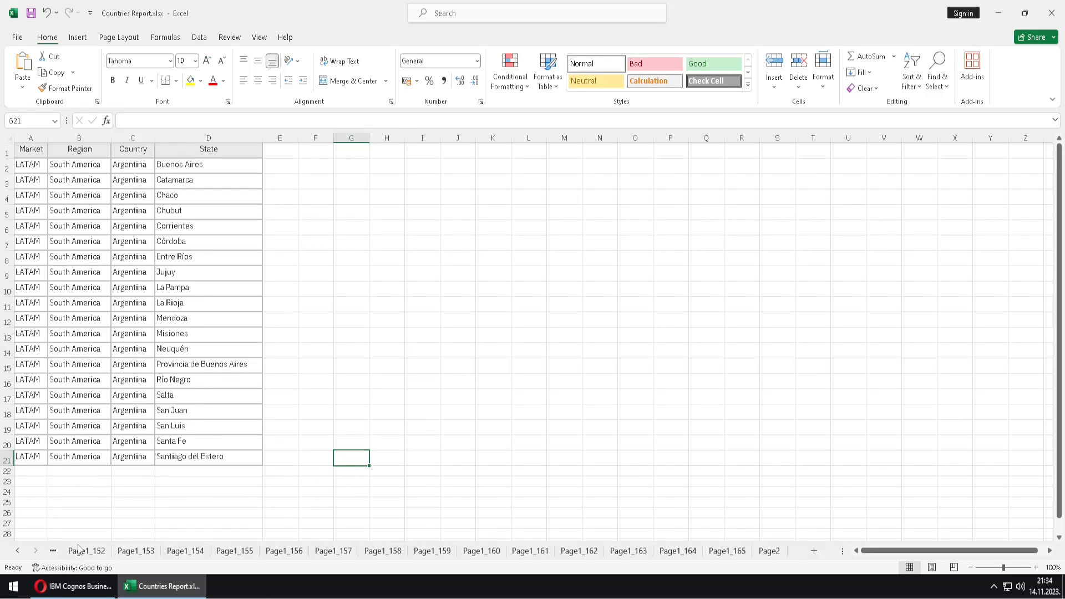
left_click(767, 550)
type("Argentina")
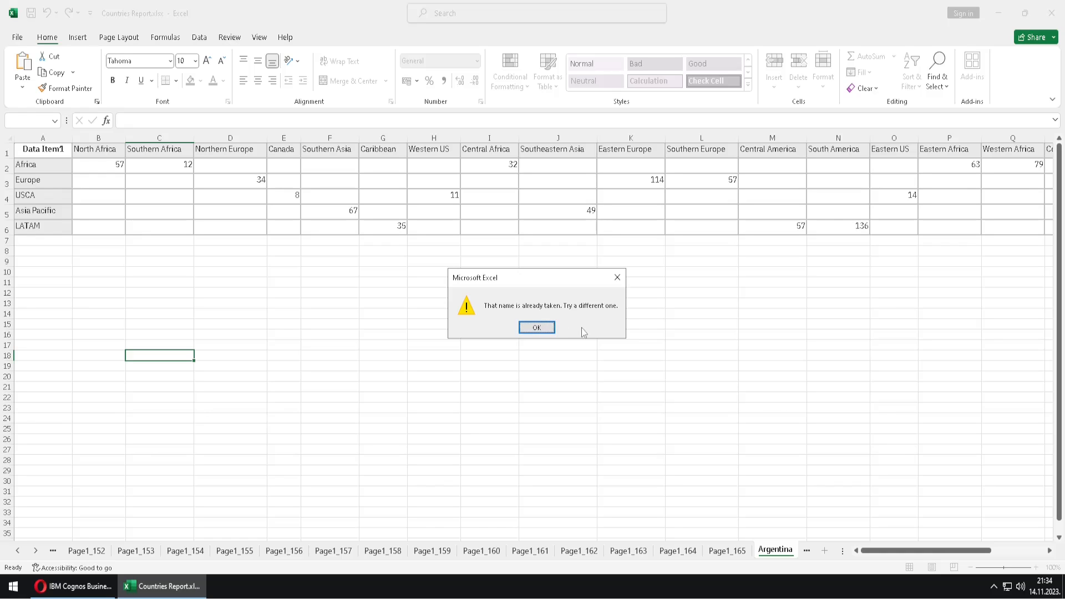
mouse_move(745, 540)
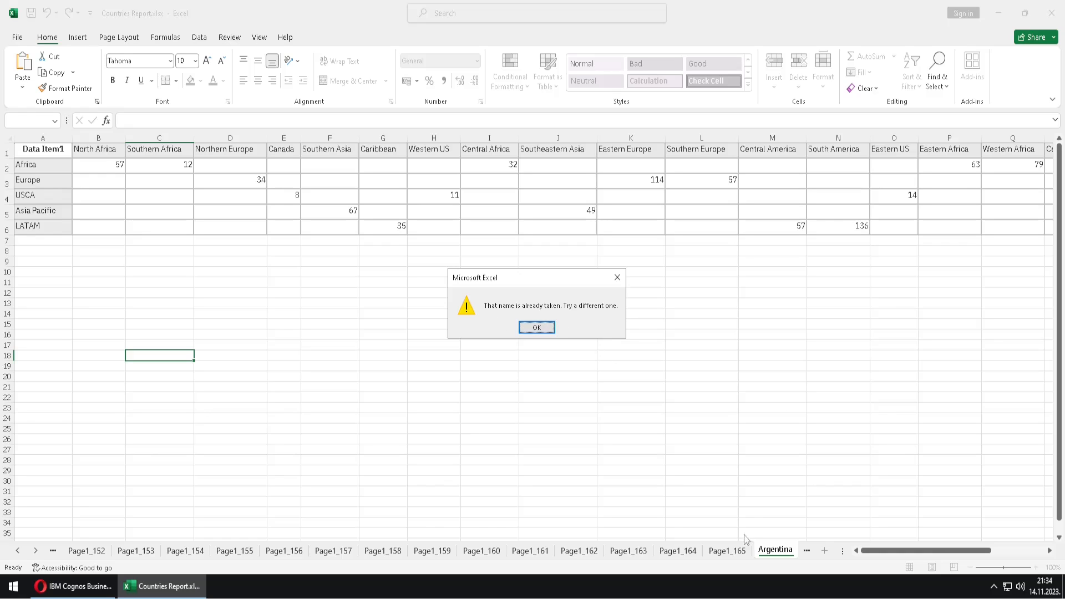
mouse_move(544, 415)
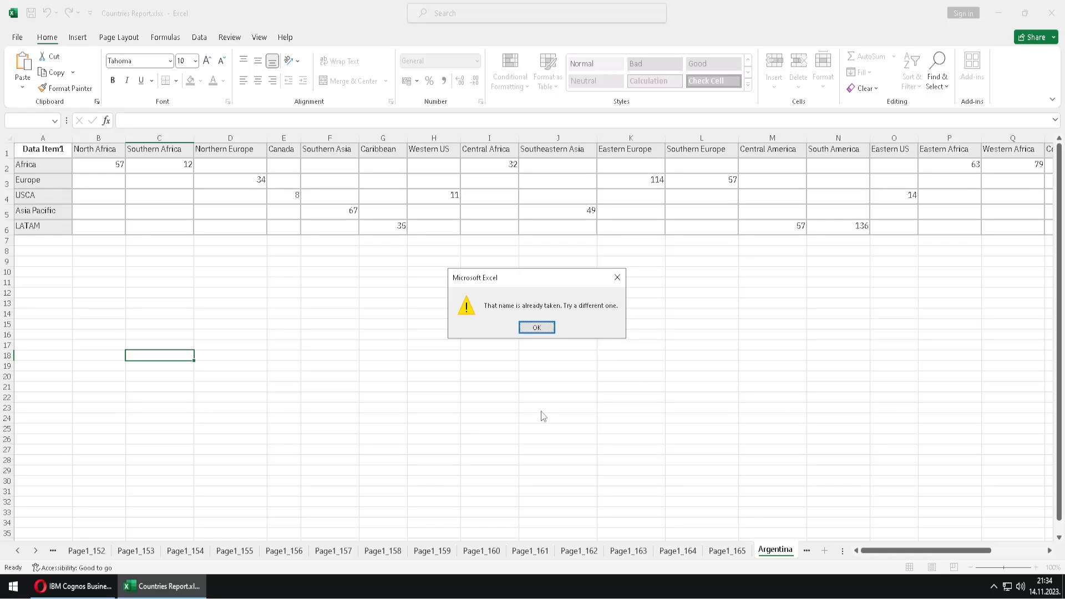
mouse_move(468, 414)
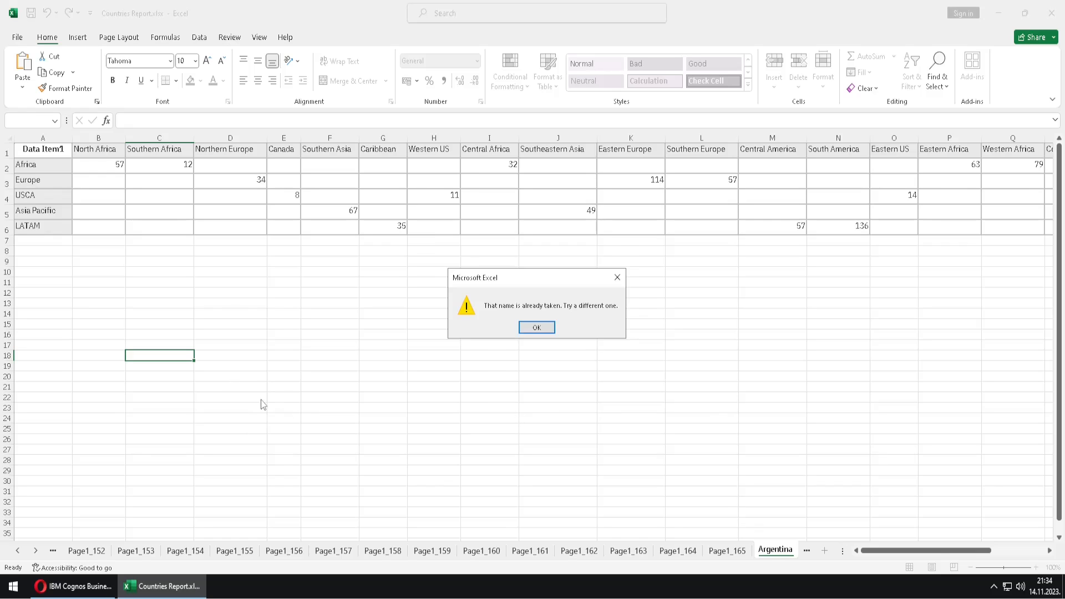
left_click(535, 327)
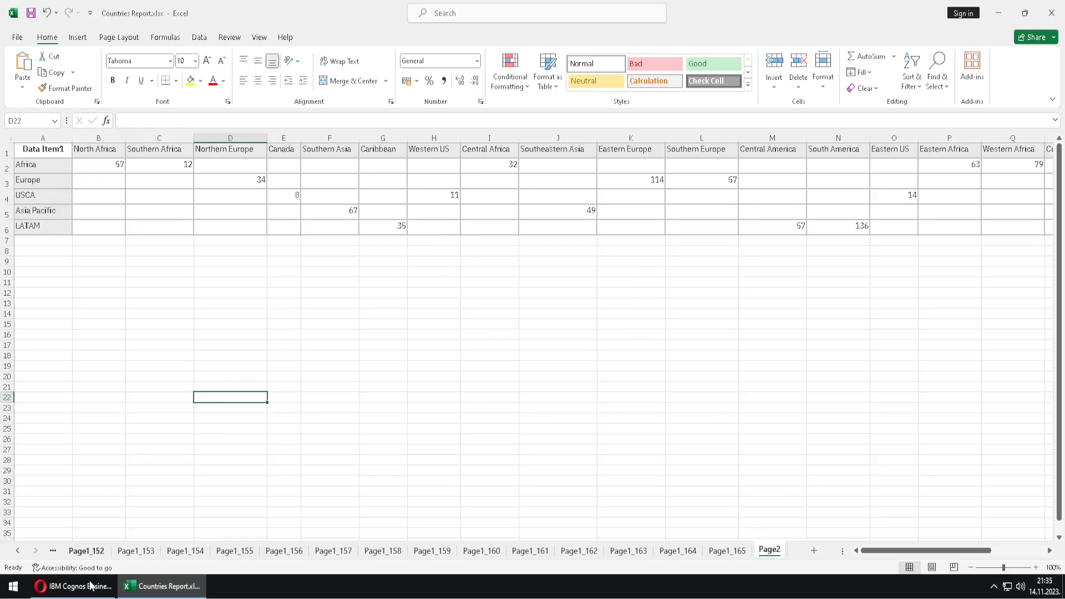
left_click(72, 587)
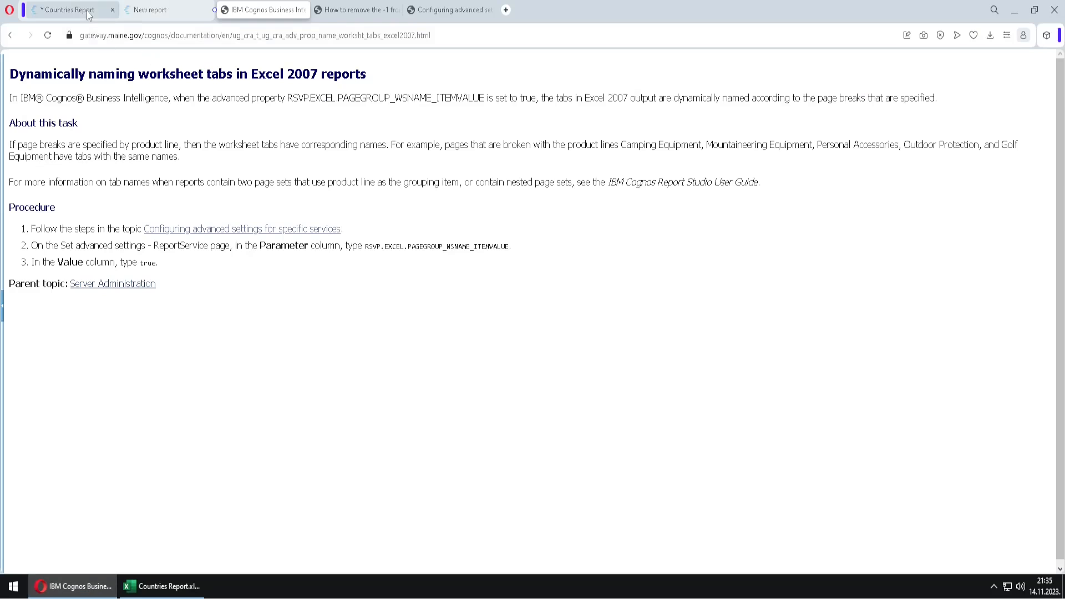
left_click(64, 9)
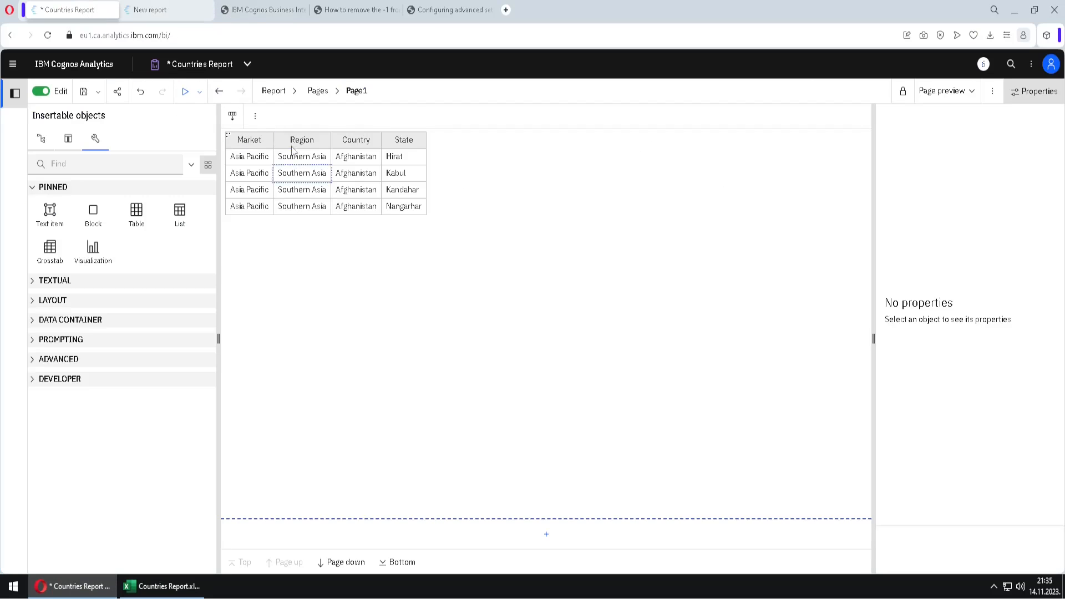
left_click(272, 90)
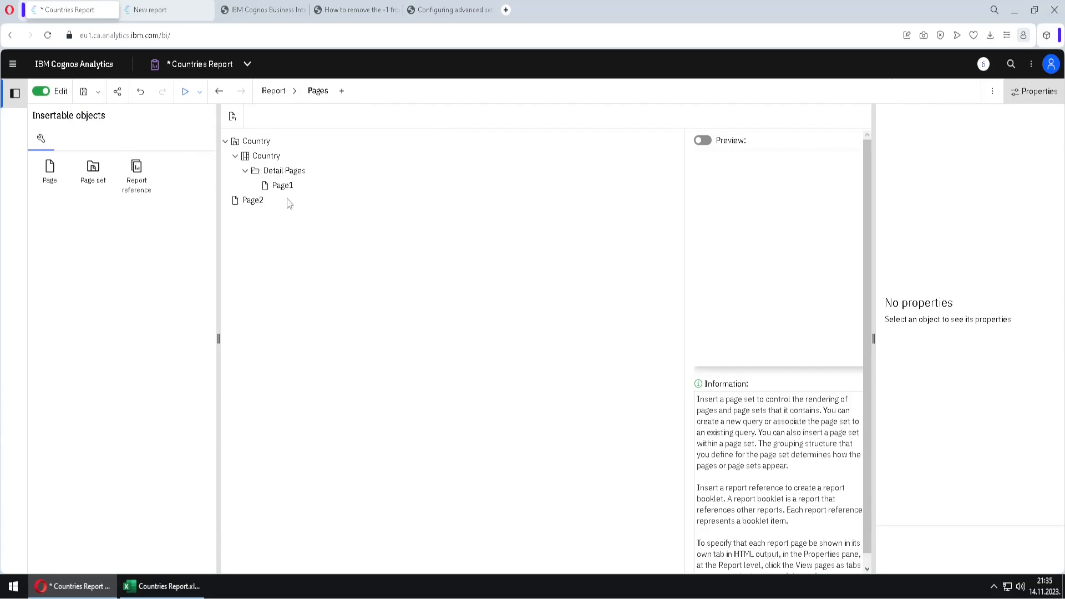
left_click(281, 185)
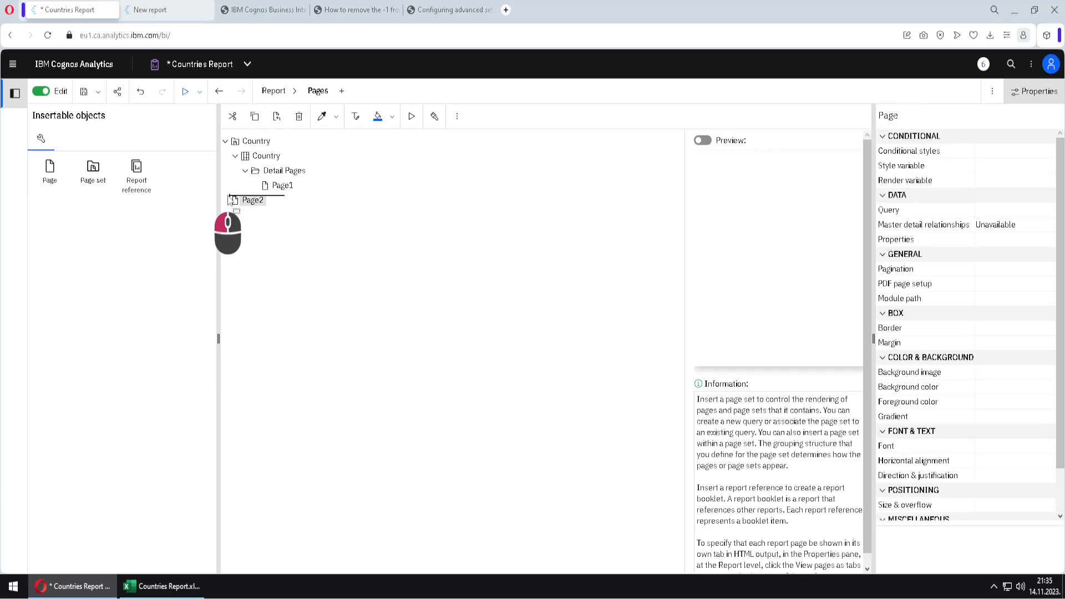
left_click_drag(251, 199, 251, 185)
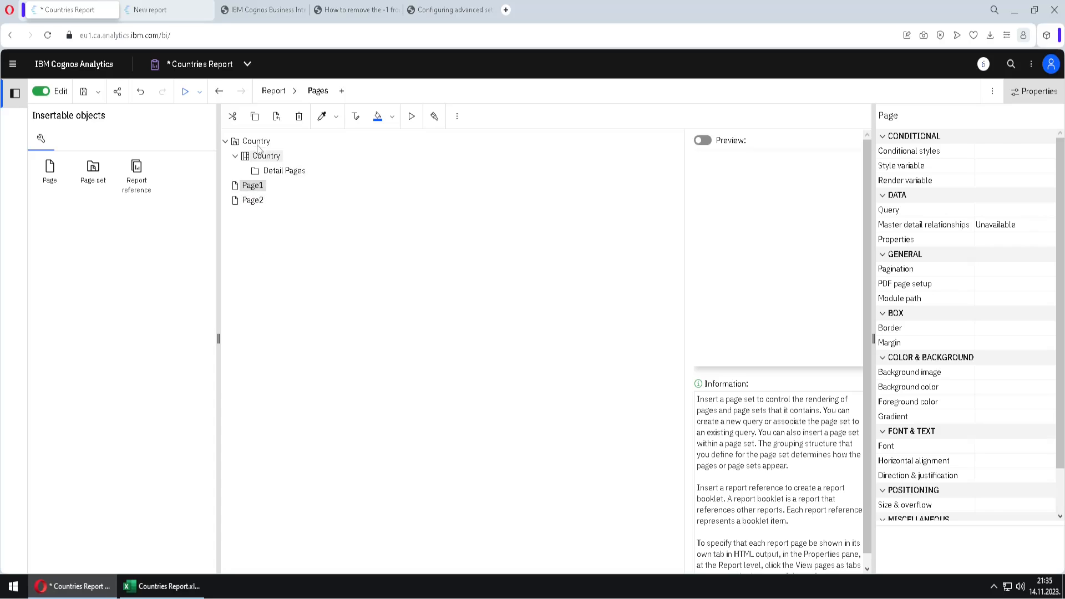
left_click(257, 140)
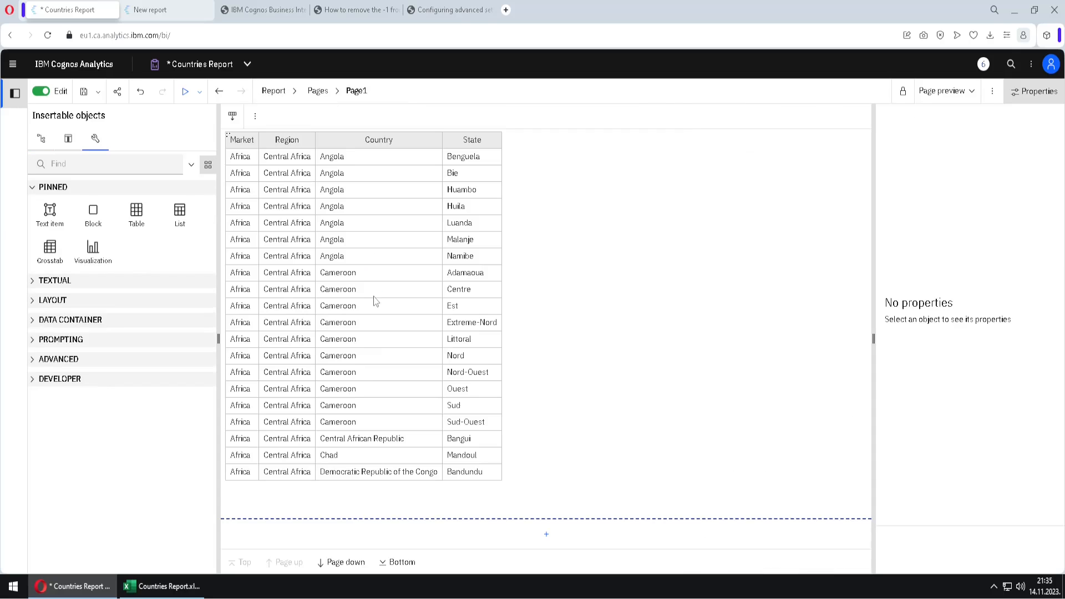
mouse_move(581, 346)
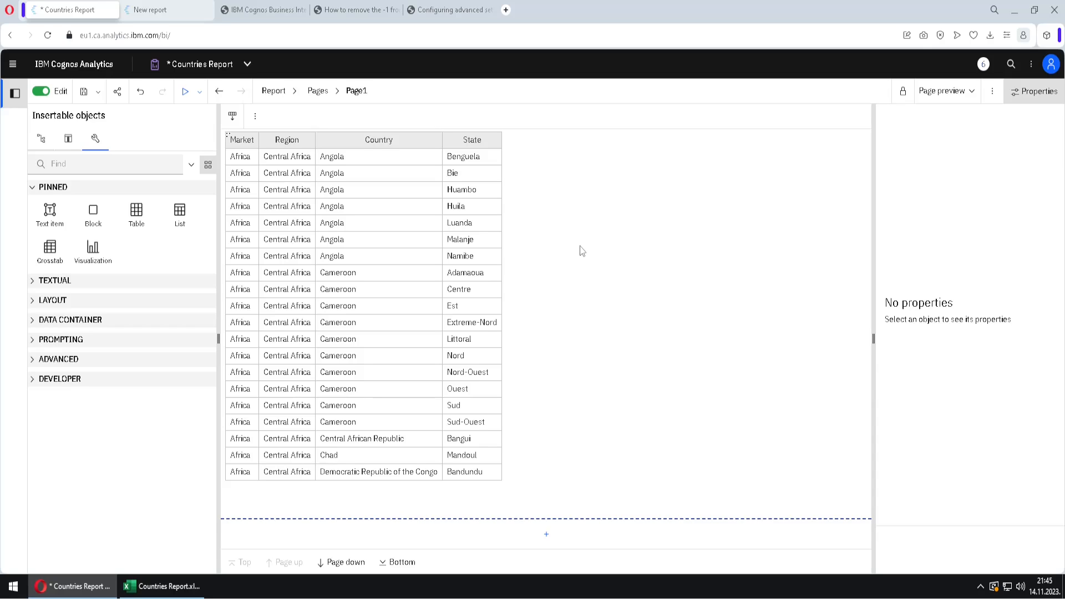
mouse_move(578, 249)
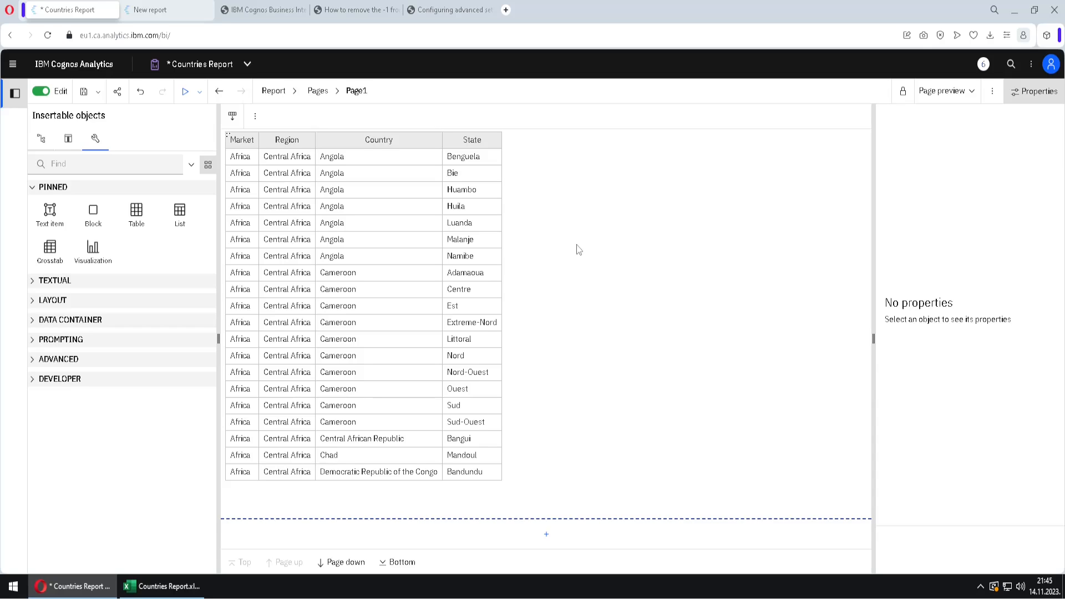
Step: On the Pages overview, put Page1 into a new page set's Detail Pages
left_click(273, 90)
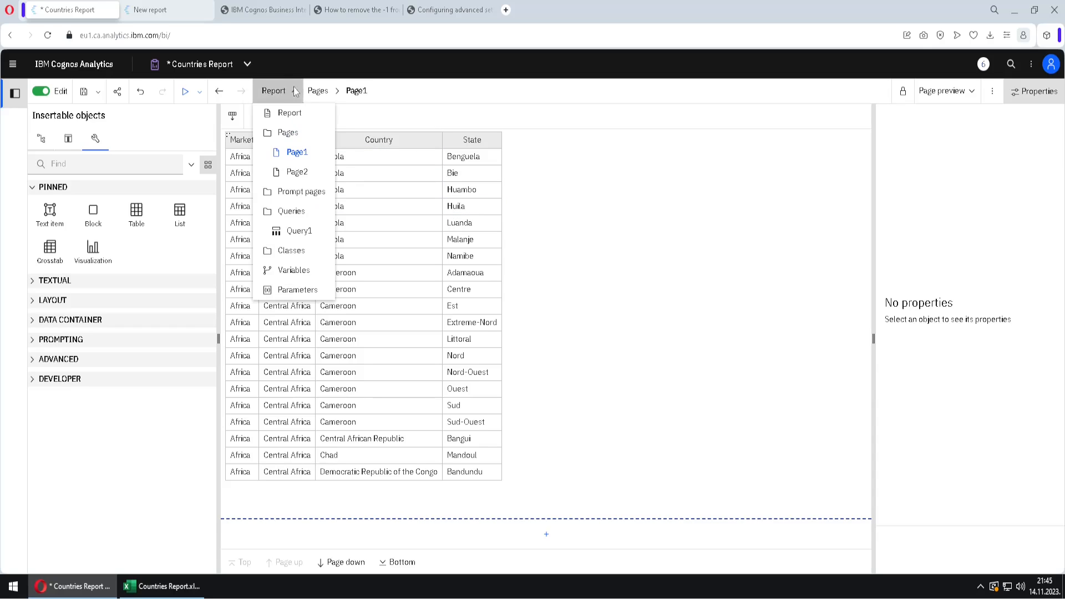
left_click(288, 133)
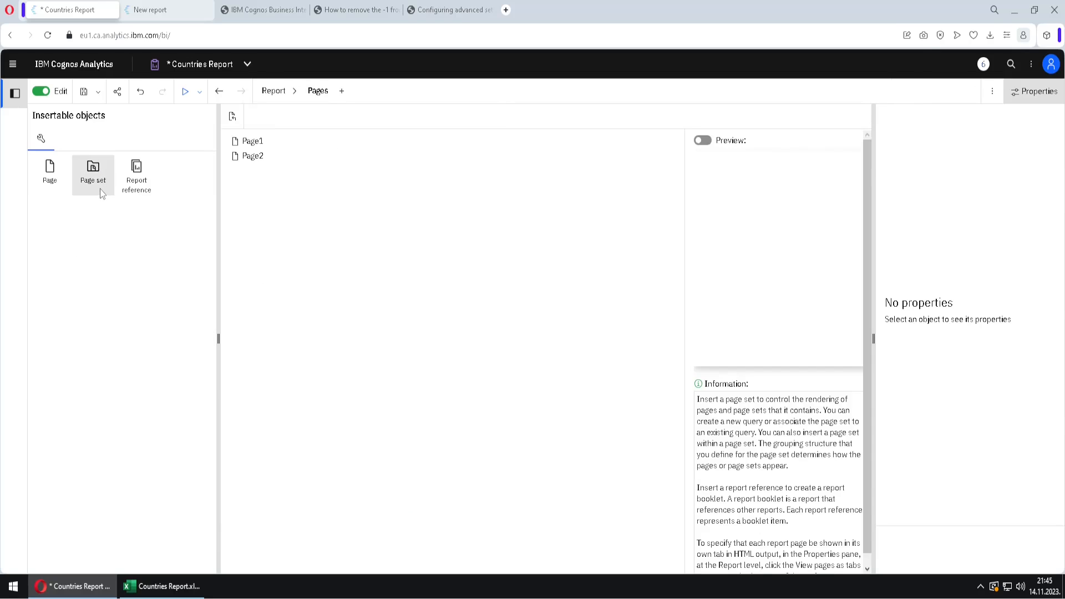
mouse_move(93, 169)
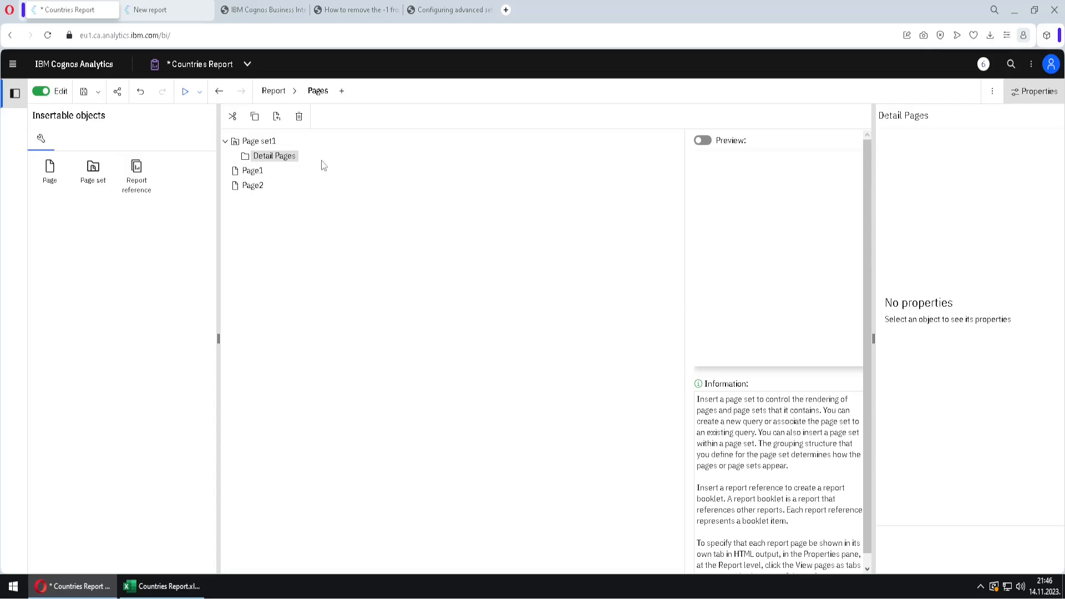
left_click(253, 170)
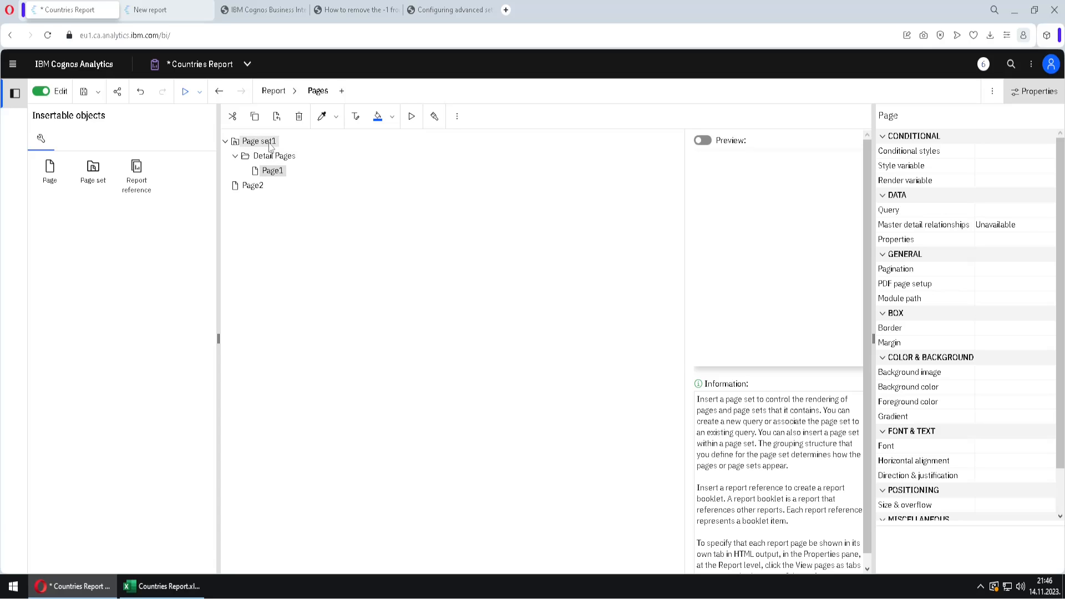
left_click(259, 142)
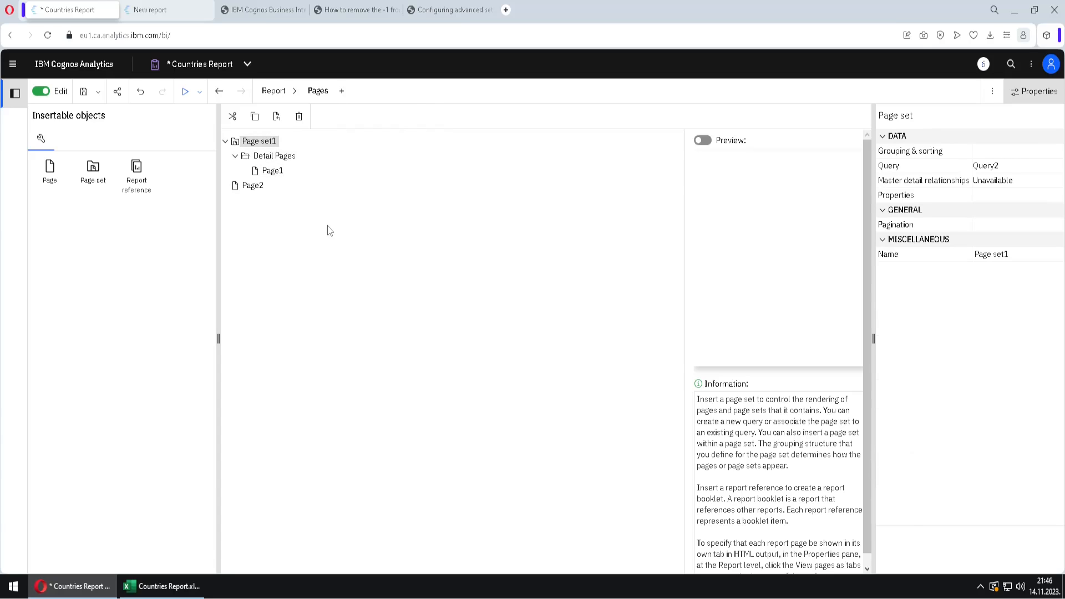
mouse_move(314, 221)
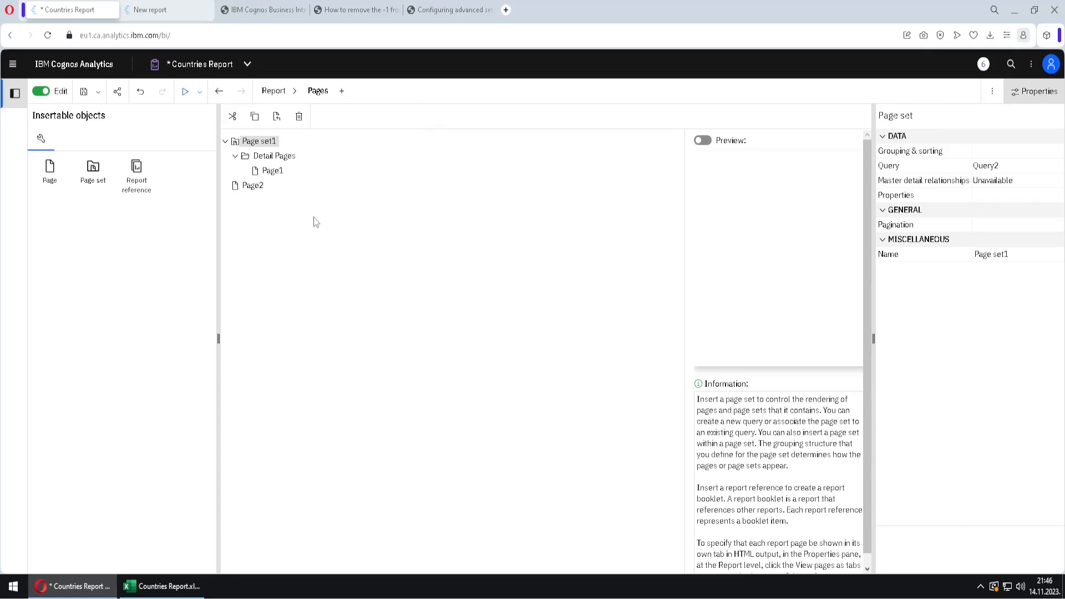
left_click(273, 170)
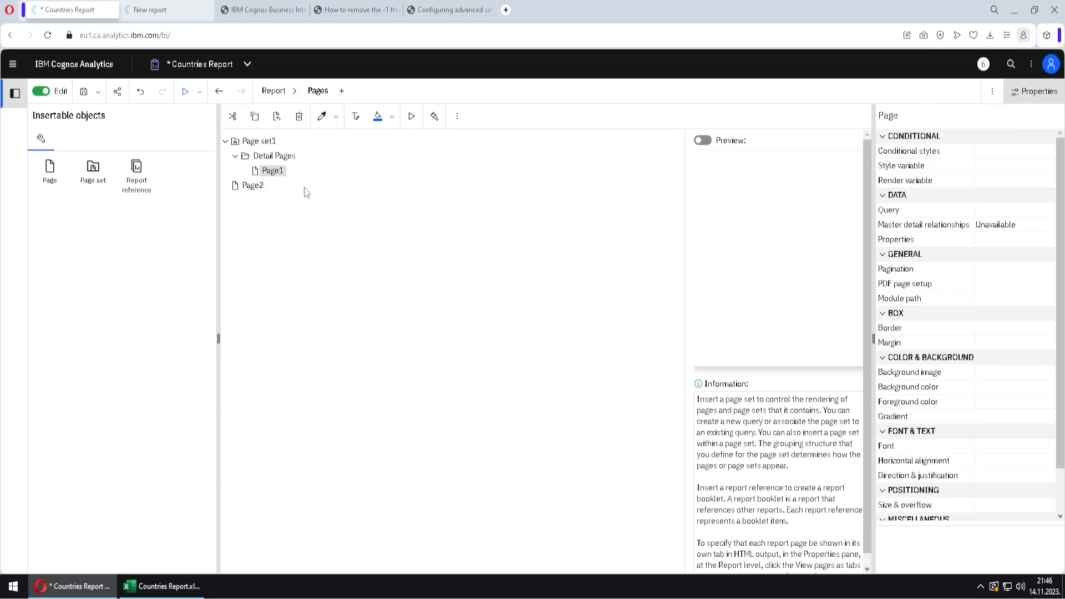
Step: Set the page set's Query property to Query1
left_click(259, 140)
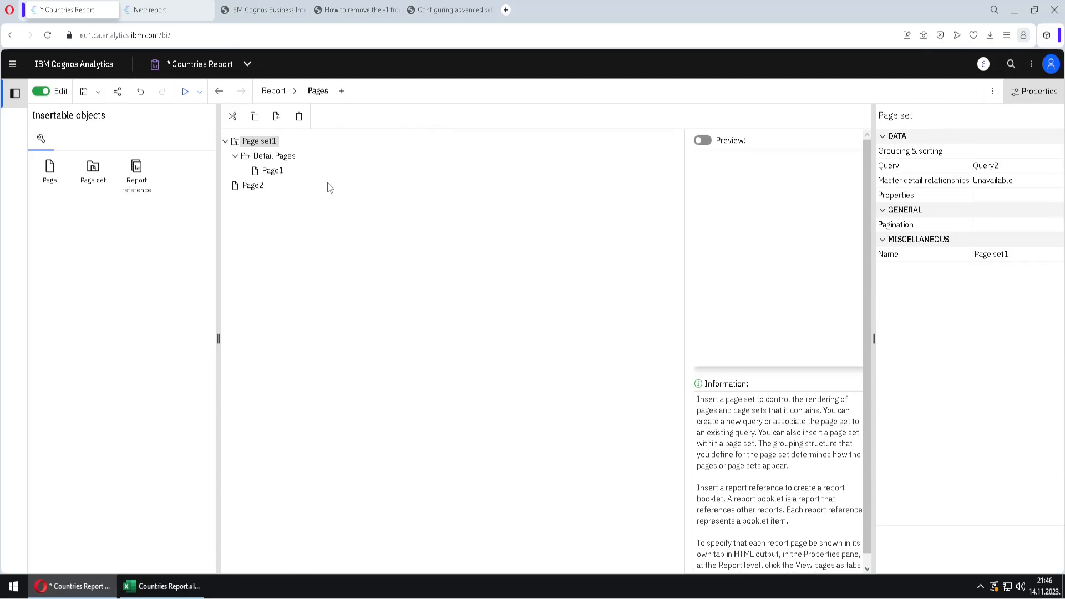
mouse_move(306, 167)
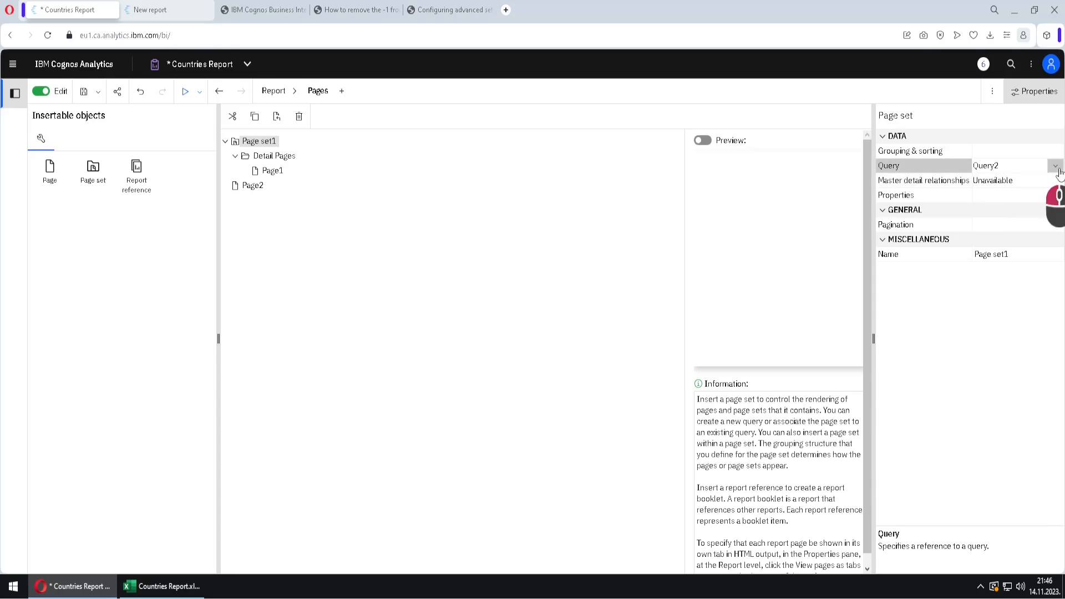
left_click(1054, 166)
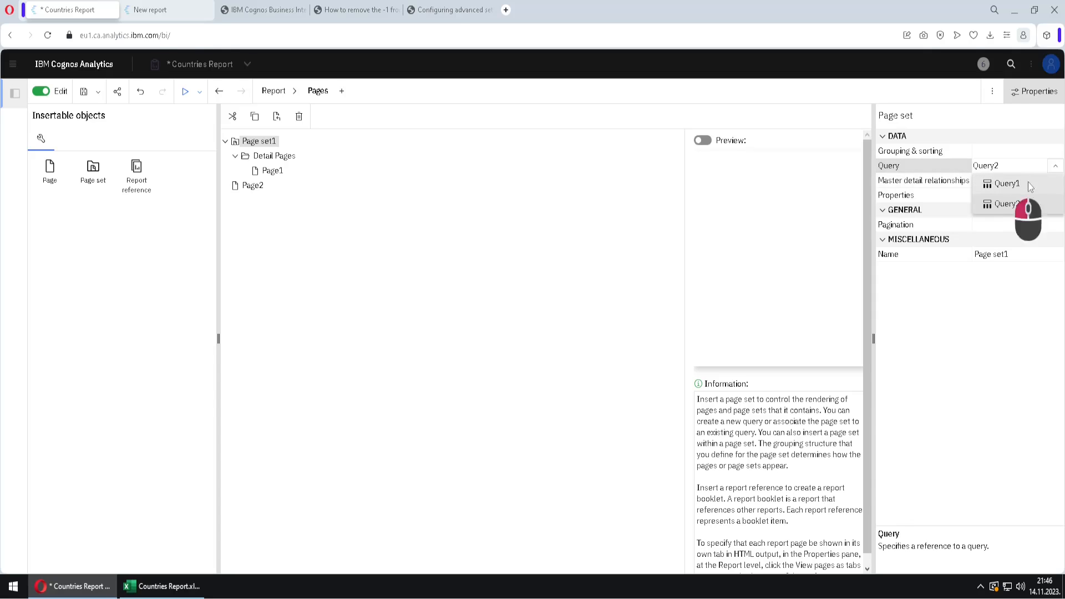
left_click(273, 170)
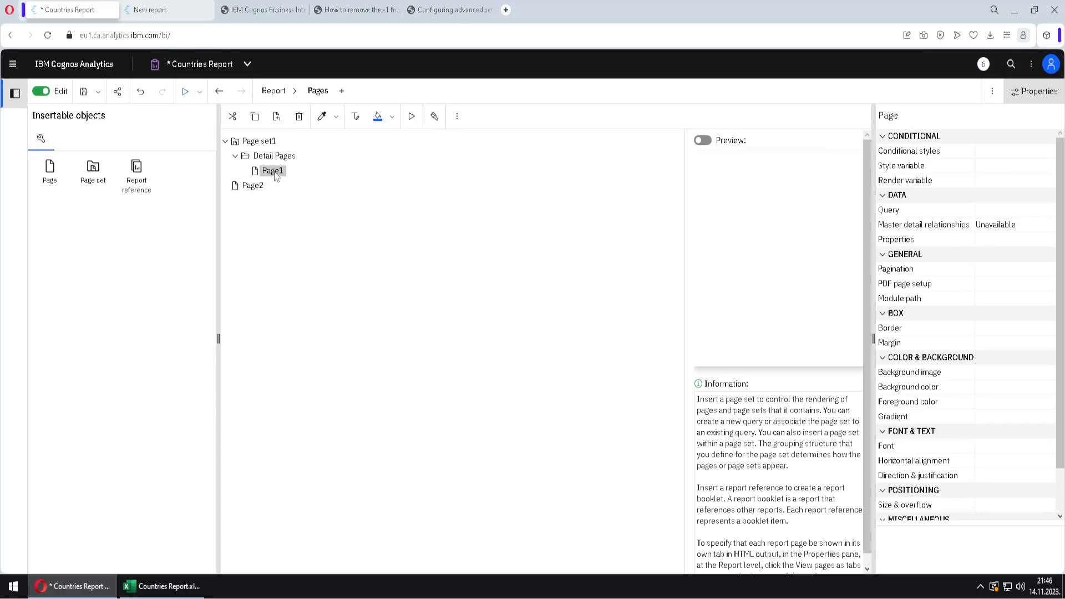
mouse_move(326, 169)
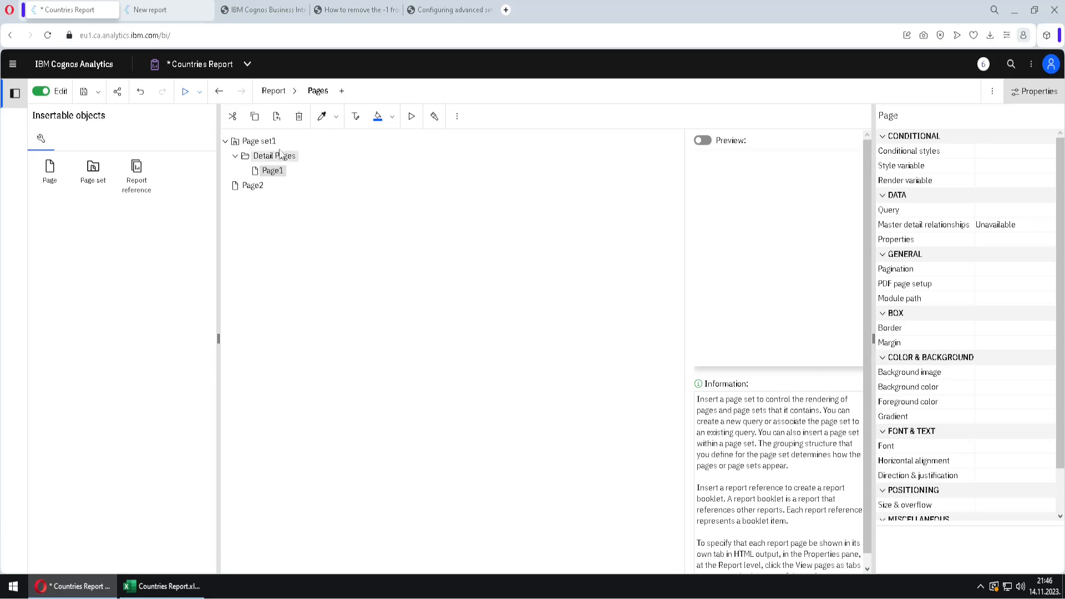
left_click(260, 140)
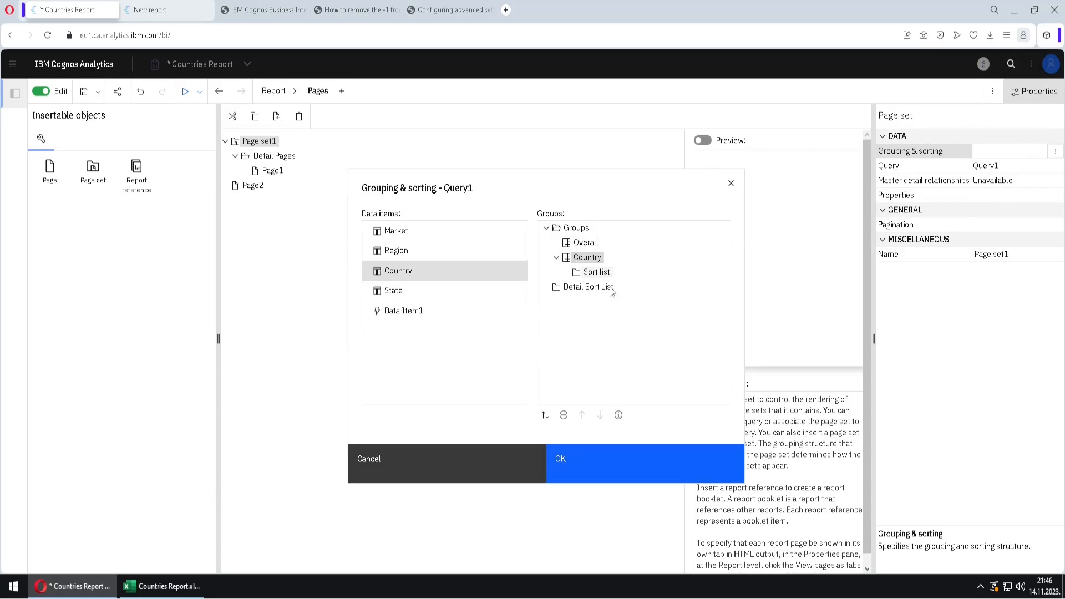
mouse_move(631, 283)
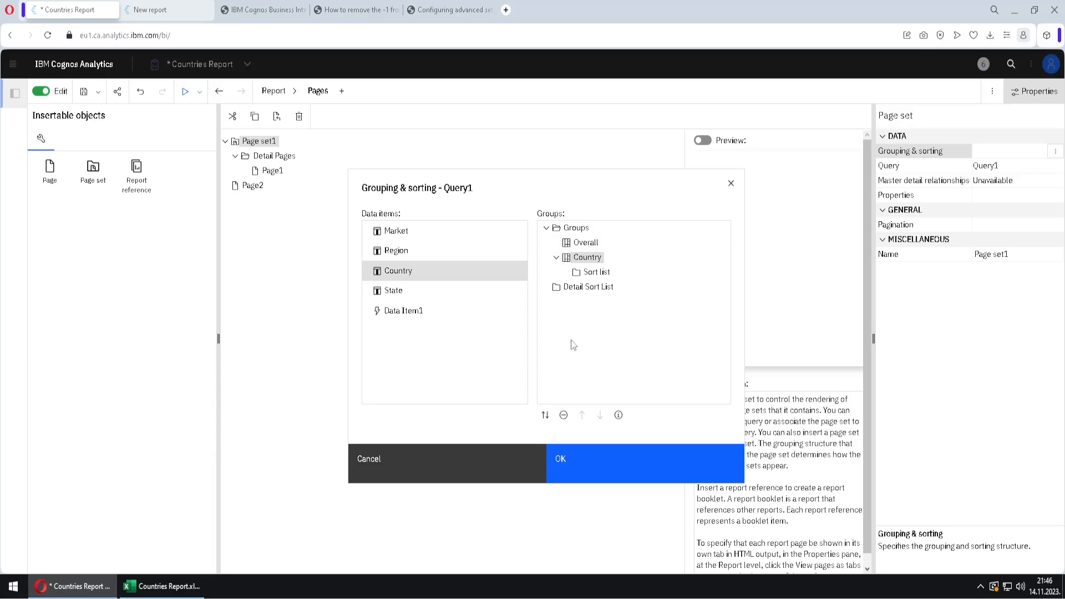
mouse_move(504, 341)
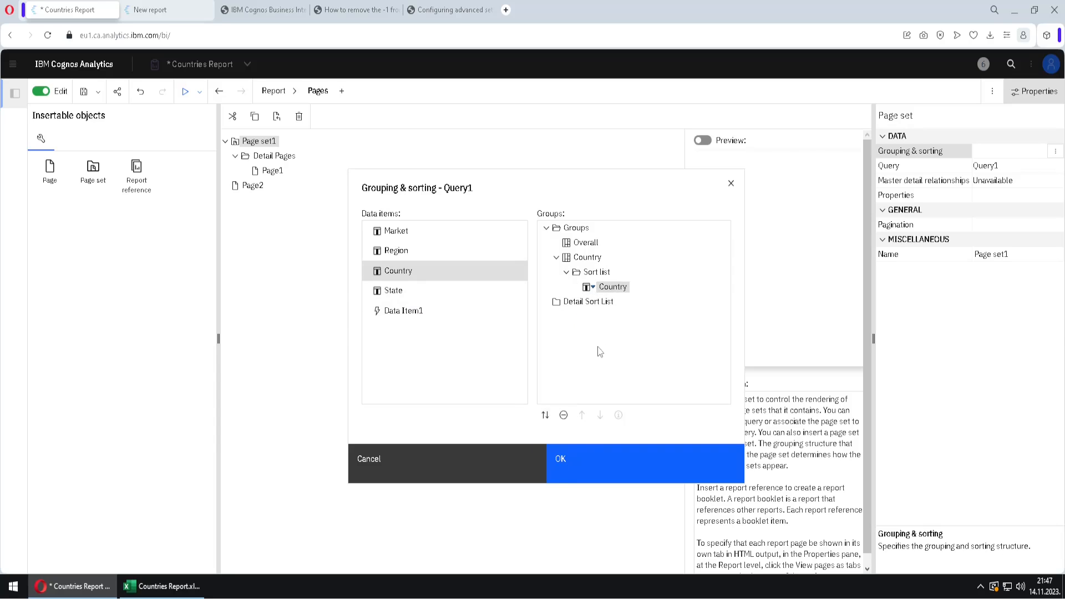
Step: Confirm Page set1 grouping by Country with descending Country sort
left_click(559, 459)
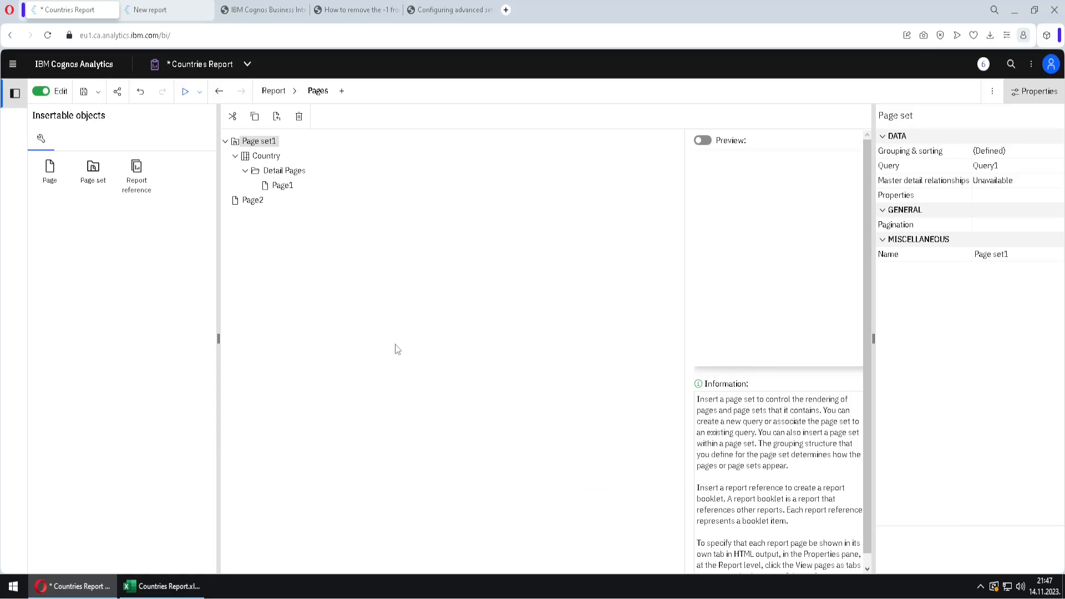
mouse_move(264, 288)
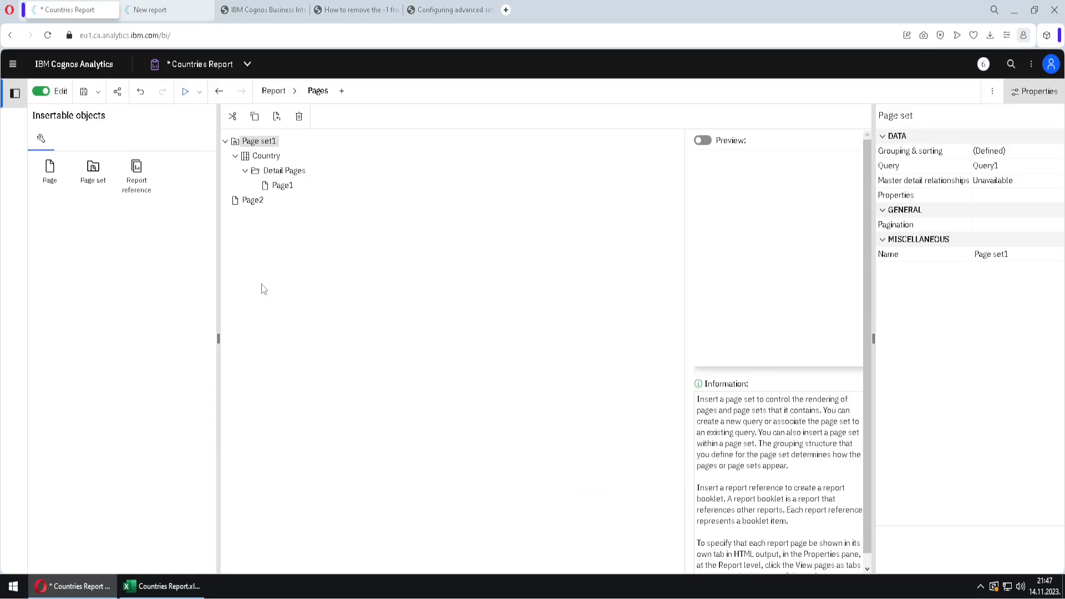
mouse_move(202, 107)
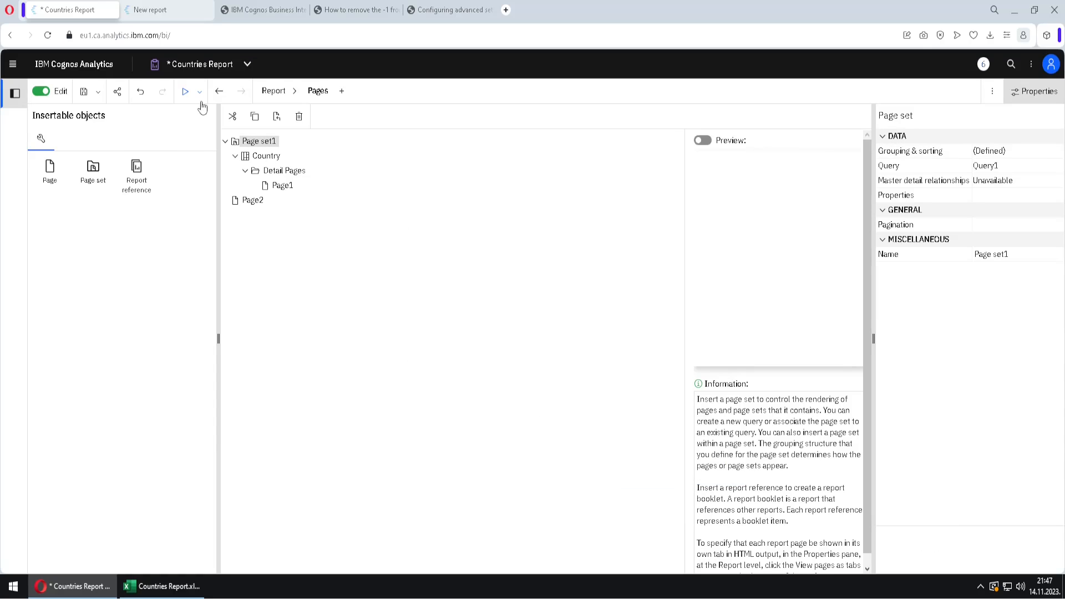
Step: Run the report as PDF and page through the country pages, starting at Zimbabwe
left_click(199, 91)
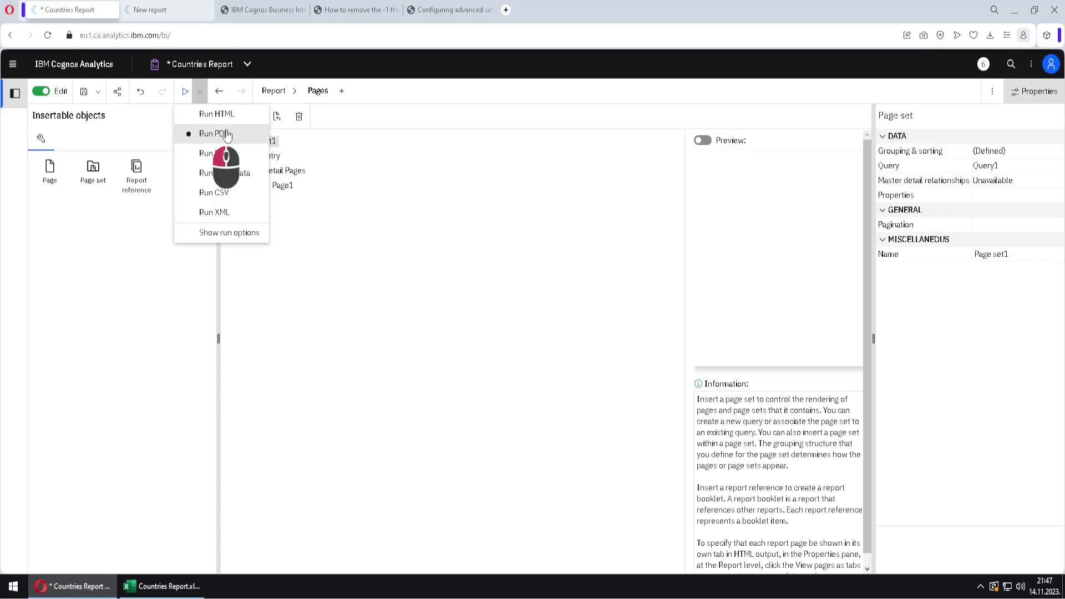
left_click(215, 133)
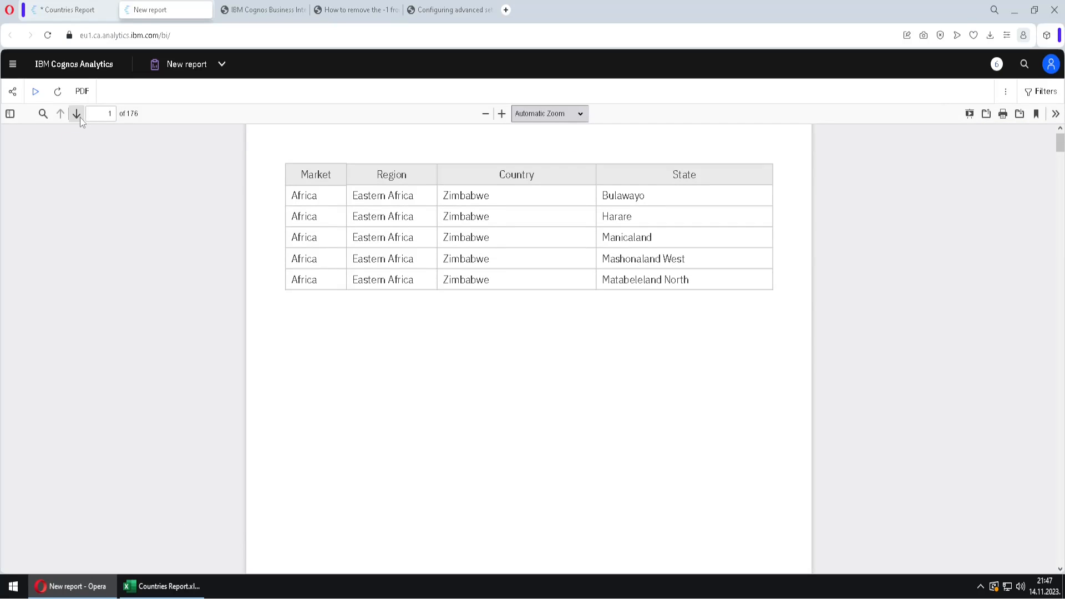
left_click(76, 113)
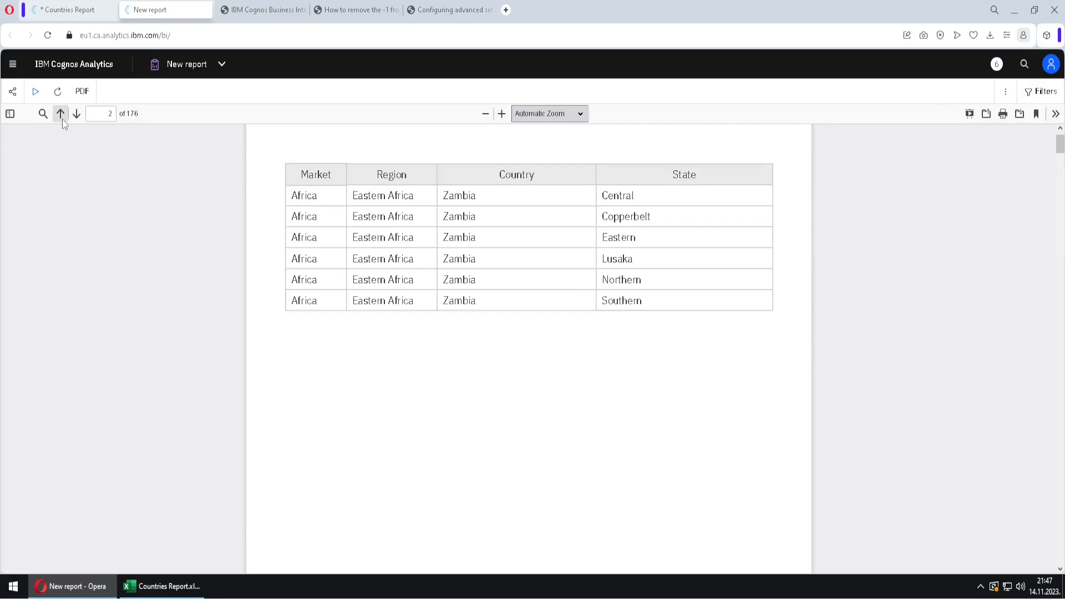
left_click(60, 113)
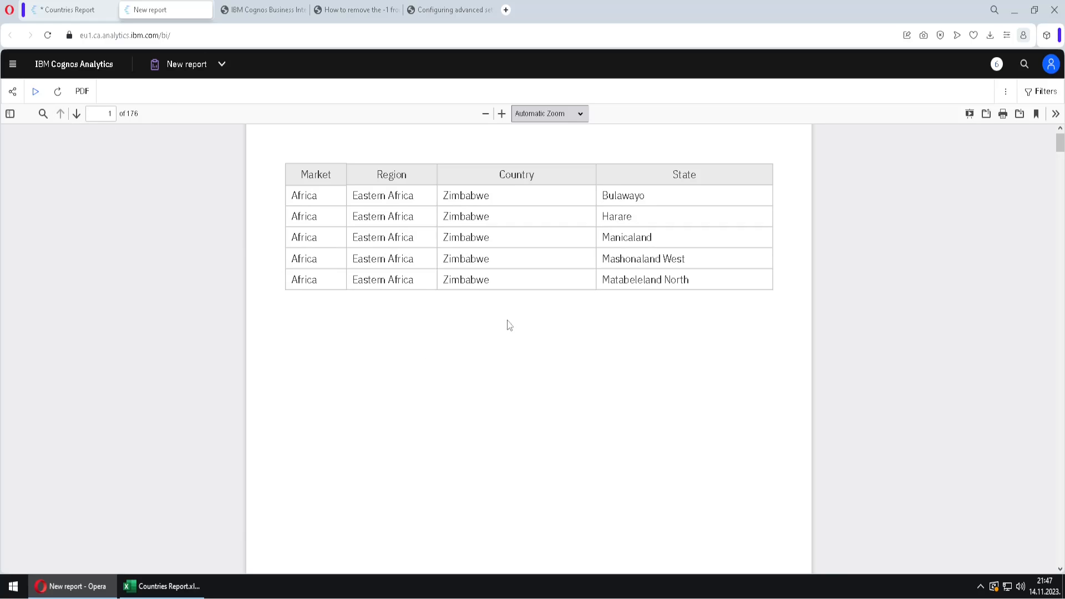
mouse_move(440, 211)
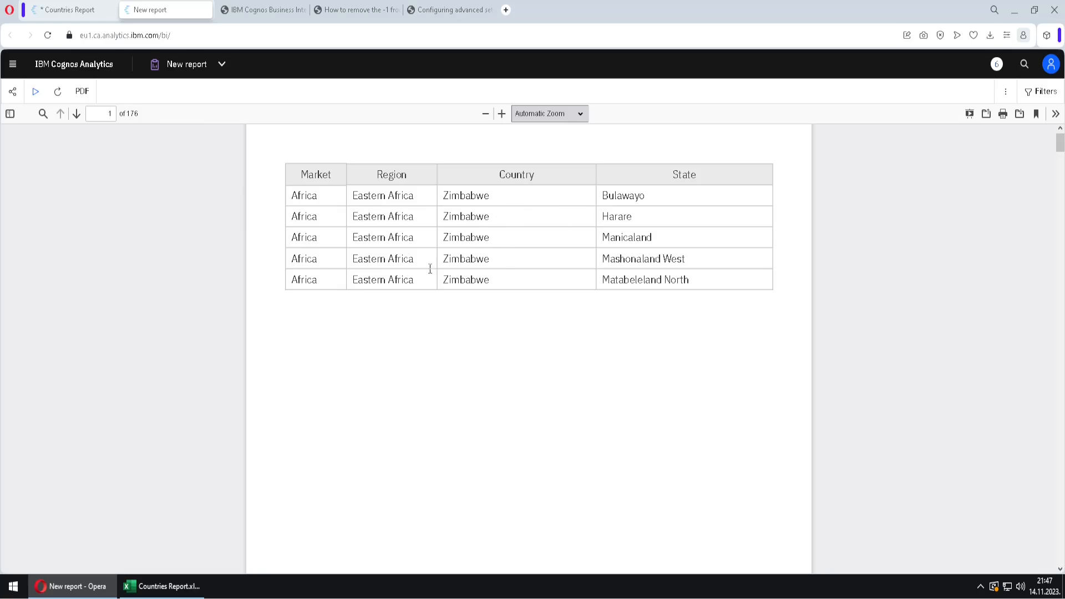
left_click(76, 113)
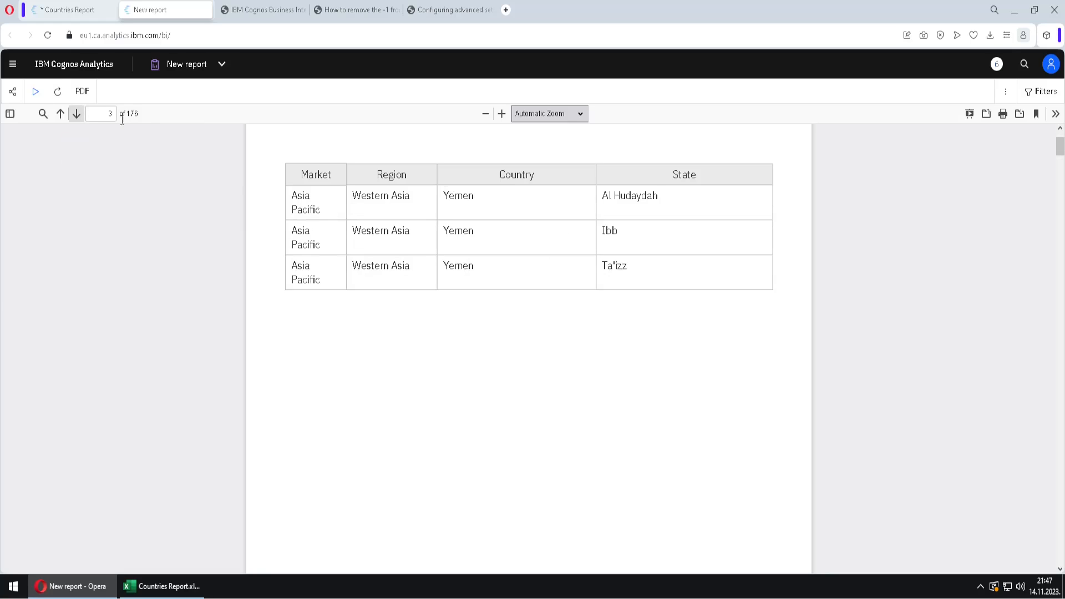
mouse_move(492, 229)
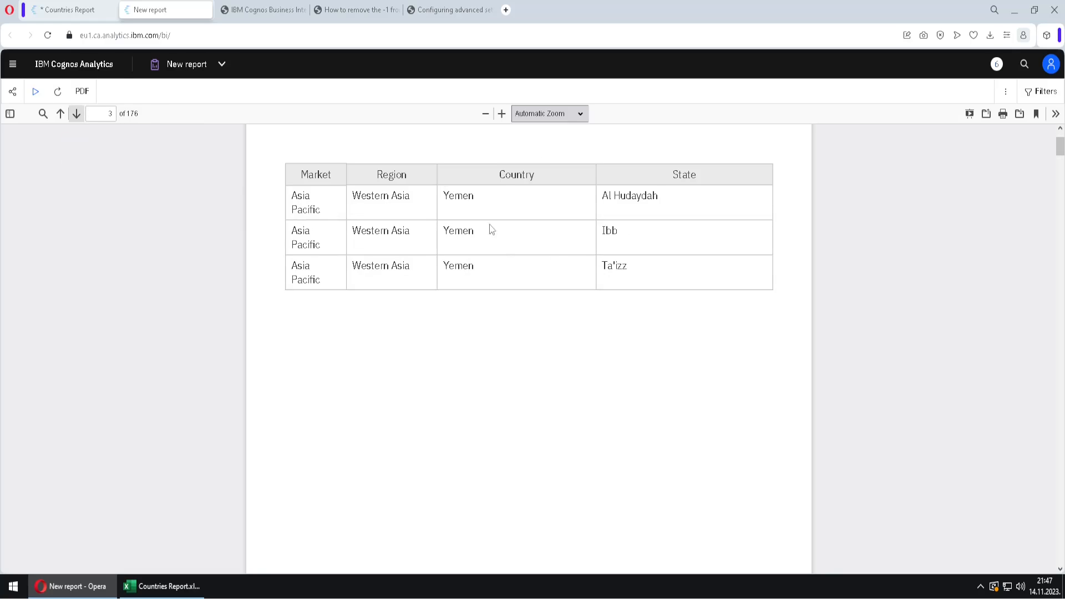